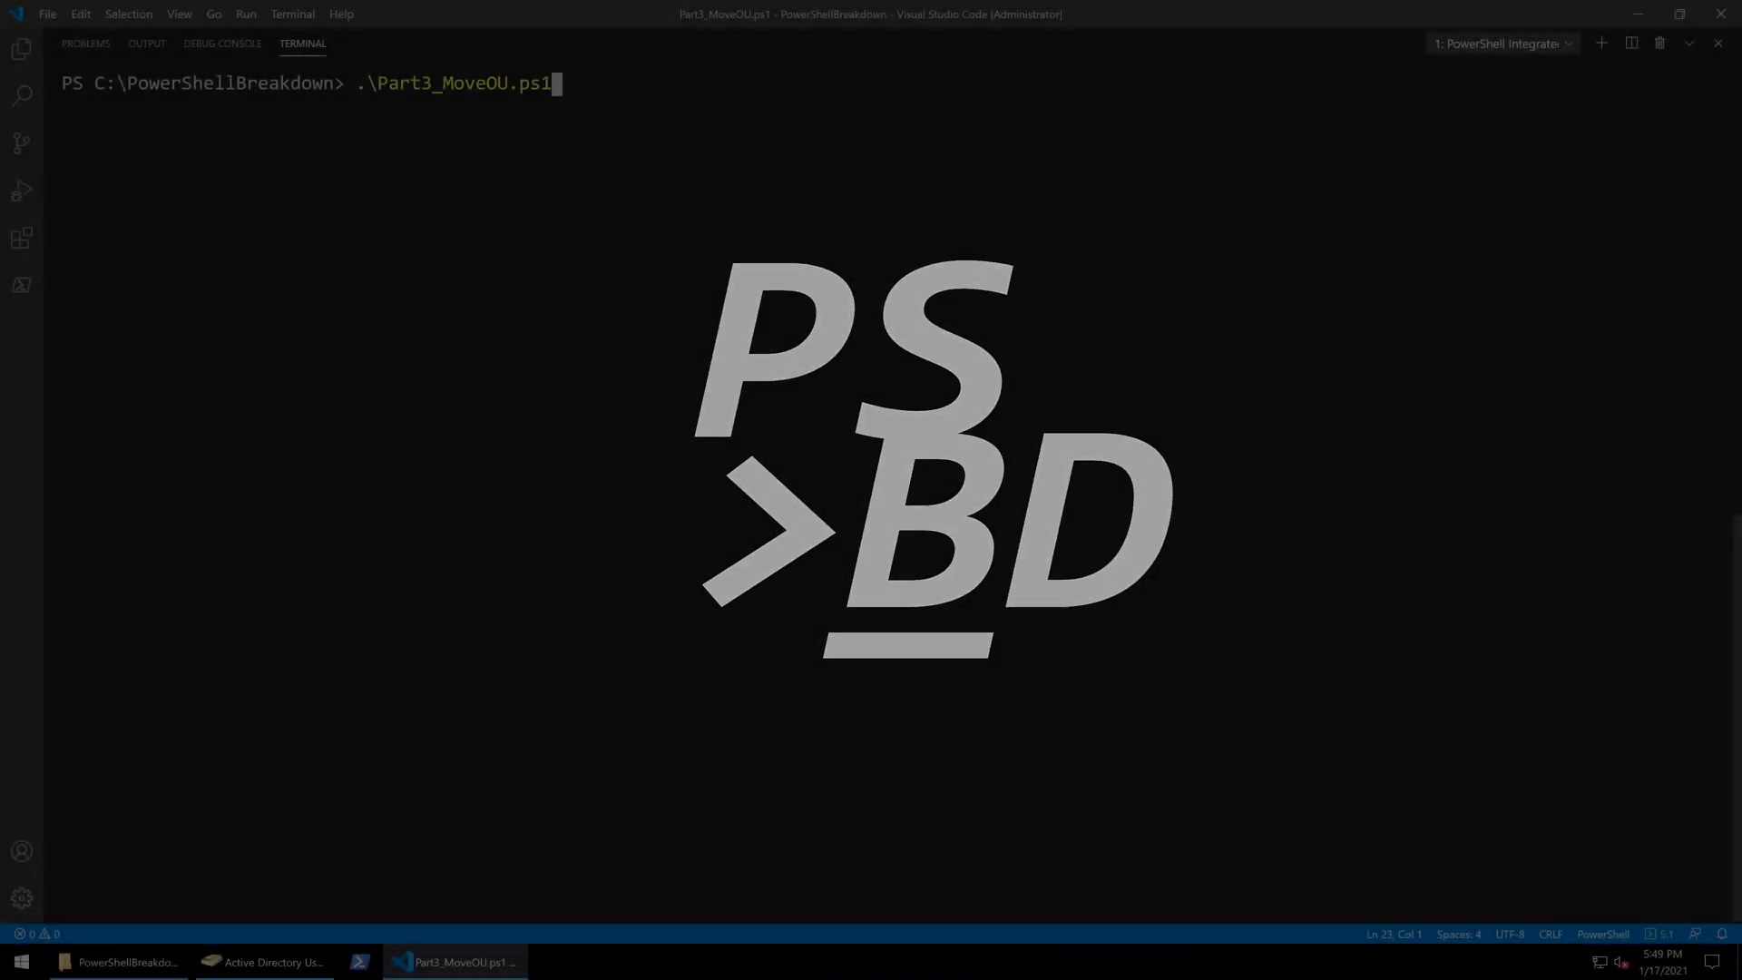
# - Run the .\Part3_MoveOU.ps1 script from the integrated terminal
pyautogui.press('Enter')
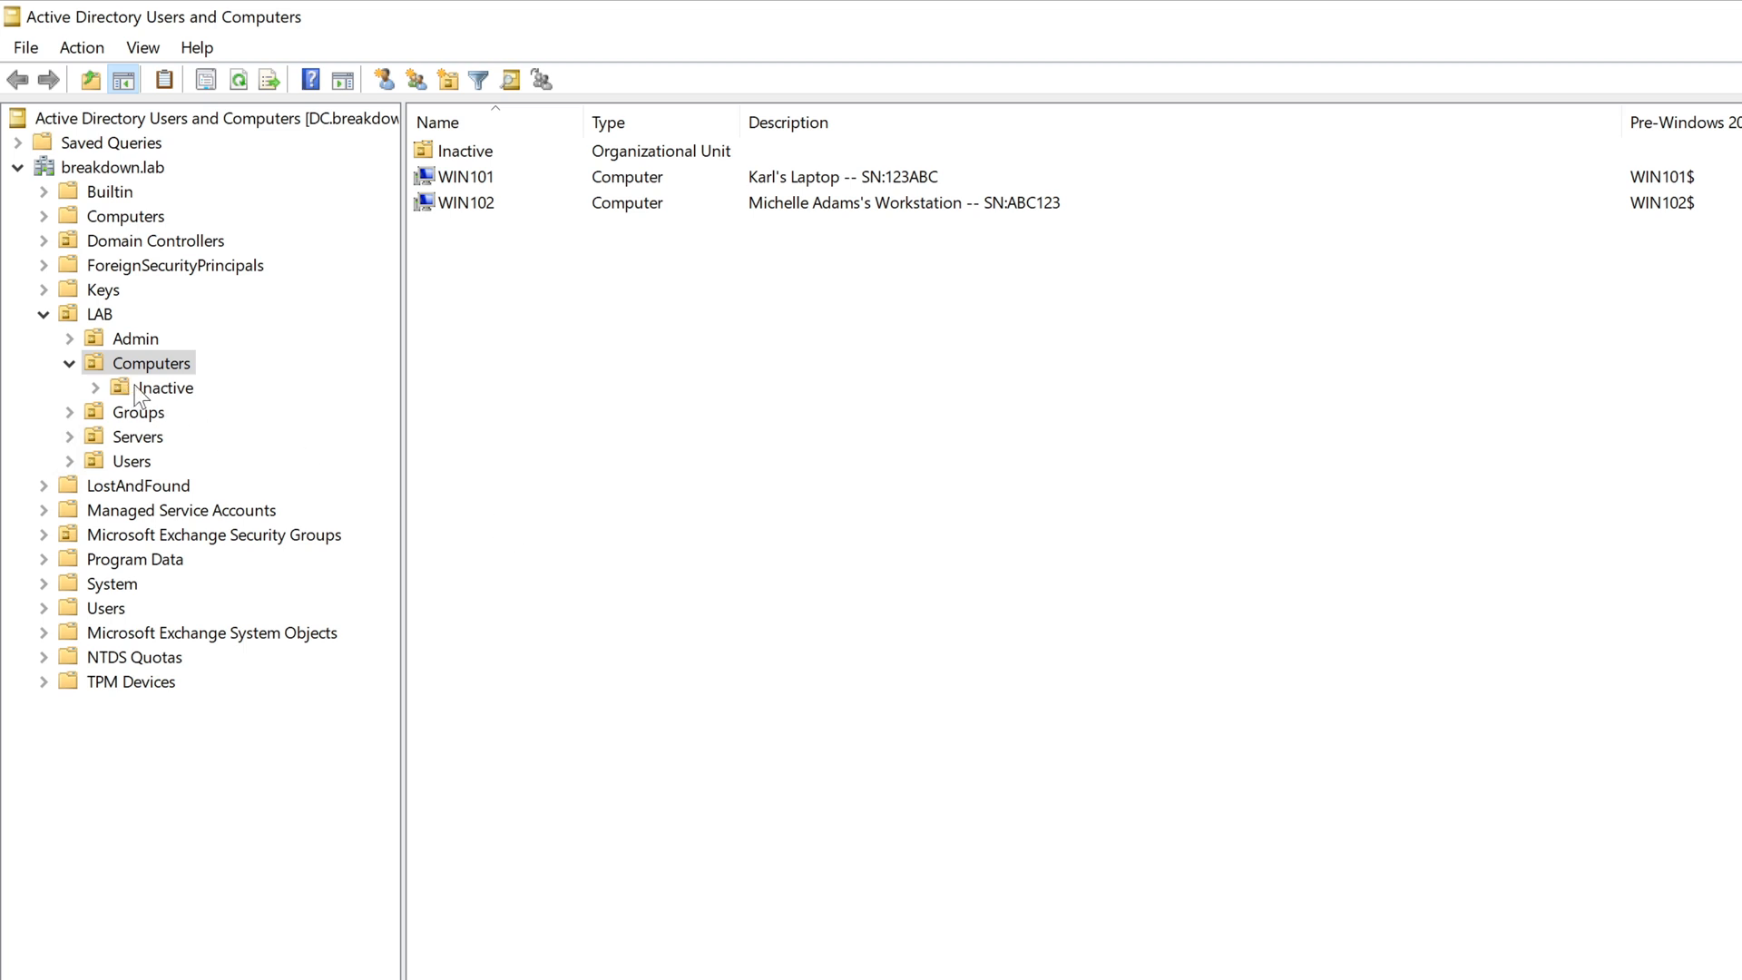
# - Show the Inactive OU under LAB > Computers listing disabled Win201–Win203 with dated descriptions
pyautogui.click(165, 387)
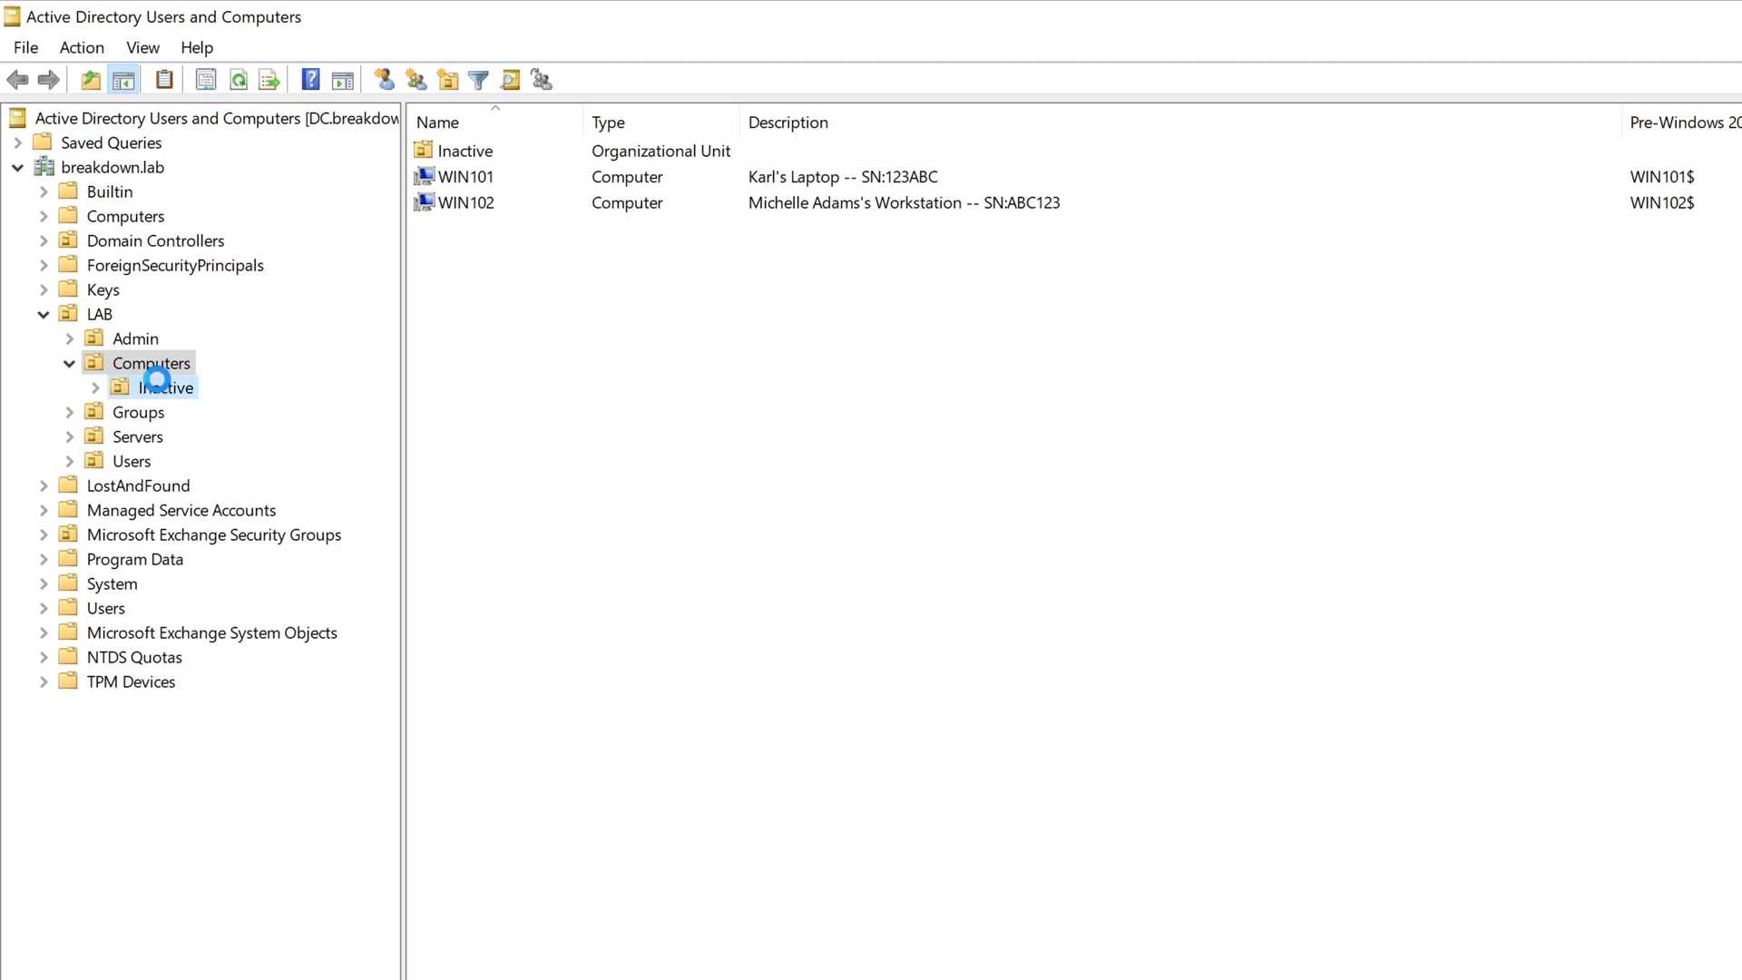
pyautogui.click(167, 384)
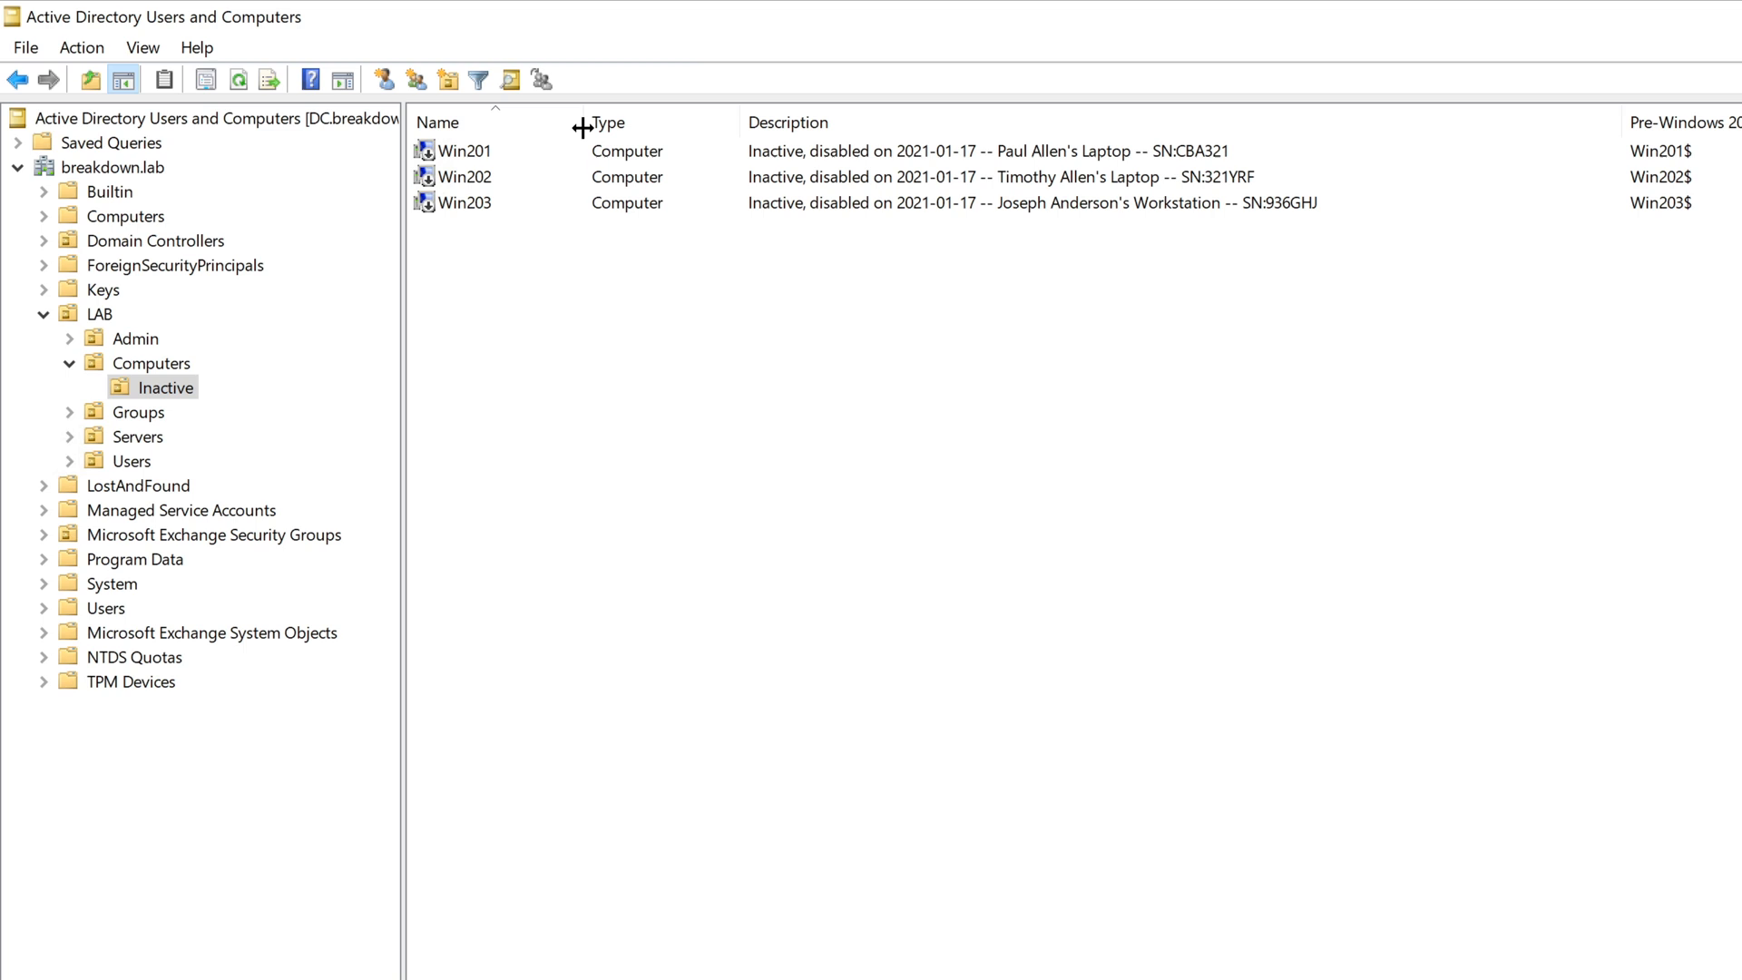
pyautogui.click(465, 151)
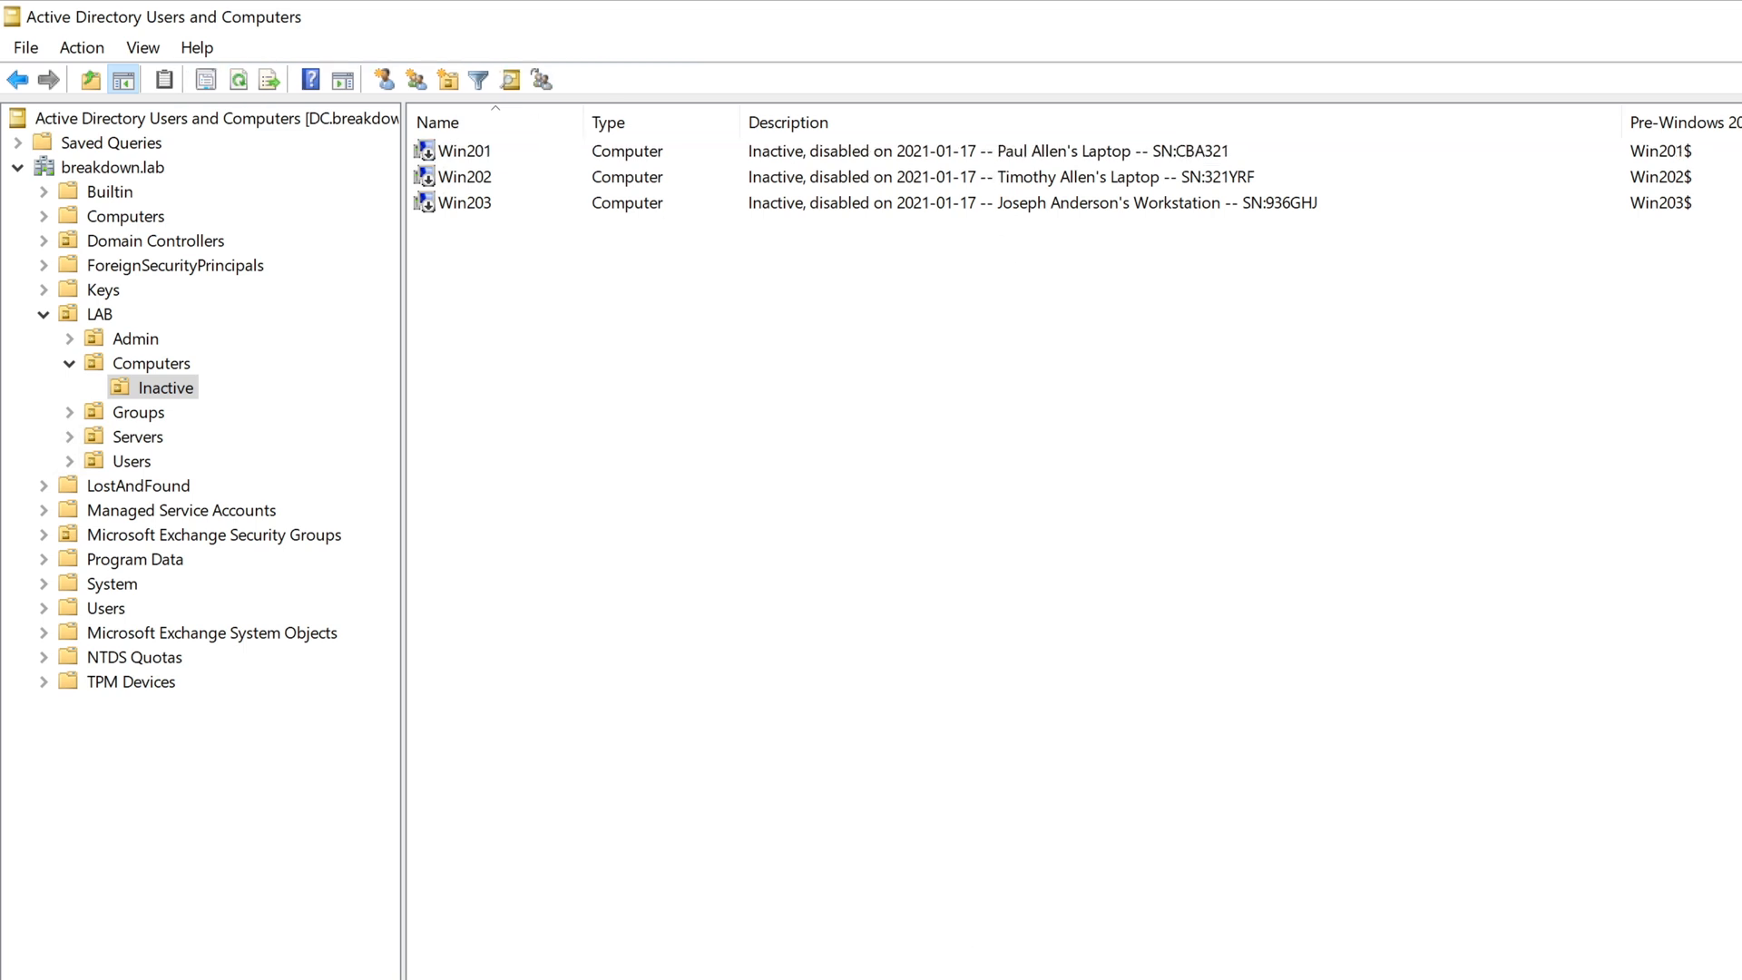
pyautogui.click(452, 962)
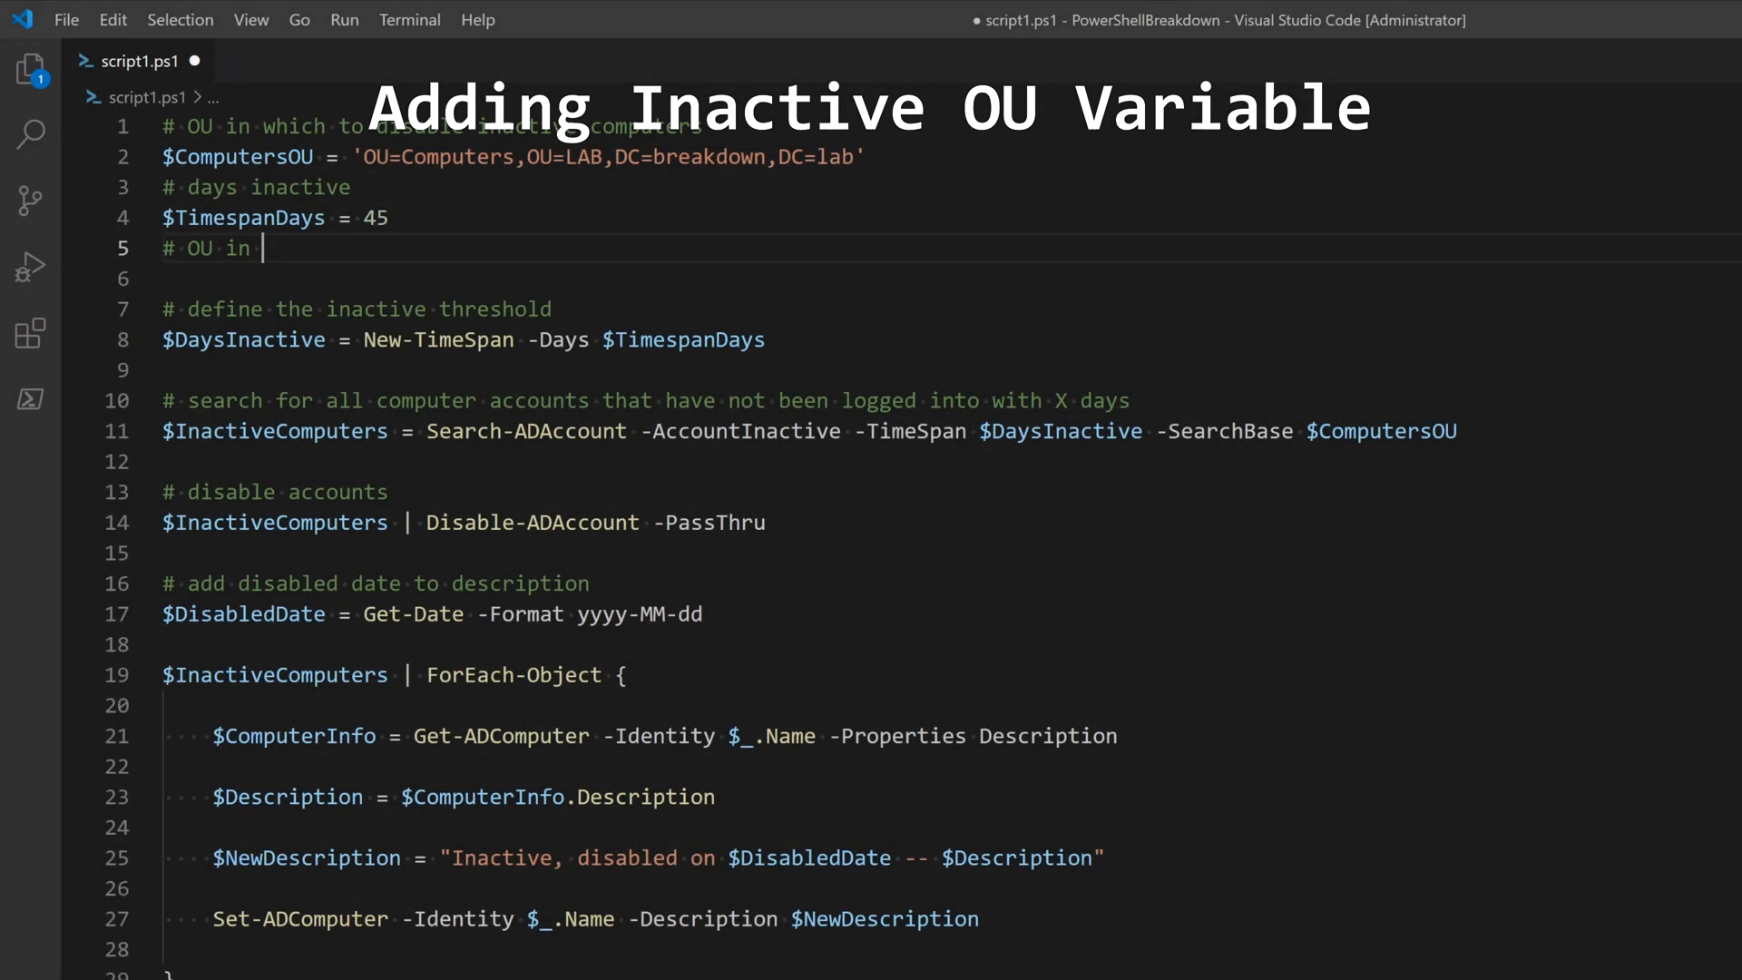
# - Define $InactiveOU = 'OU=Inactive,OU=Computers,OU=LAB,DC=breakdown,DC=lab' with a comment about moving inactive/disabled computers
pyautogui.write('which to move the inactive/disabled computers')
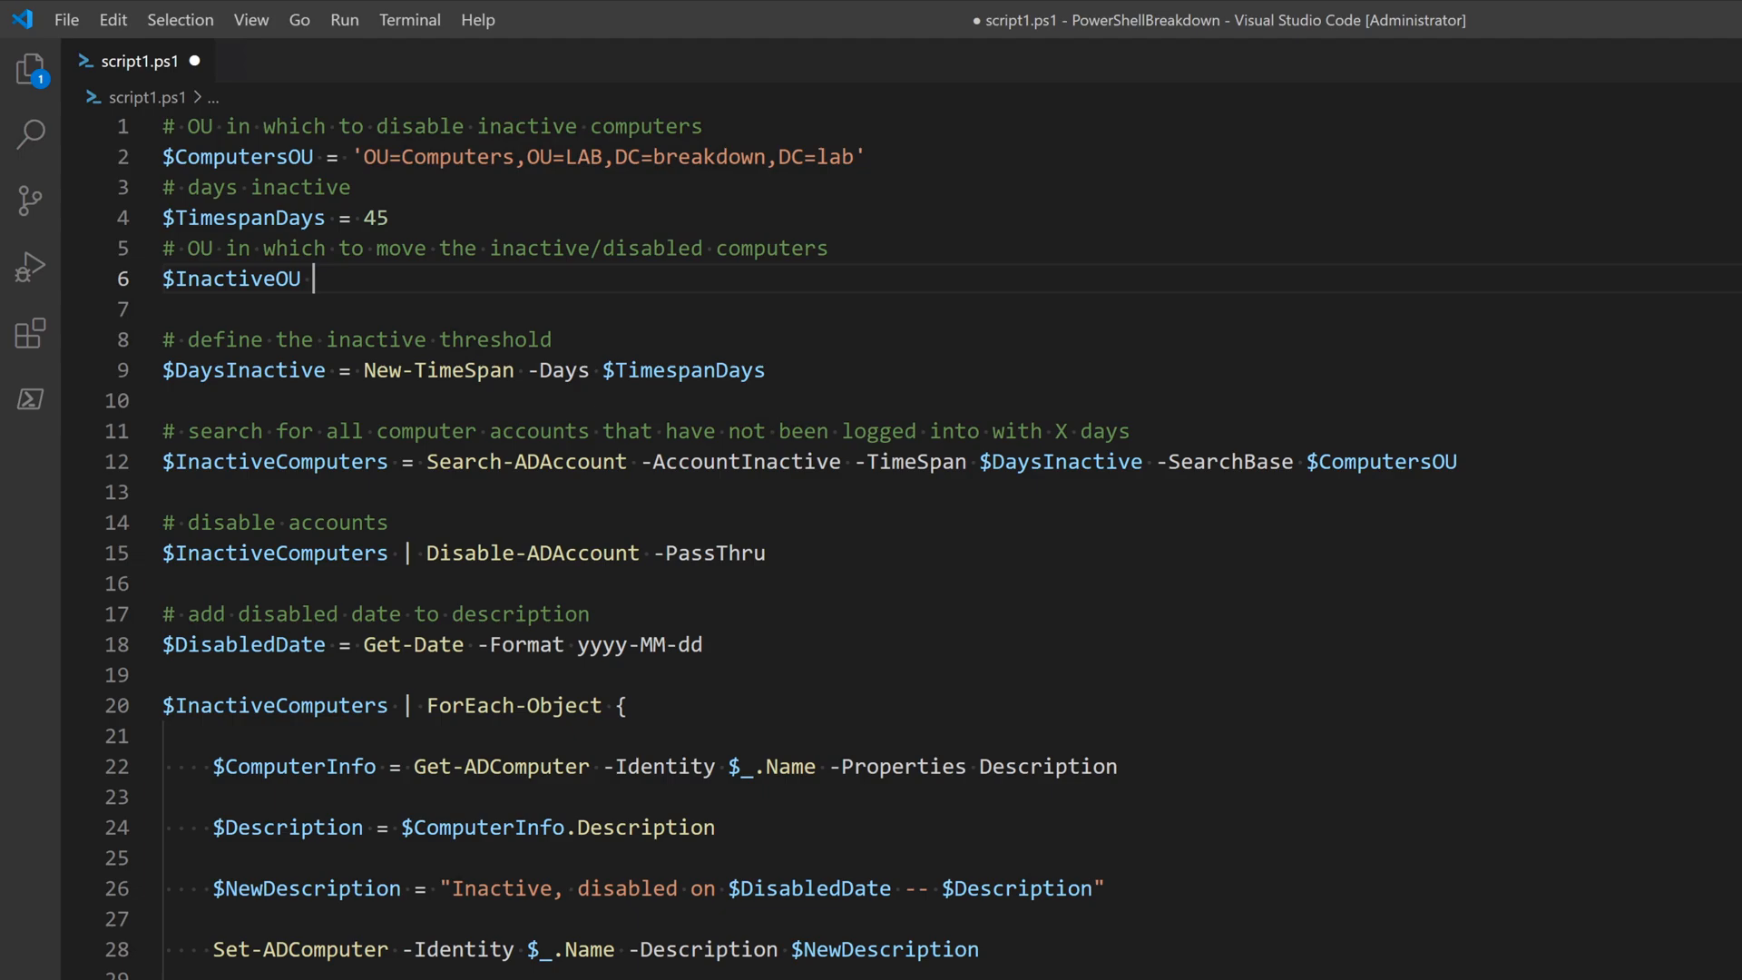
pyautogui.write("= 'OU=Inactive,OU=Computers,OU=LAB,DC=breakdown,DC=lab'")
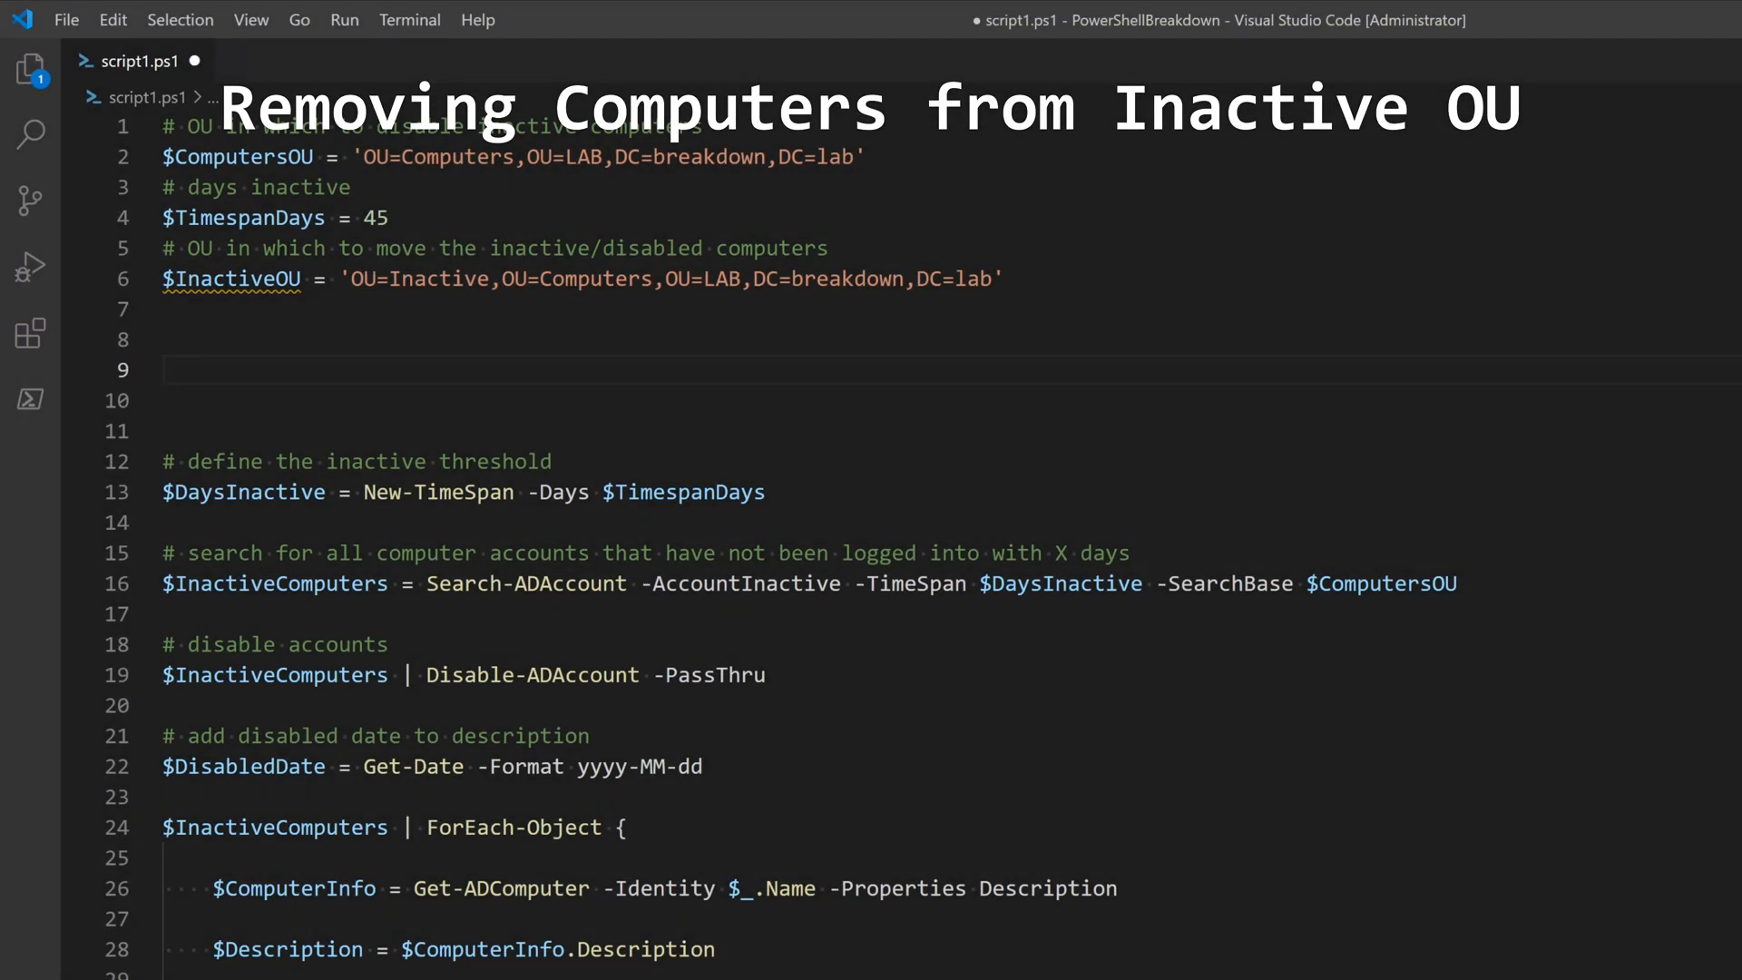
# - Add the comment '# remove computers from Inactive OU' on its own line below $InactiveOU
pyautogui.write('# remove computer')
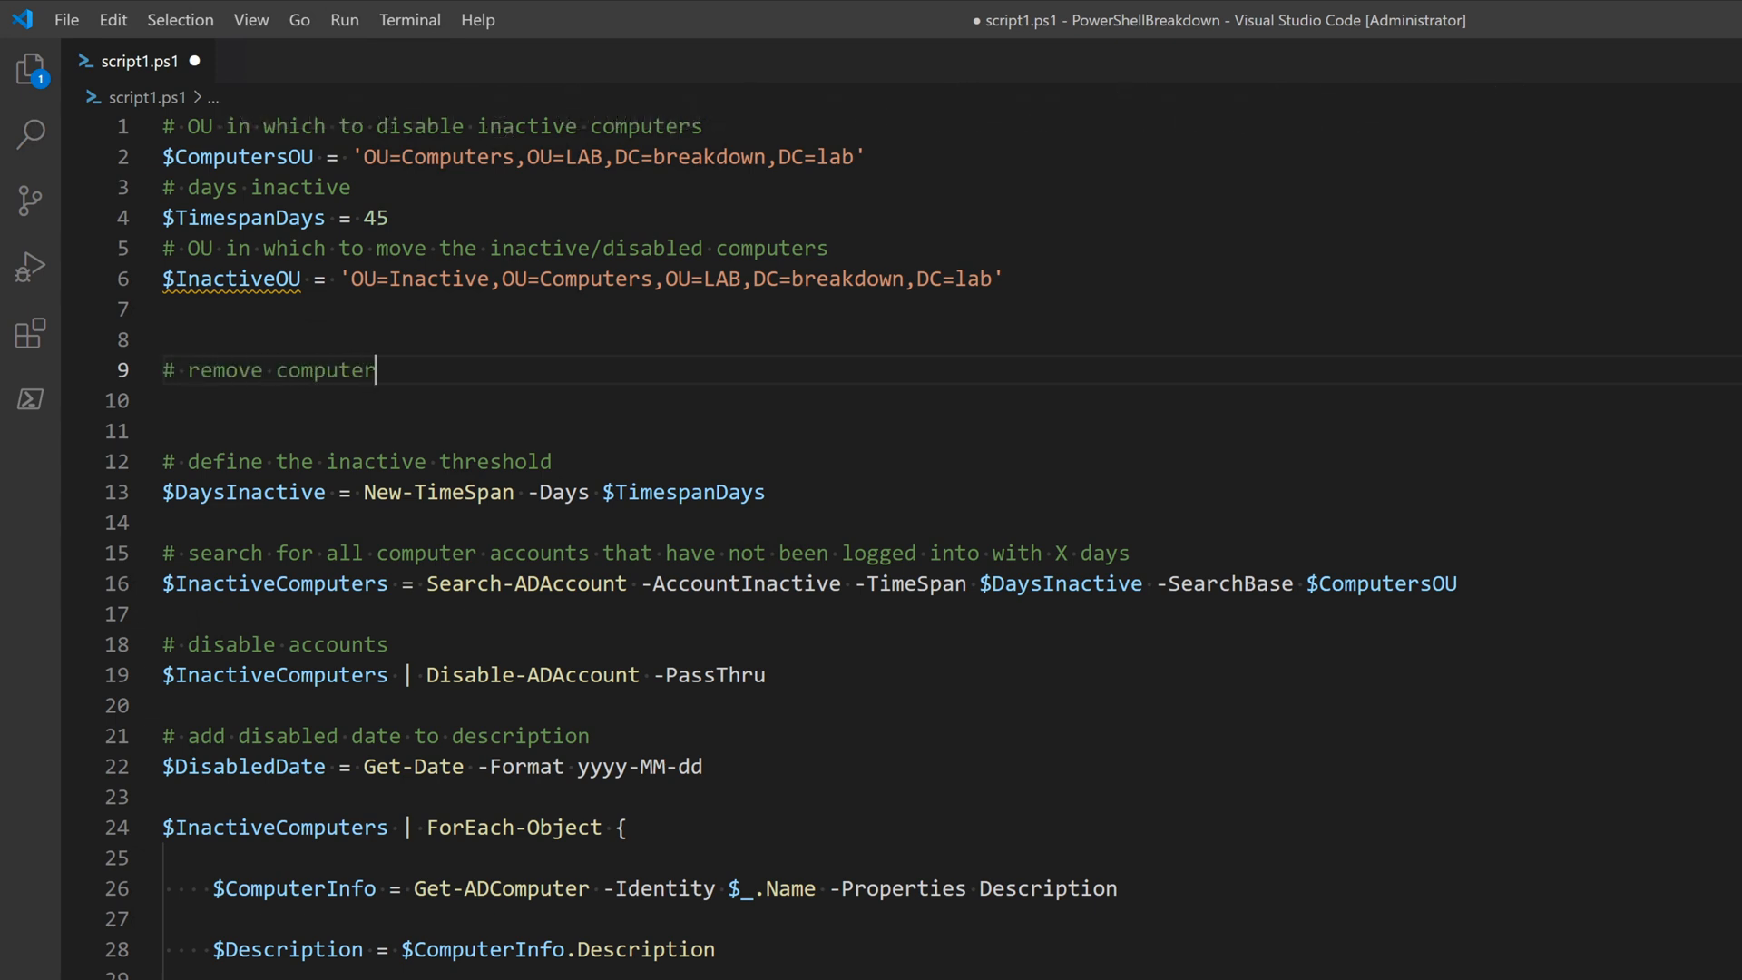
pyautogui.write('s from Inac')
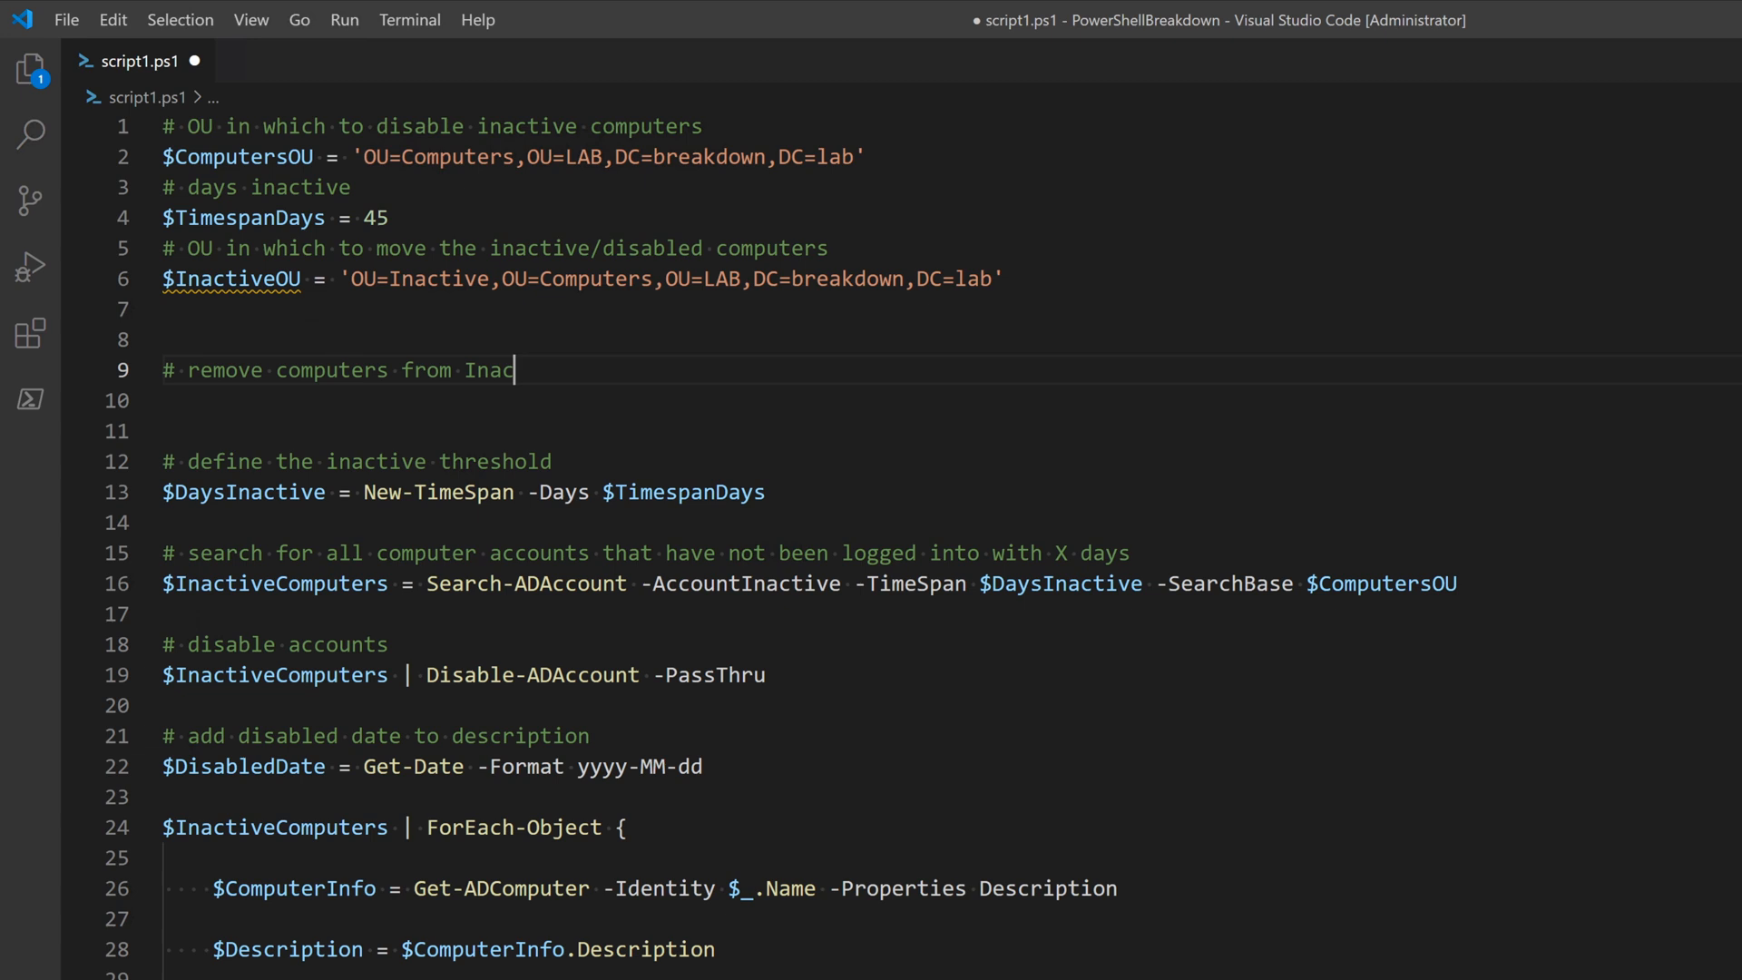
pyautogui.write('tive OU')
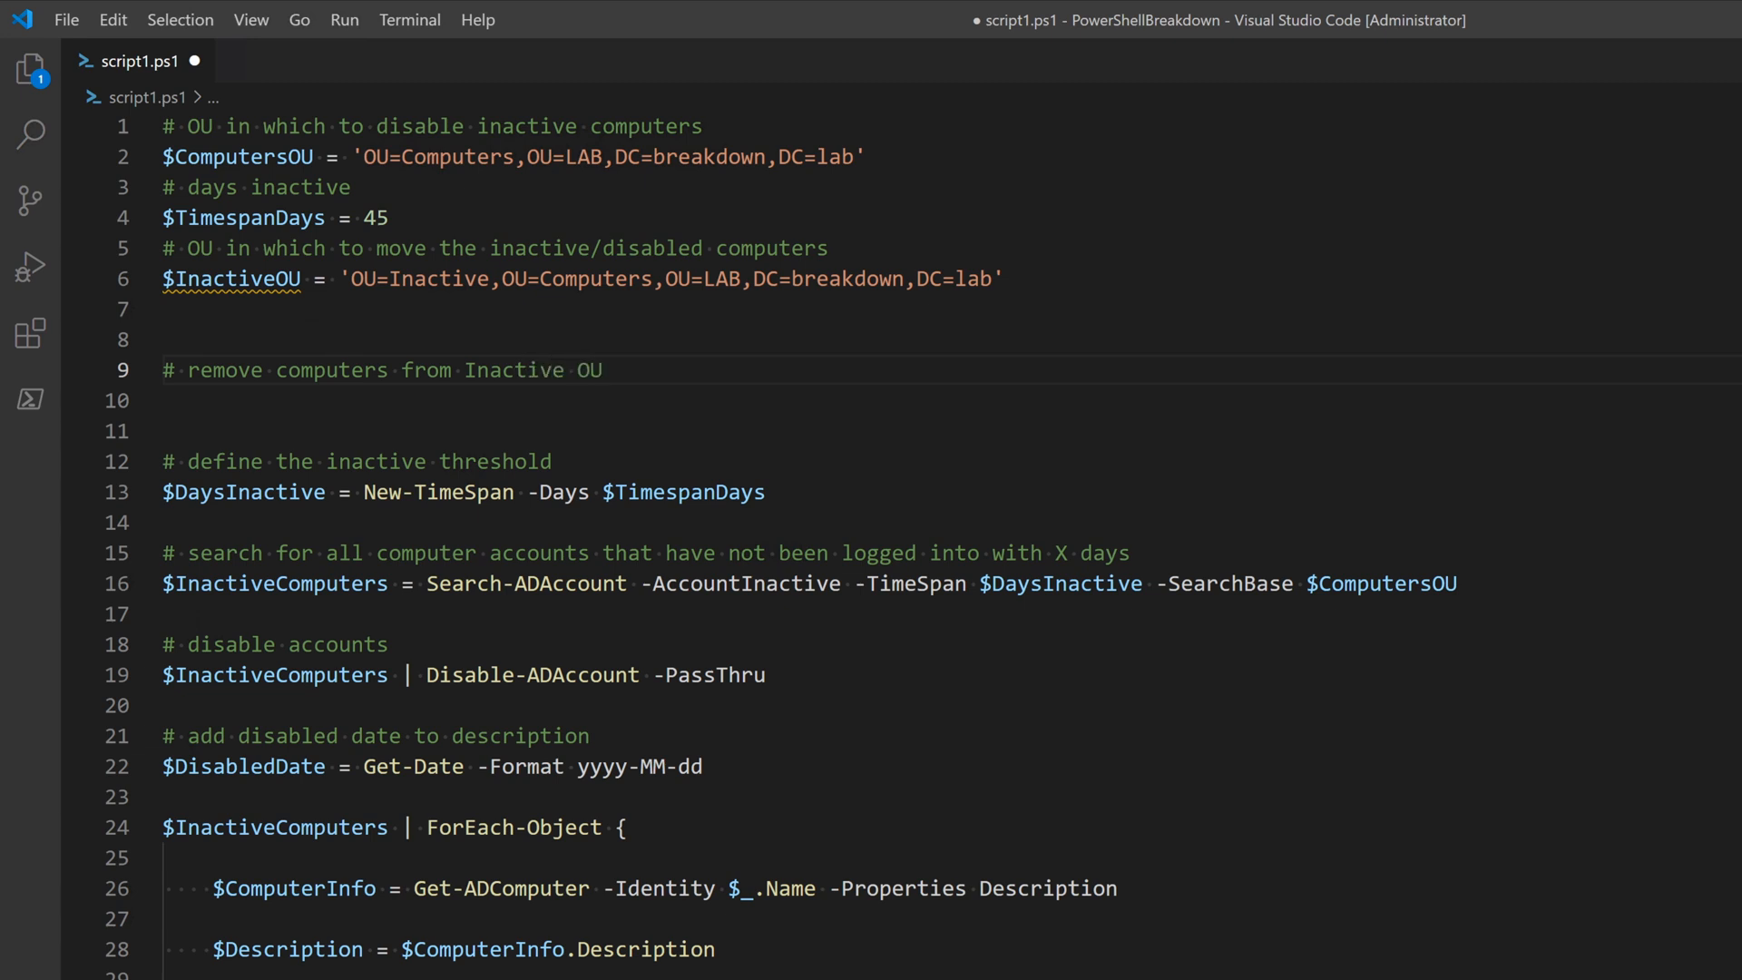
pyautogui.press('Enter')
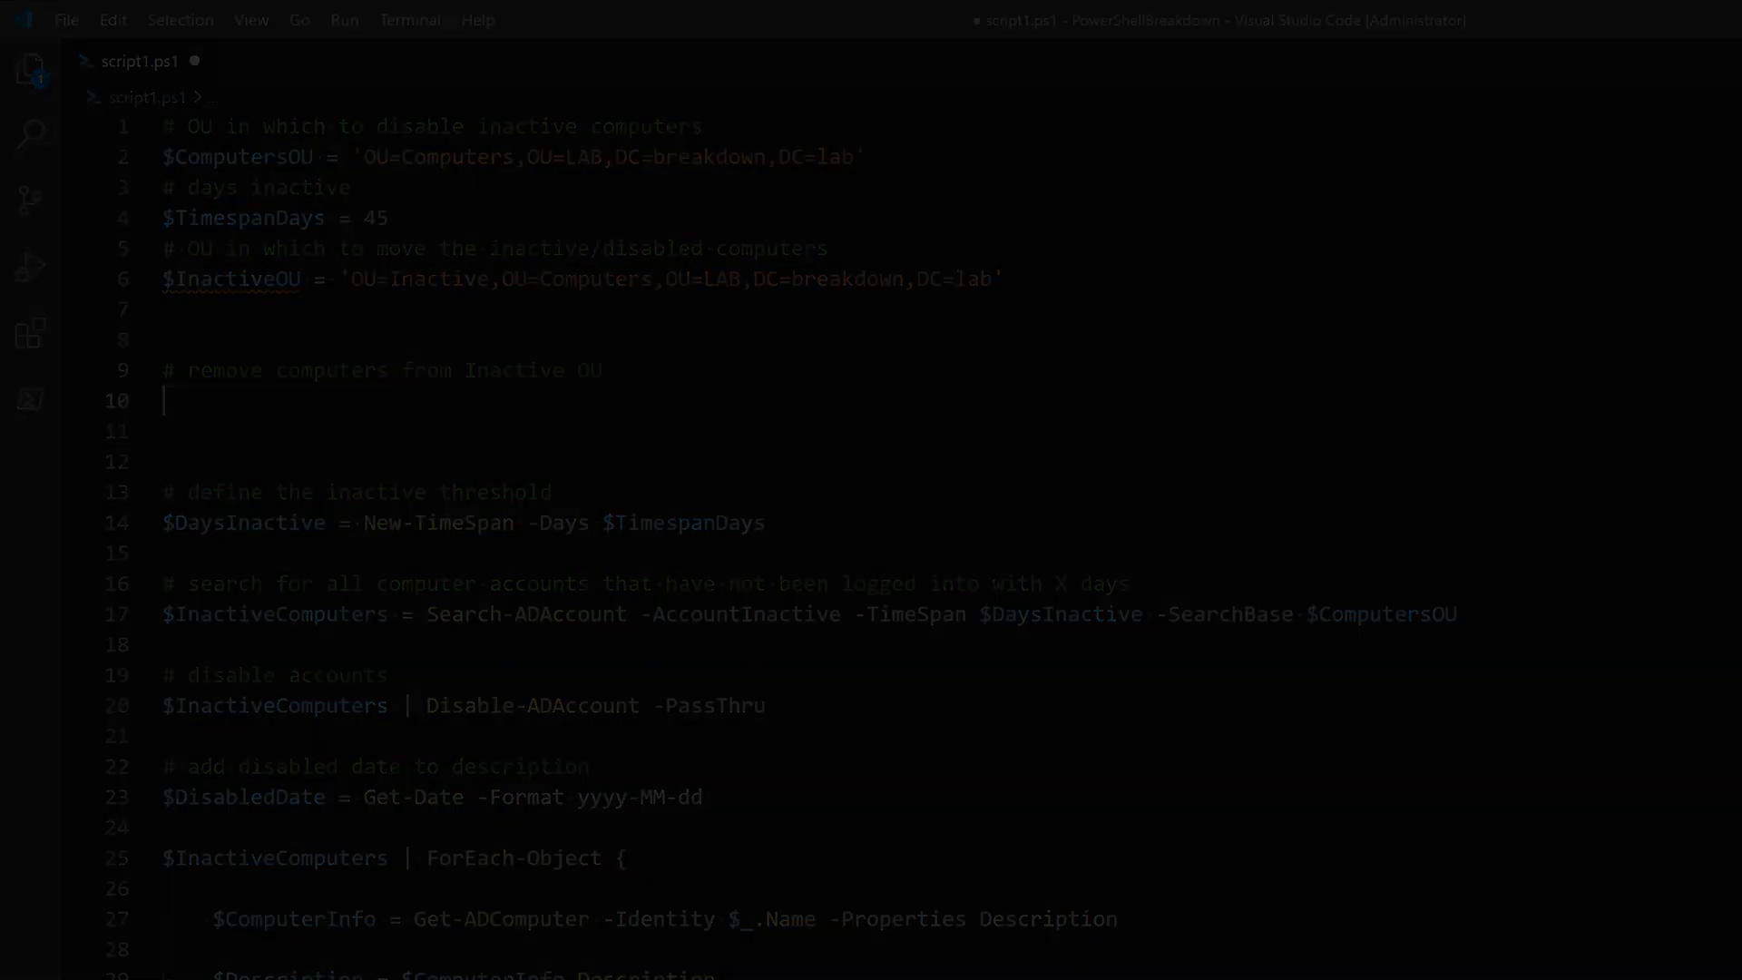
# - Write a Search-ADAccount call with -AccountInactive and a $Days timespan parameter
pyautogui.write('Search-ADAccount')
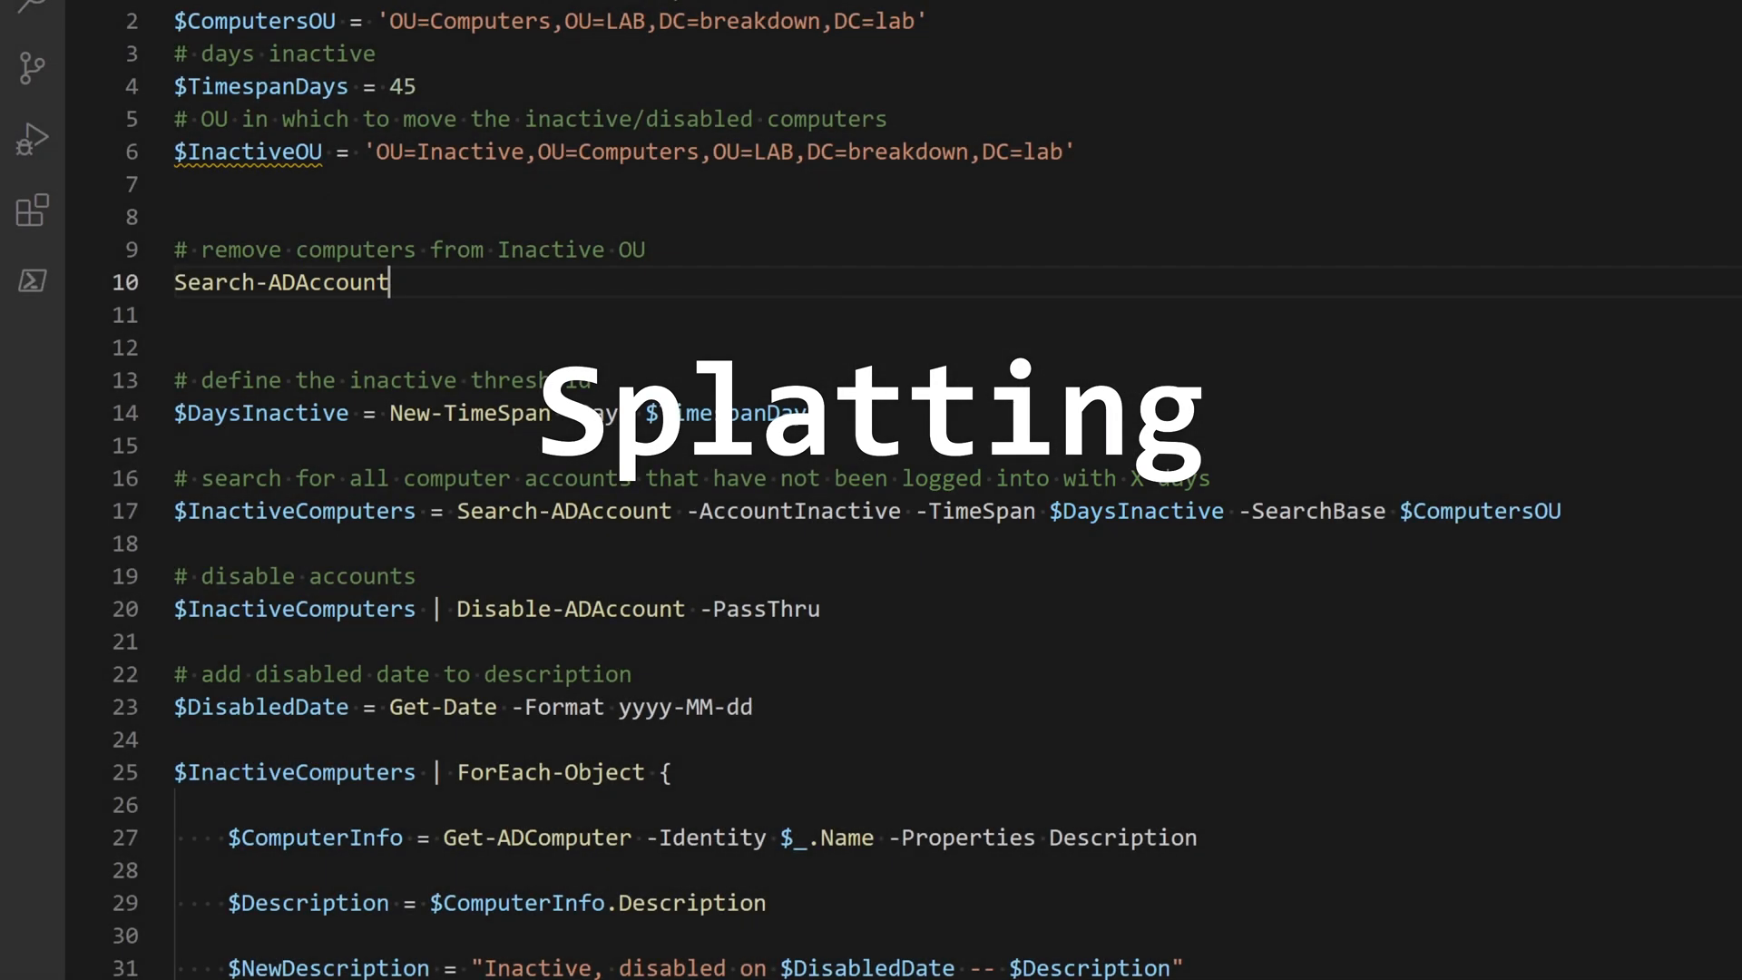
pyautogui.write('-acc')
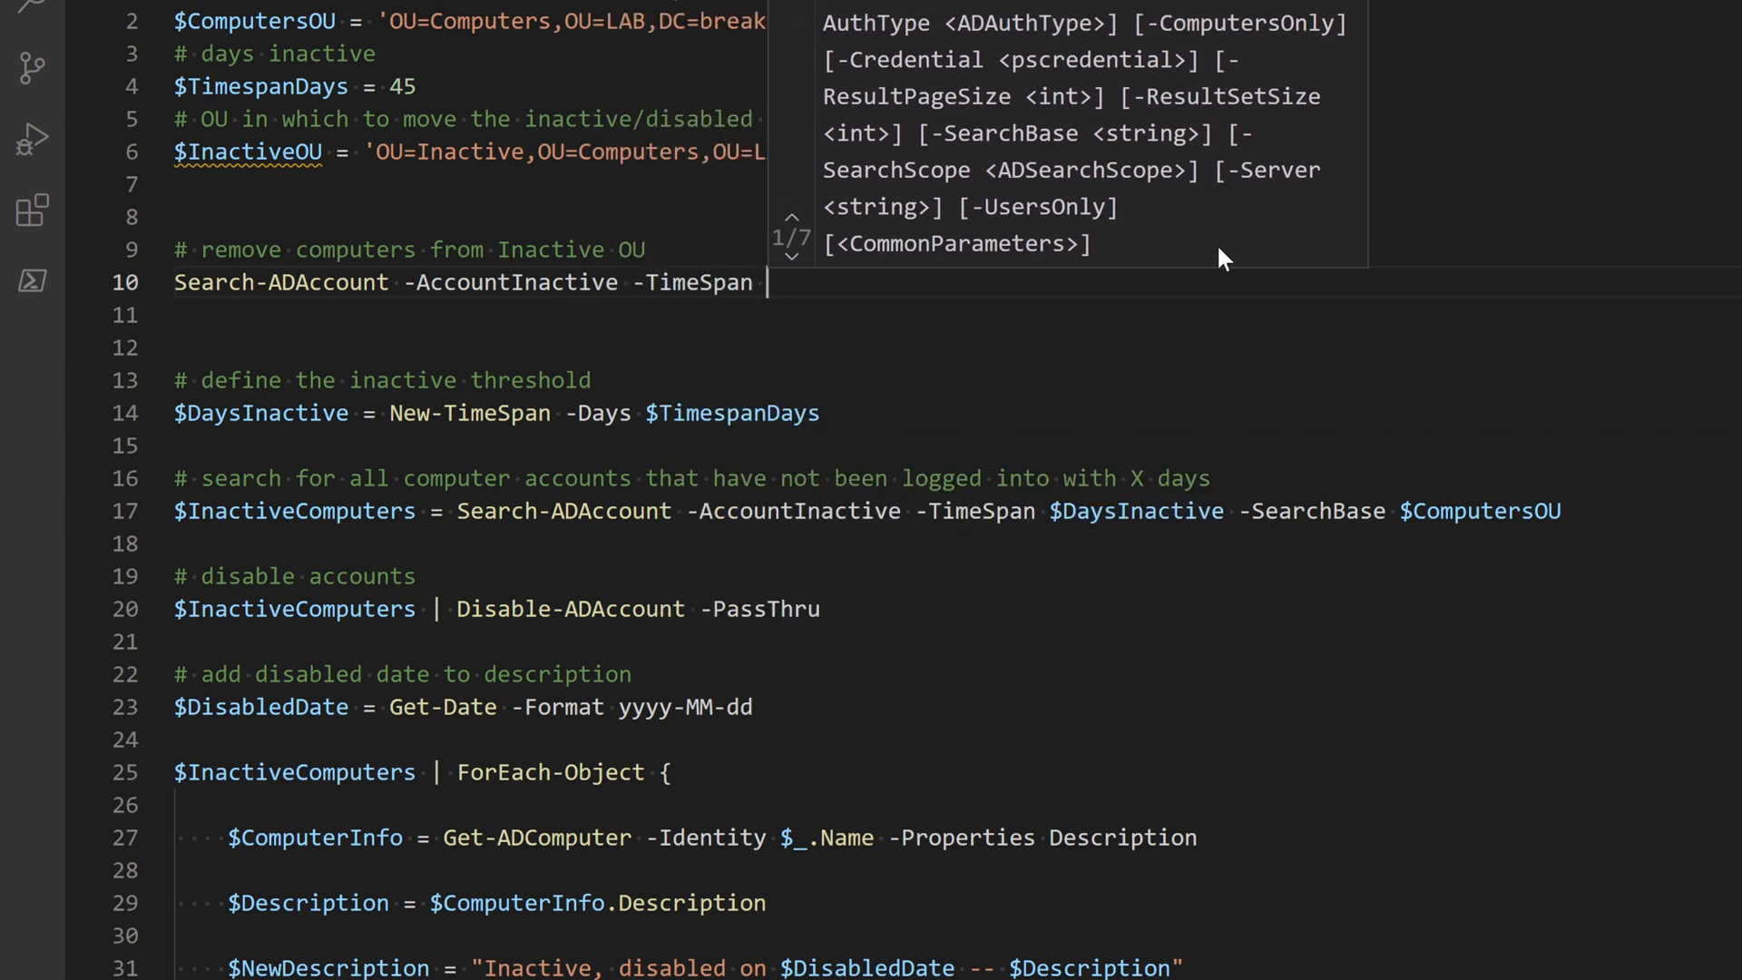
pyautogui.write('$DaysInactive -ComputersOnly -SearchBase $InactiveOU')
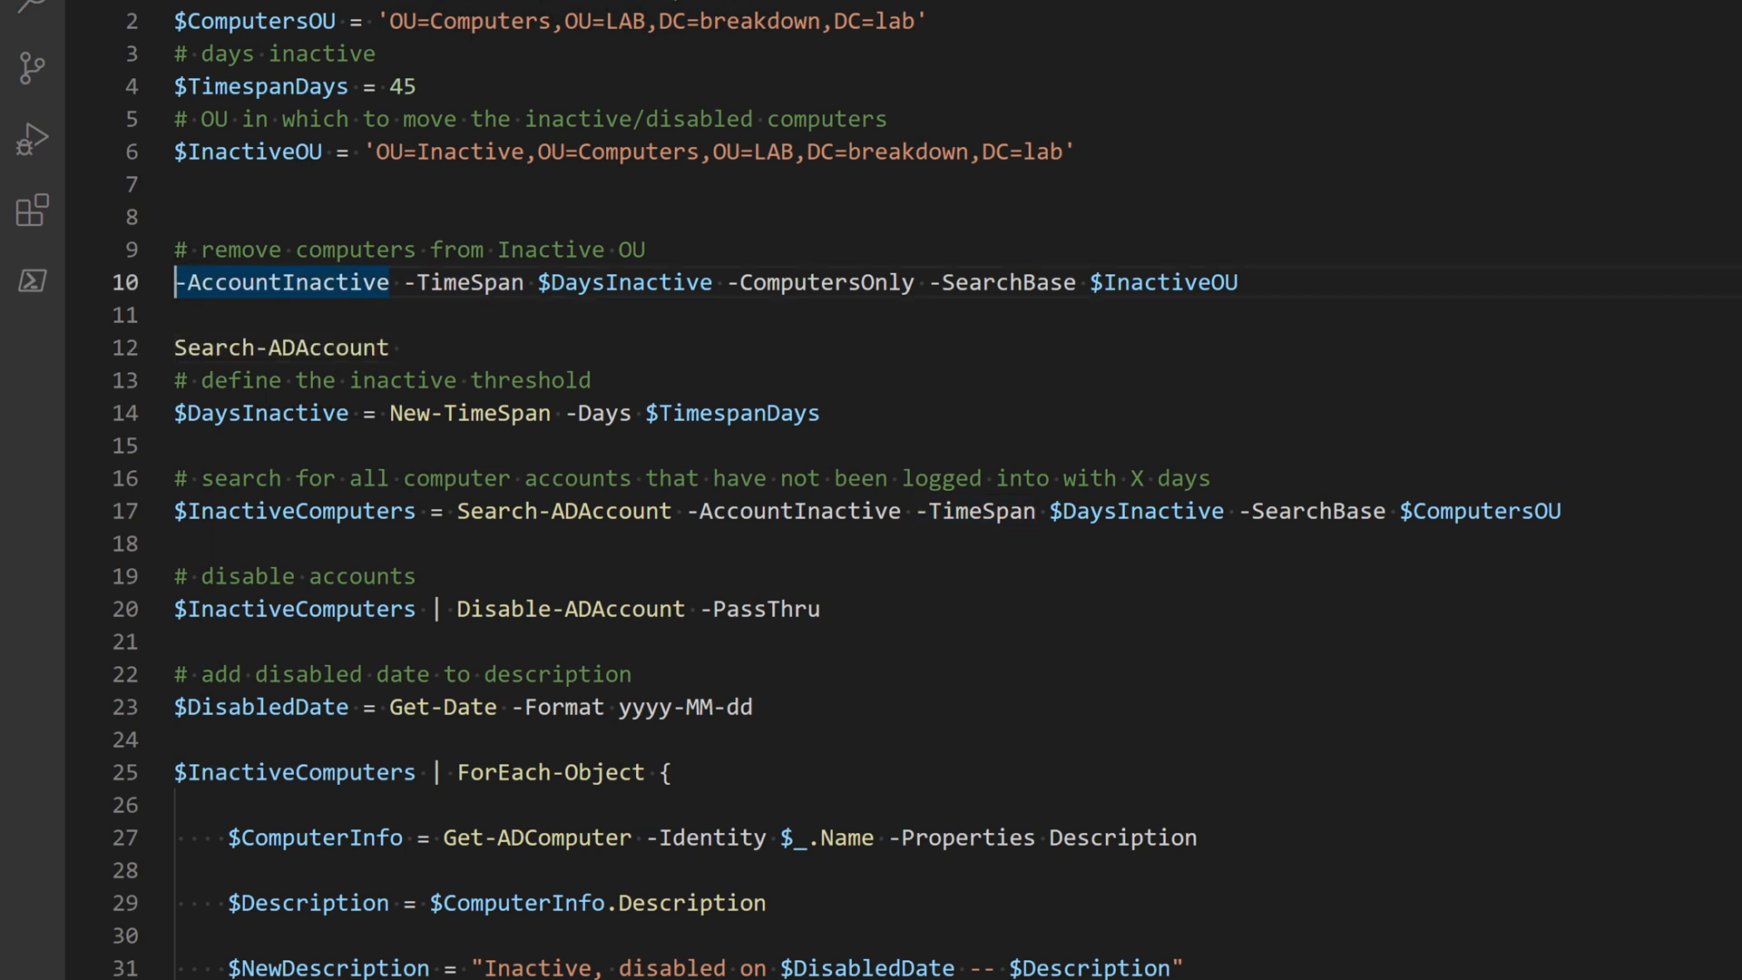
# - Turn the parameters into a $searchParams = @{ hashtable with AccountInactive = $true on separate lines
pyautogui.write('$searchParams')
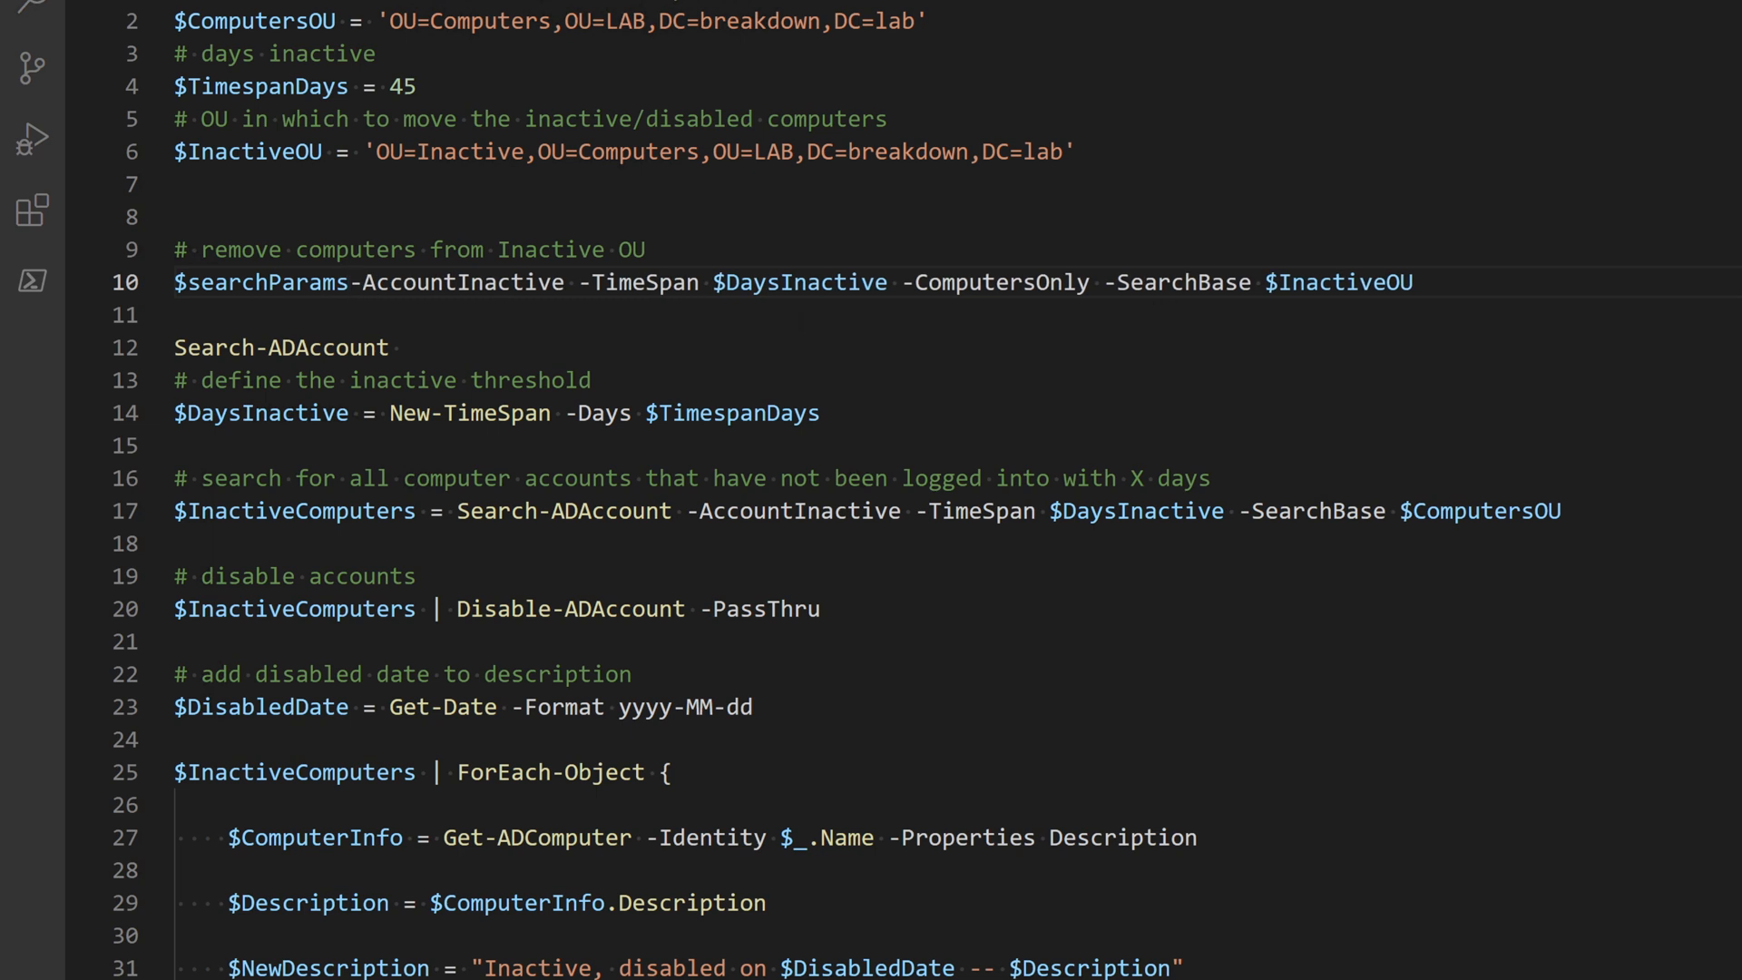
pyautogui.write('= @{')
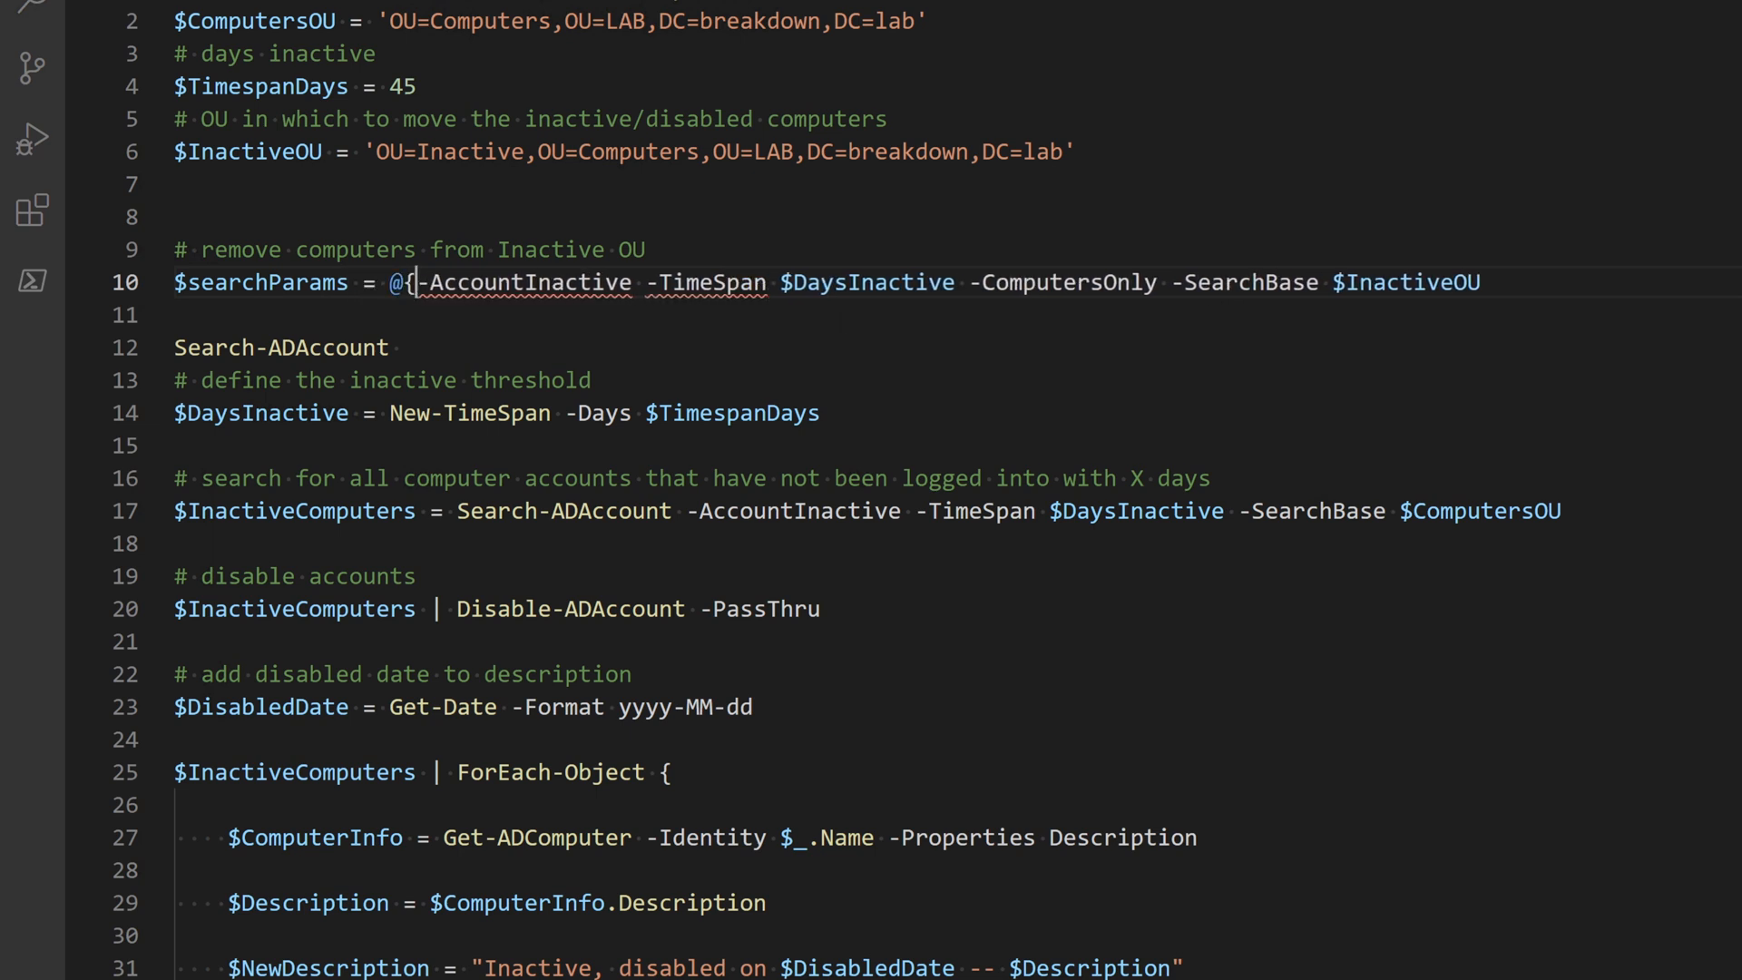
pyautogui.press('Enter')
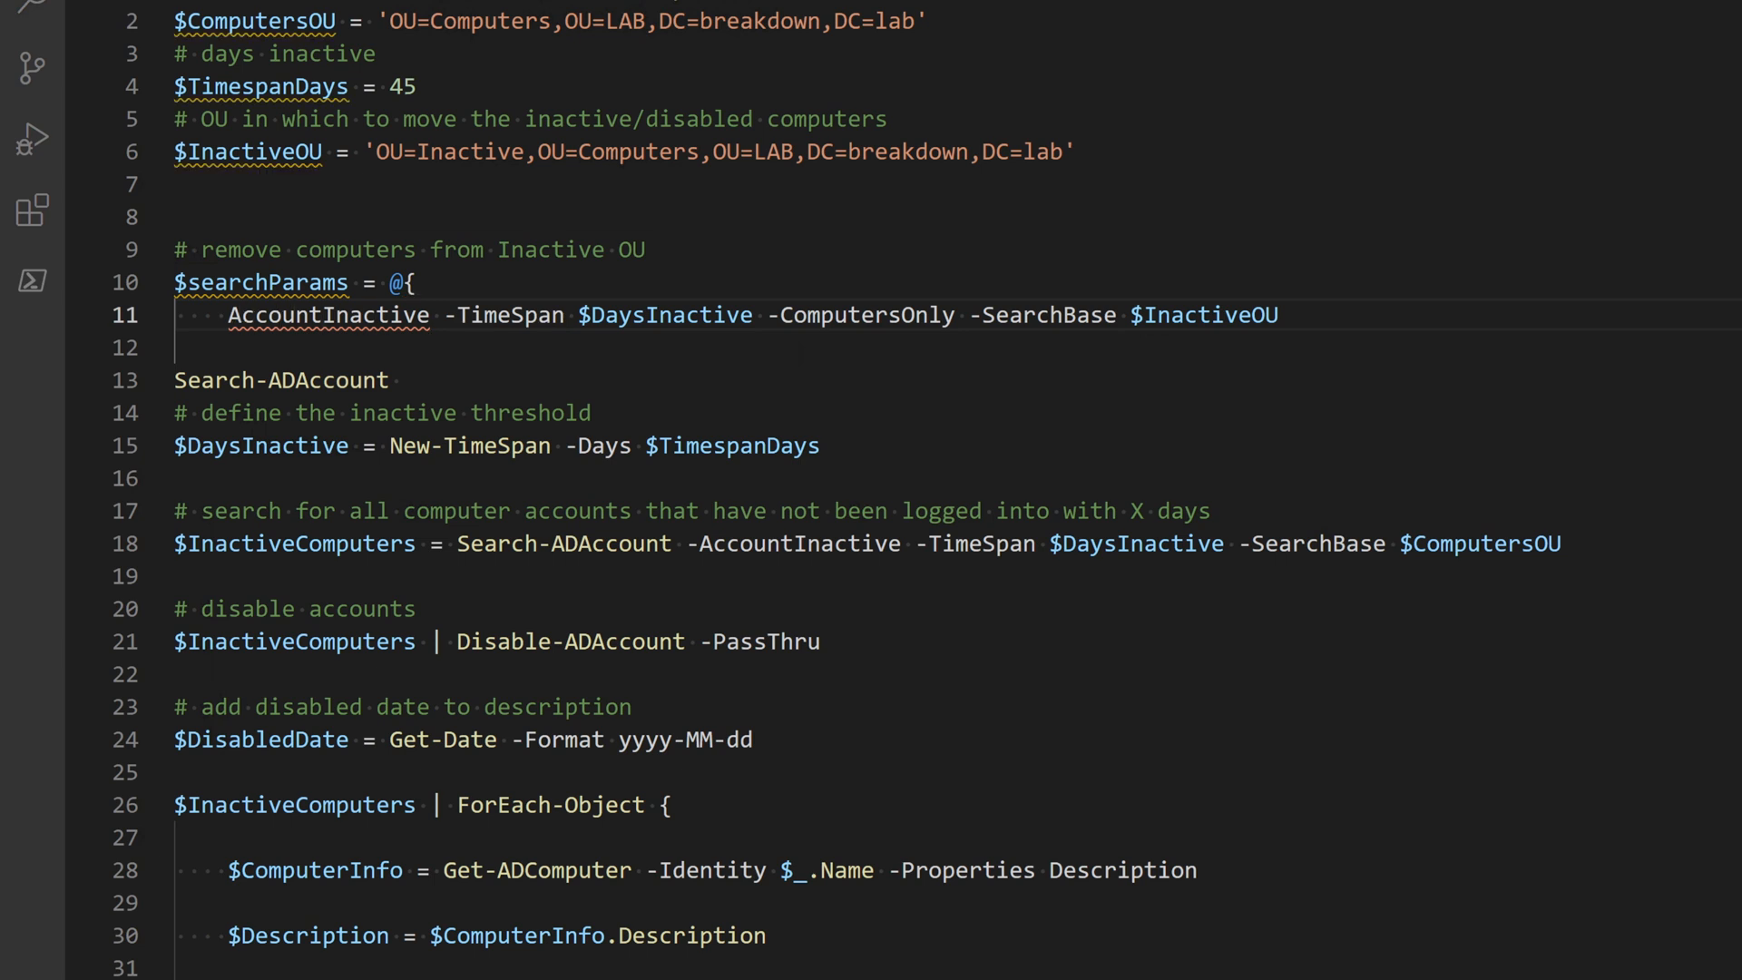
pyautogui.write('=$true')
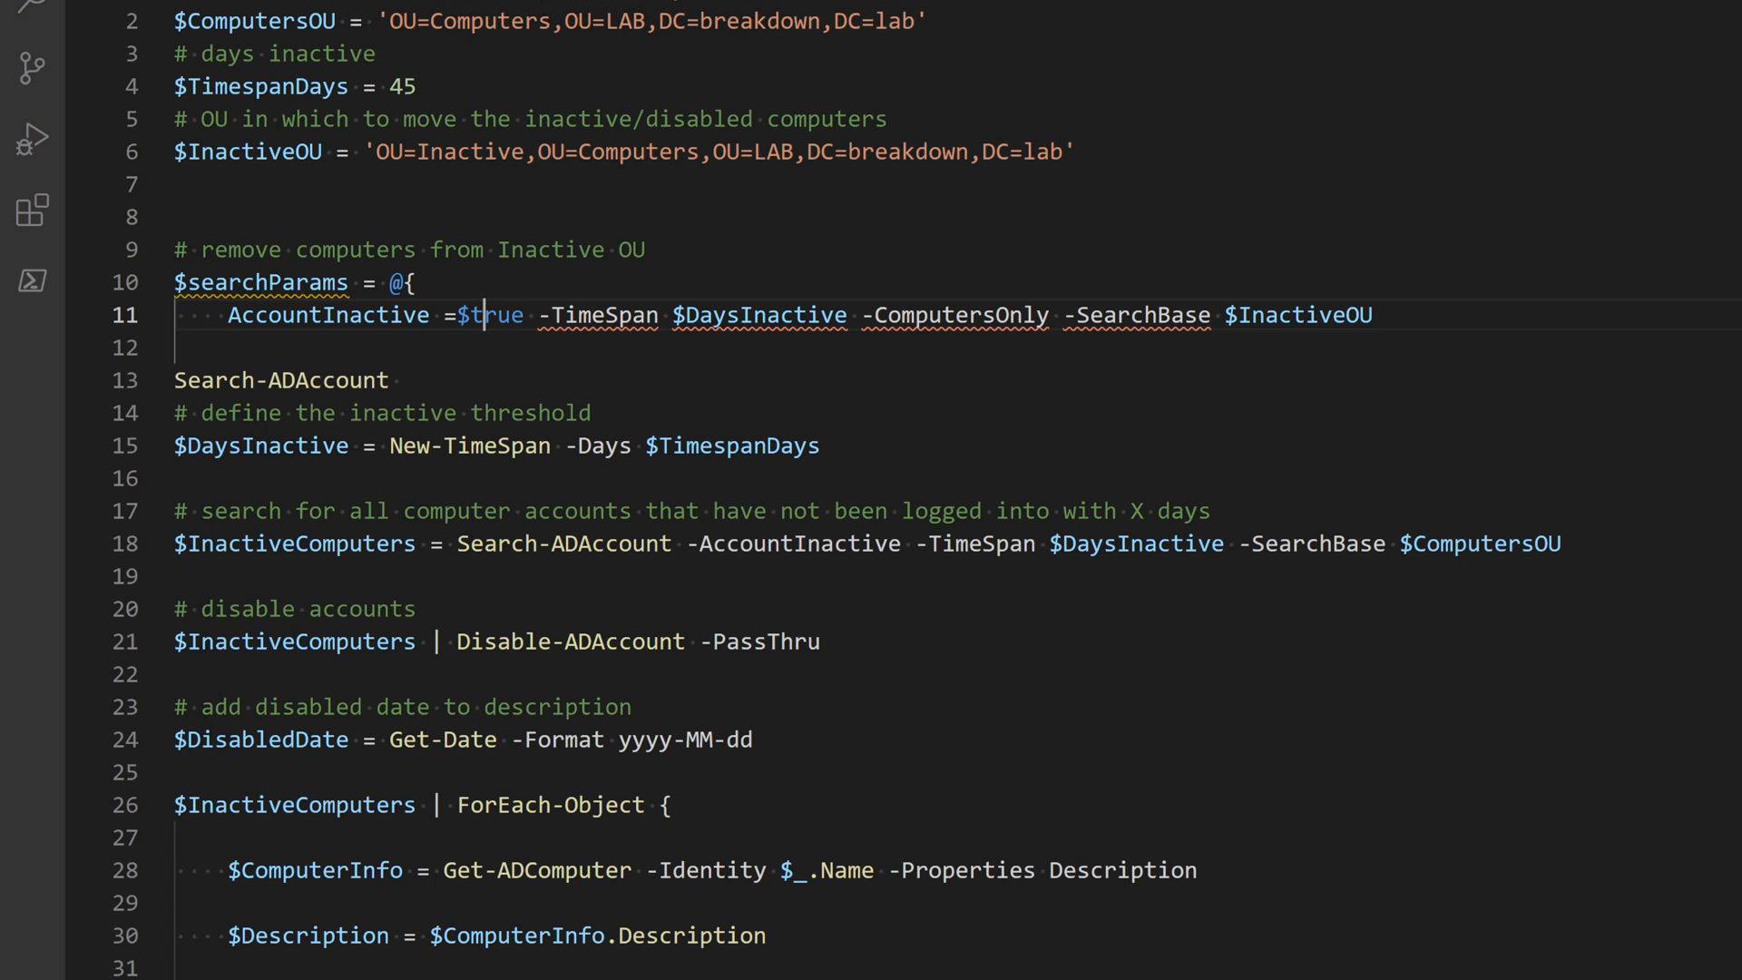
pyautogui.write('" "')
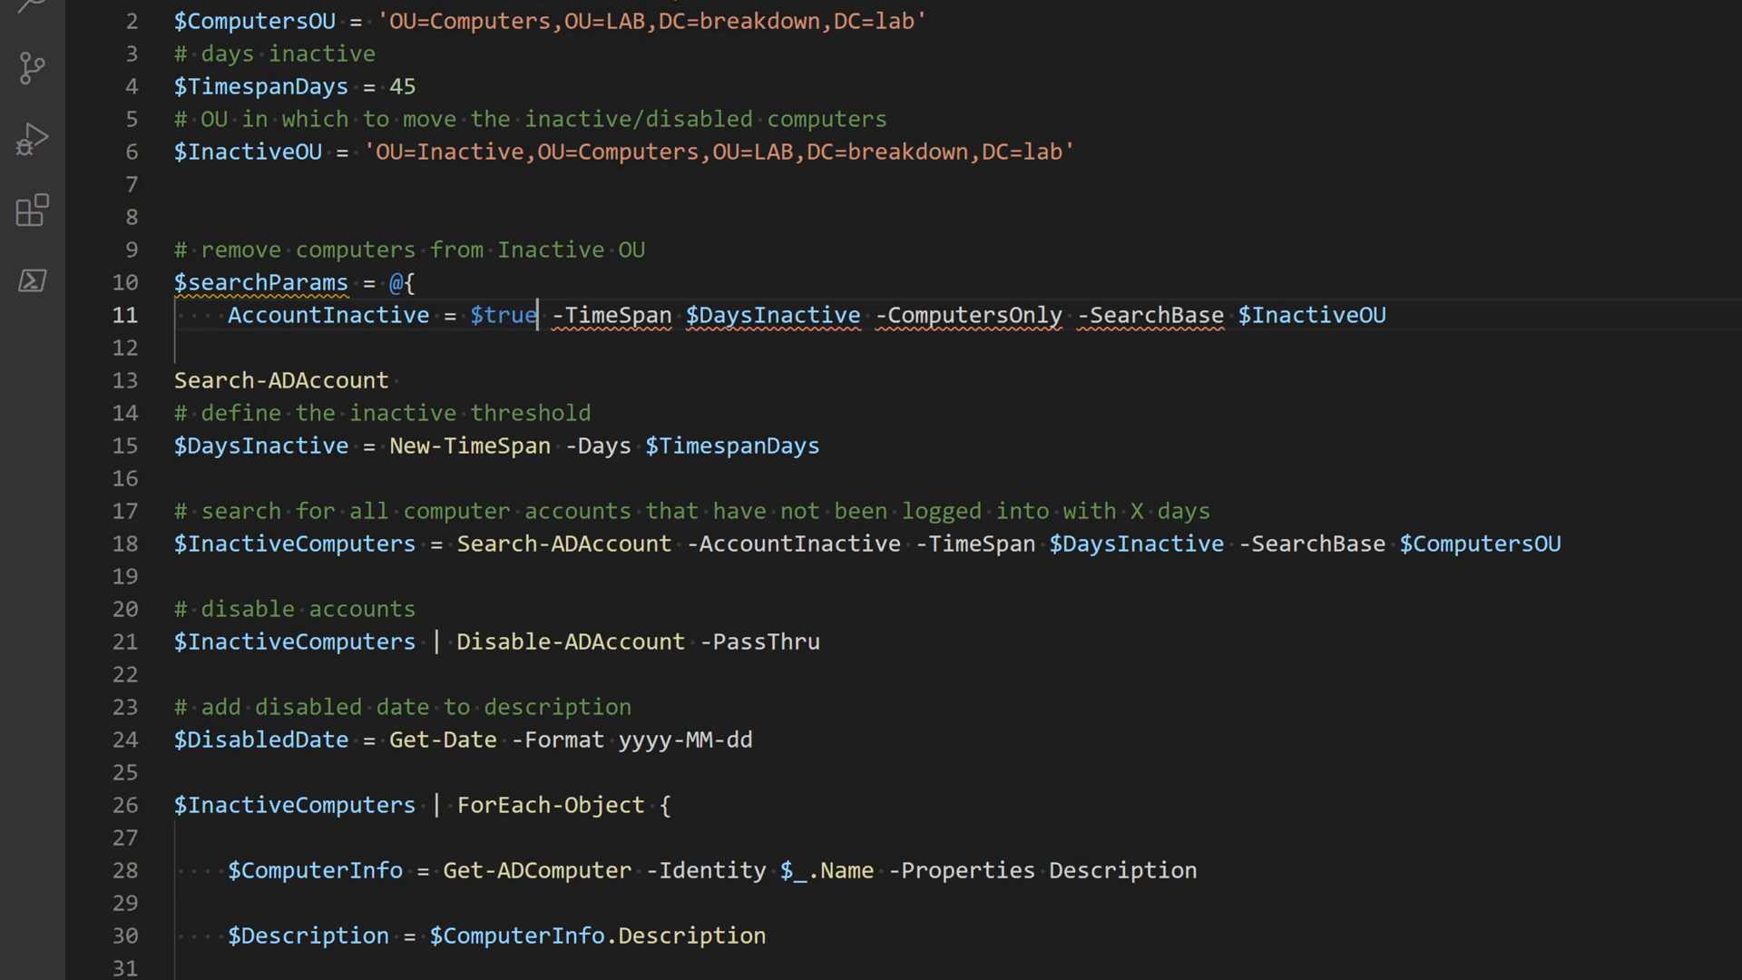
pyautogui.press('Enter')
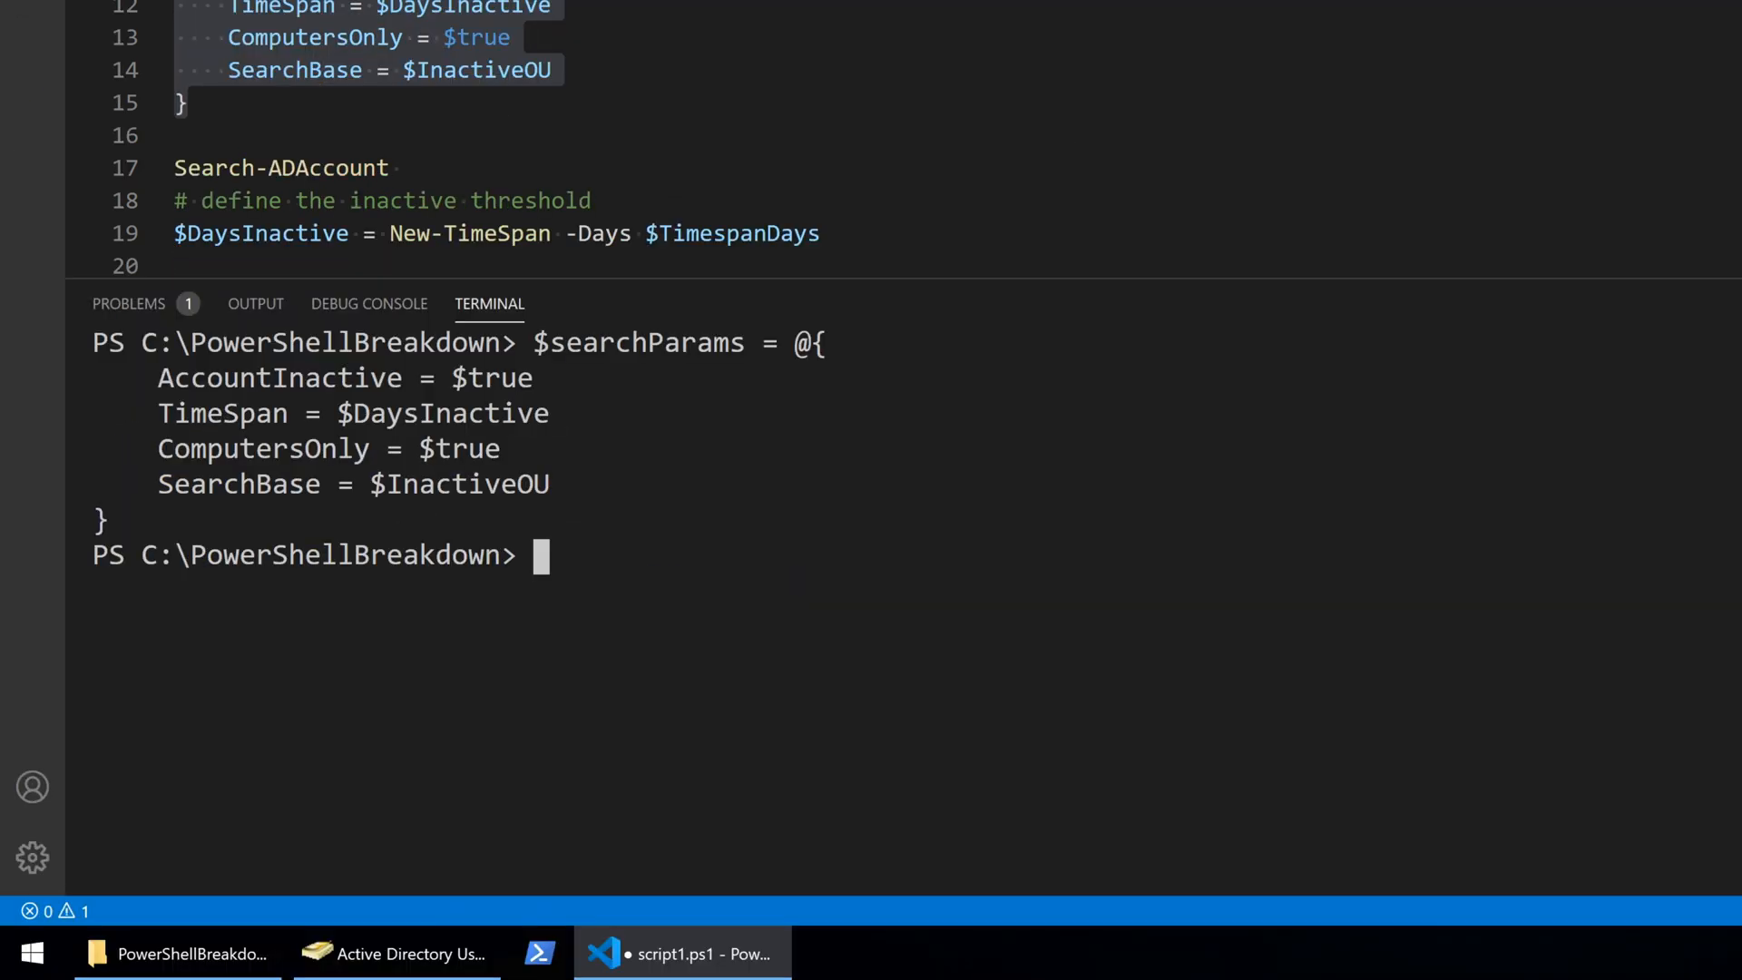
pyautogui.write('$searchParams')
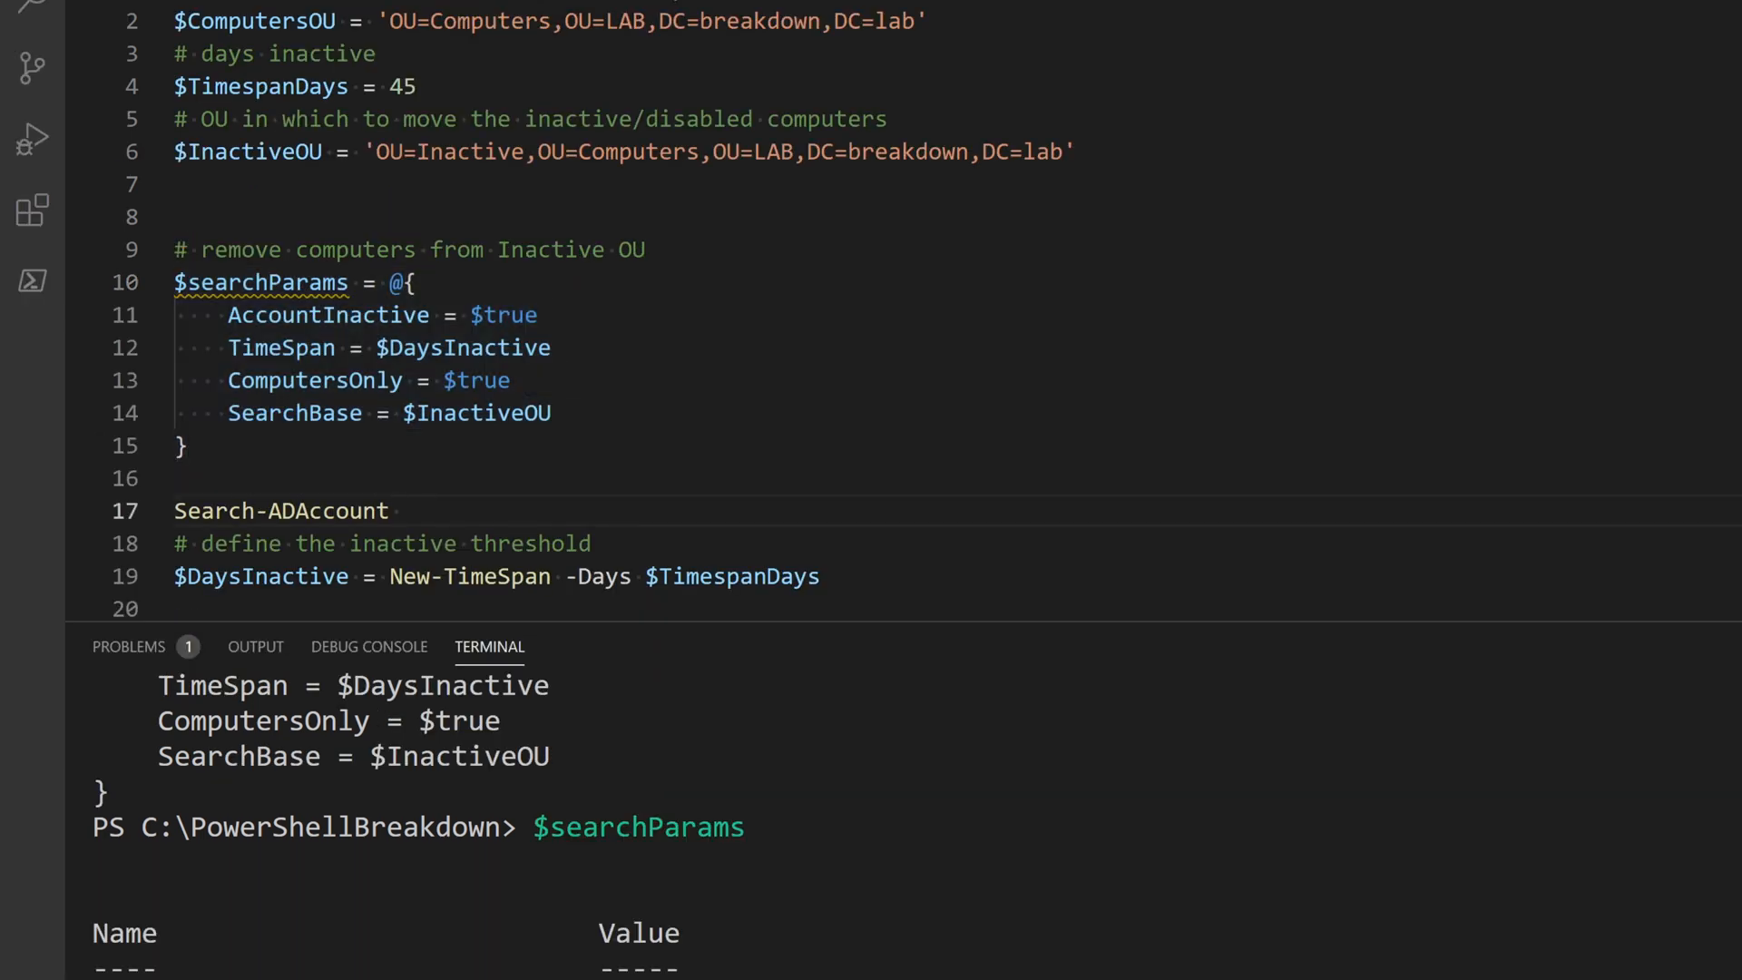
pyautogui.write('@searchParams')
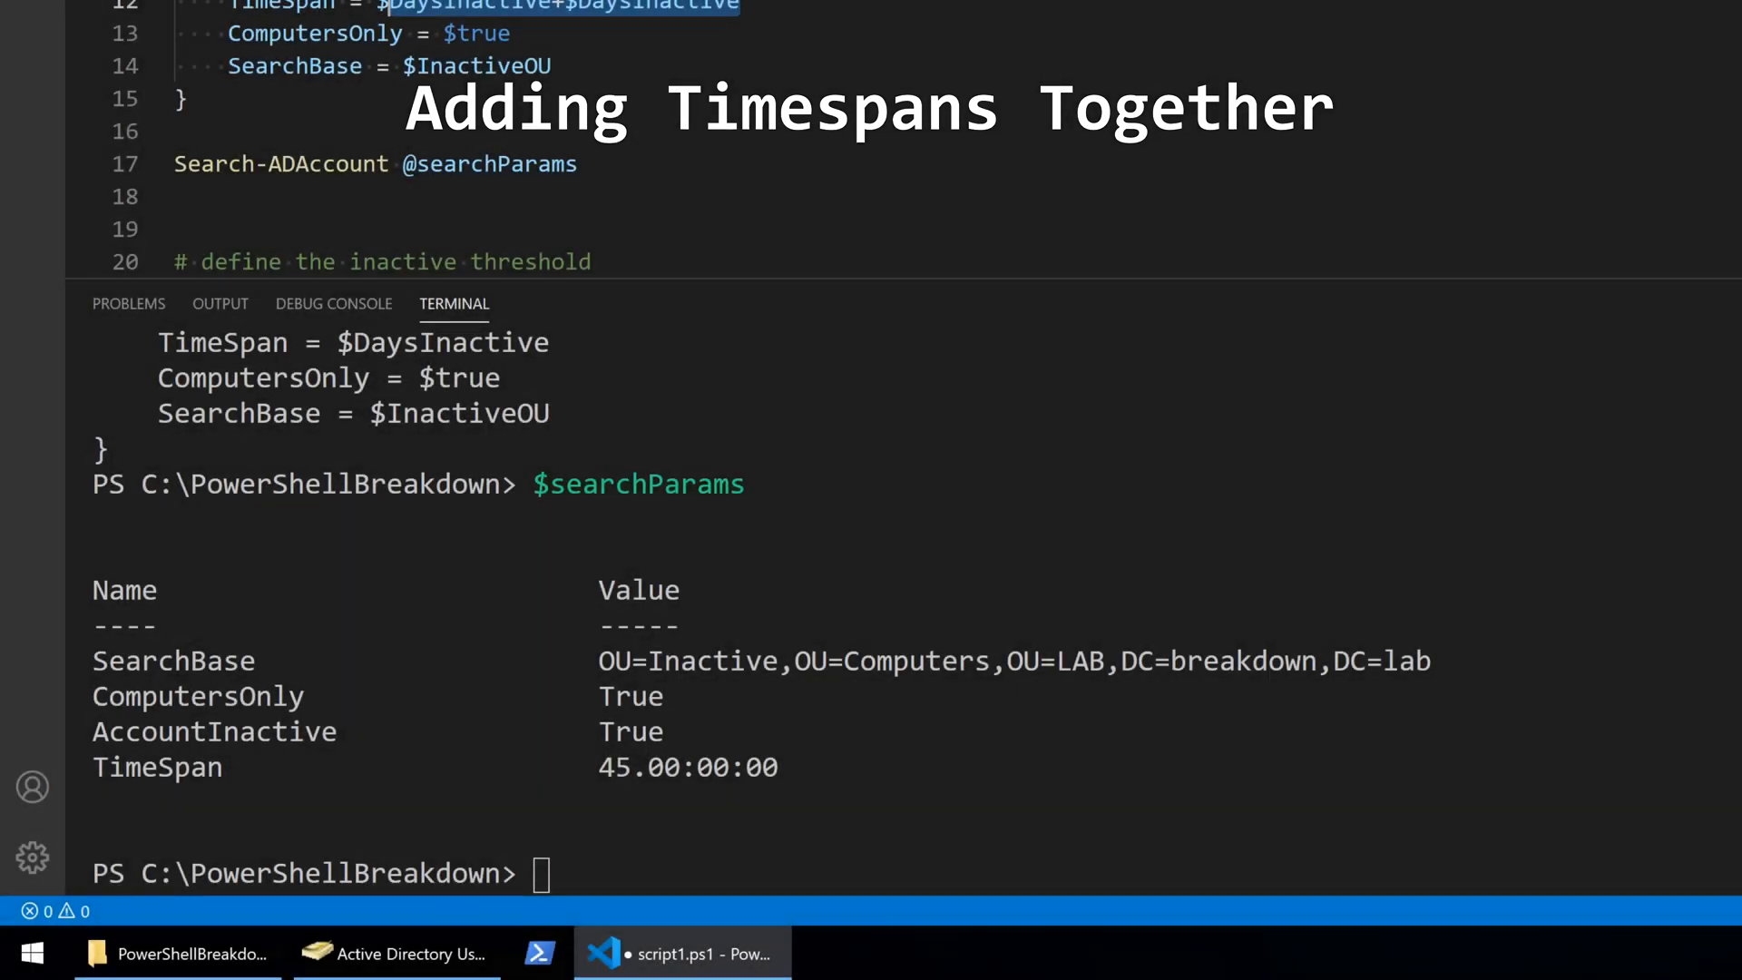
# - Inspect $daysinactive in the terminal and set TimeSpan to $DaysInactive+$DaysInactive
pyautogui.write('$d')
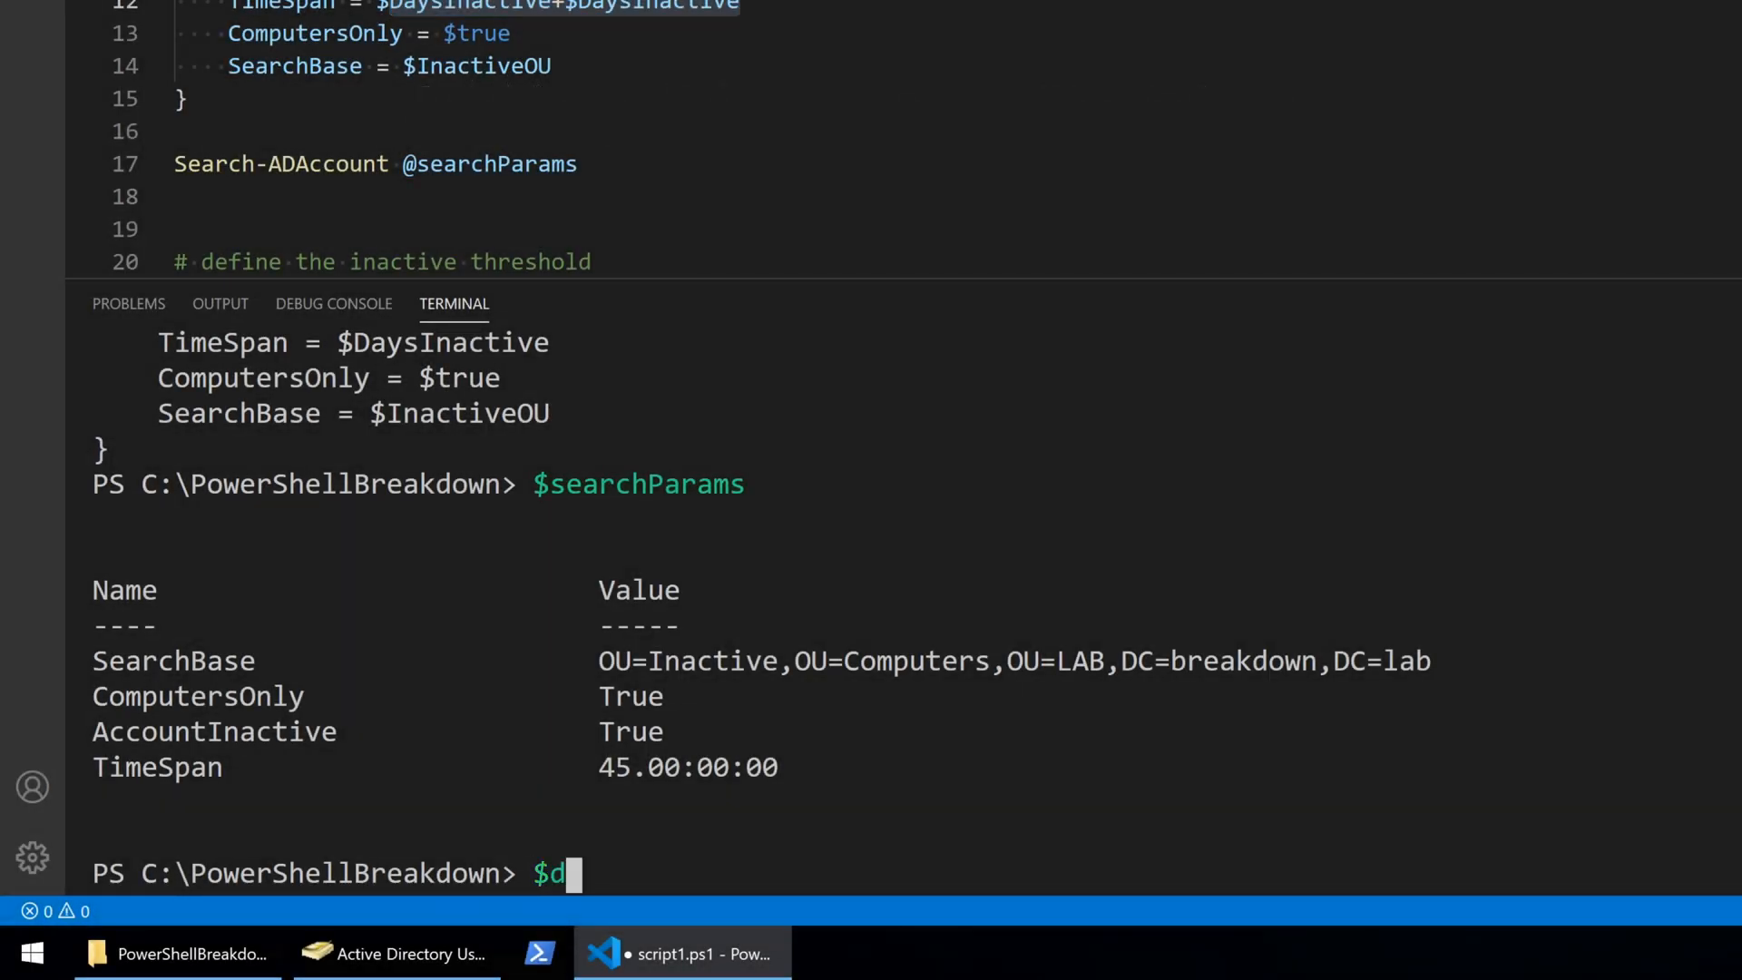
pyautogui.write('aysinactive')
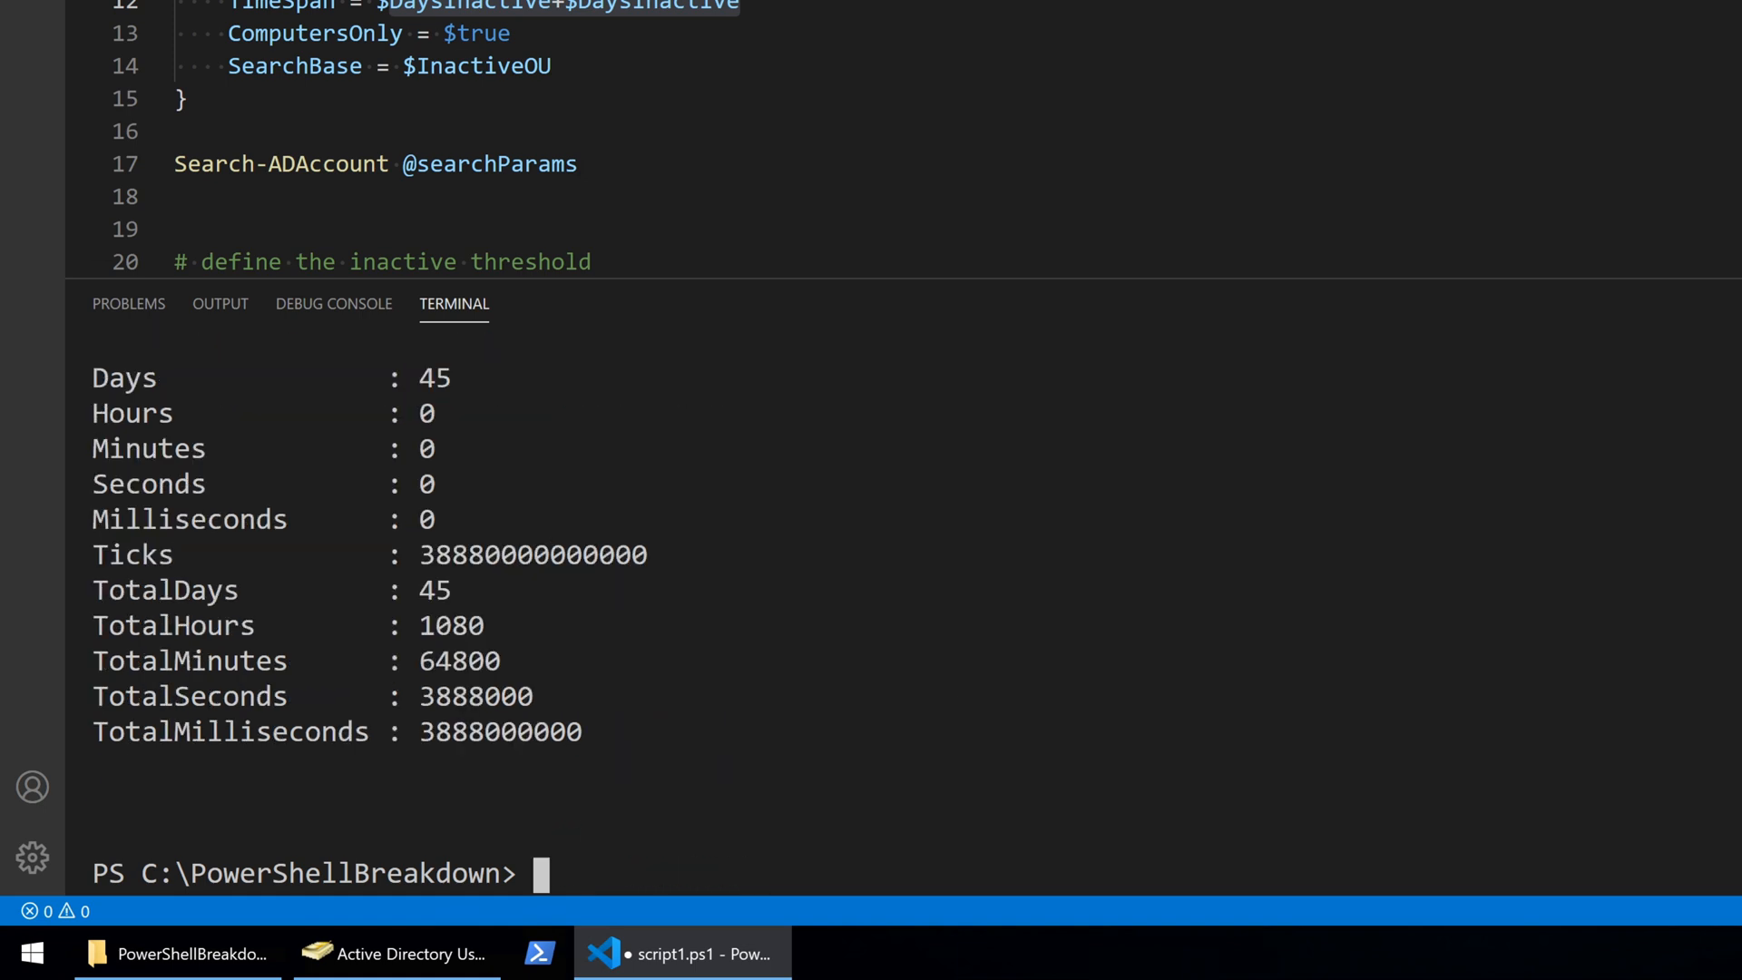
pyautogui.write('$daysinactive')
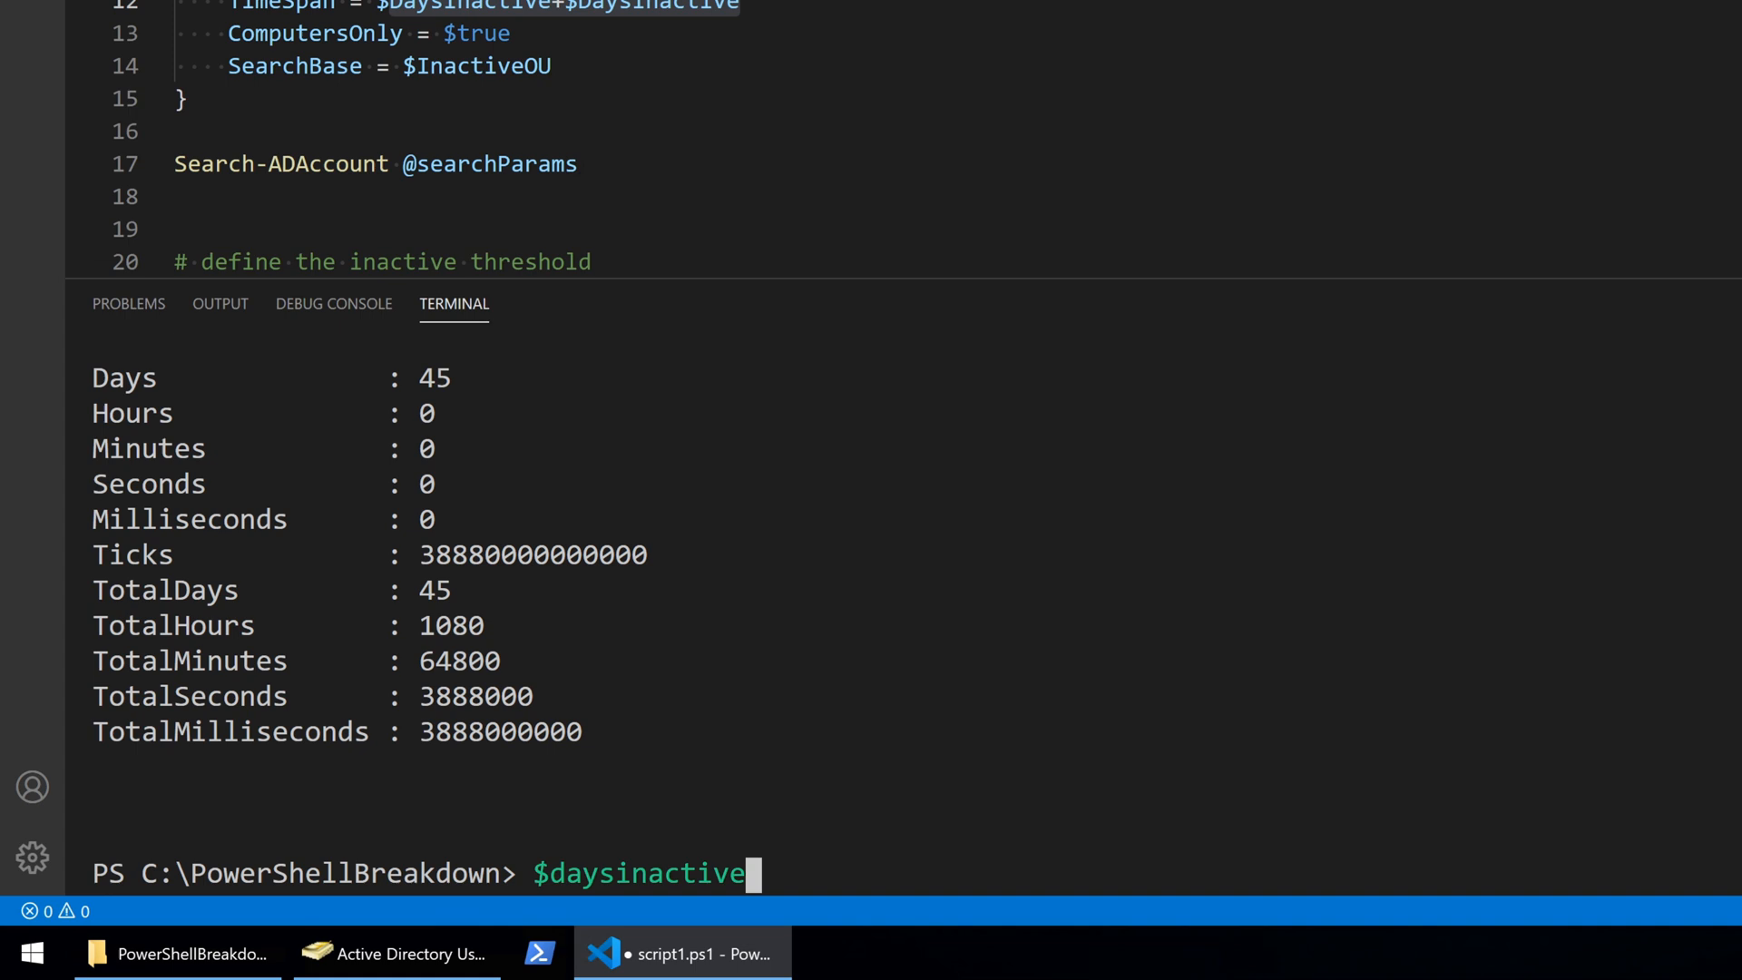
pyautogui.write('+$da')
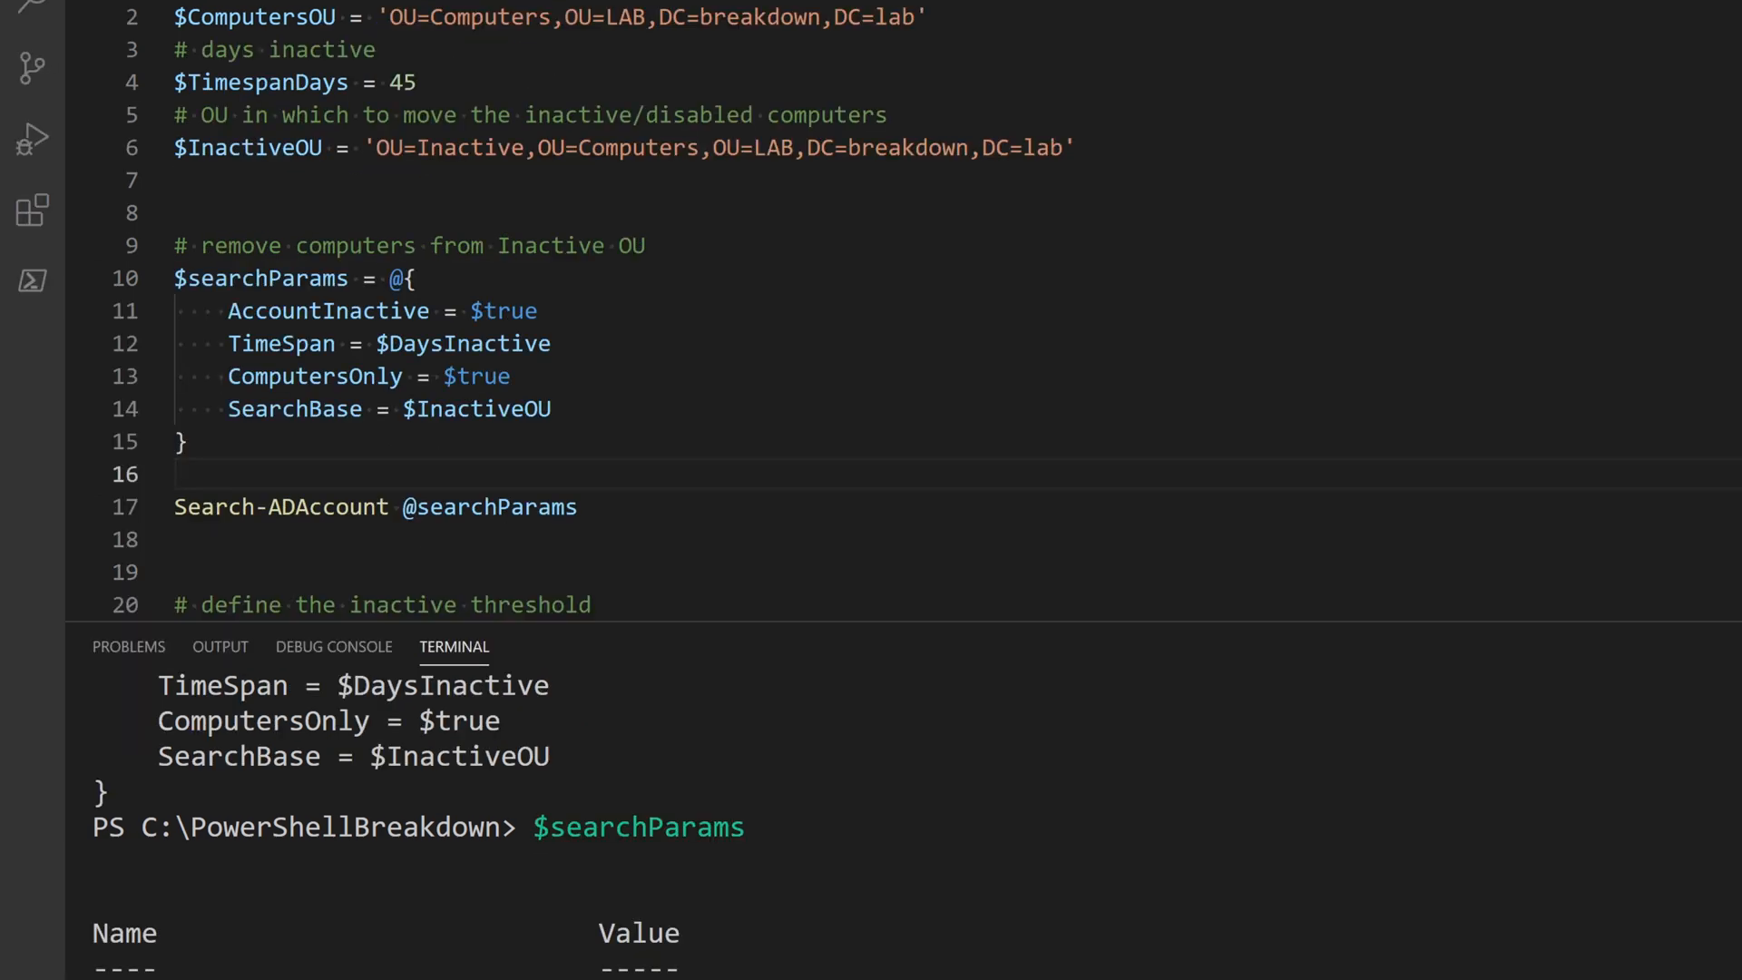
pyautogui.write('+$daysInactive')
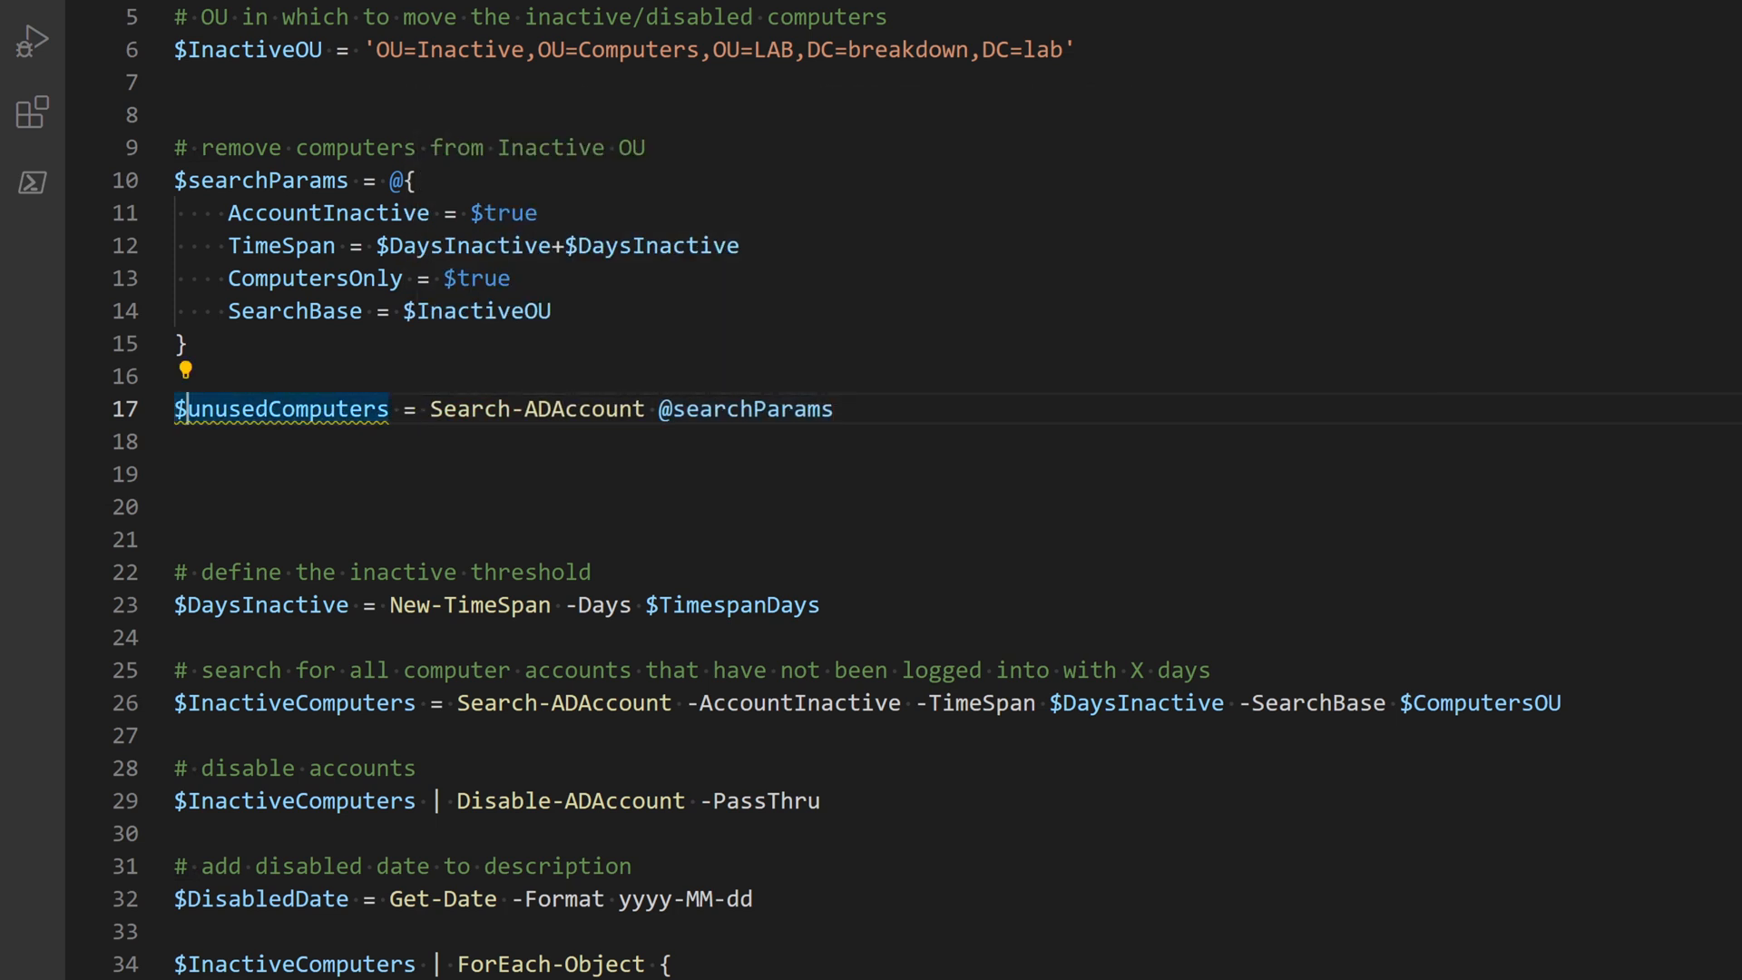
# - Add the line $UnusedComputers | Remove-ADComputer to delete the found computers
pyautogui.write('$')
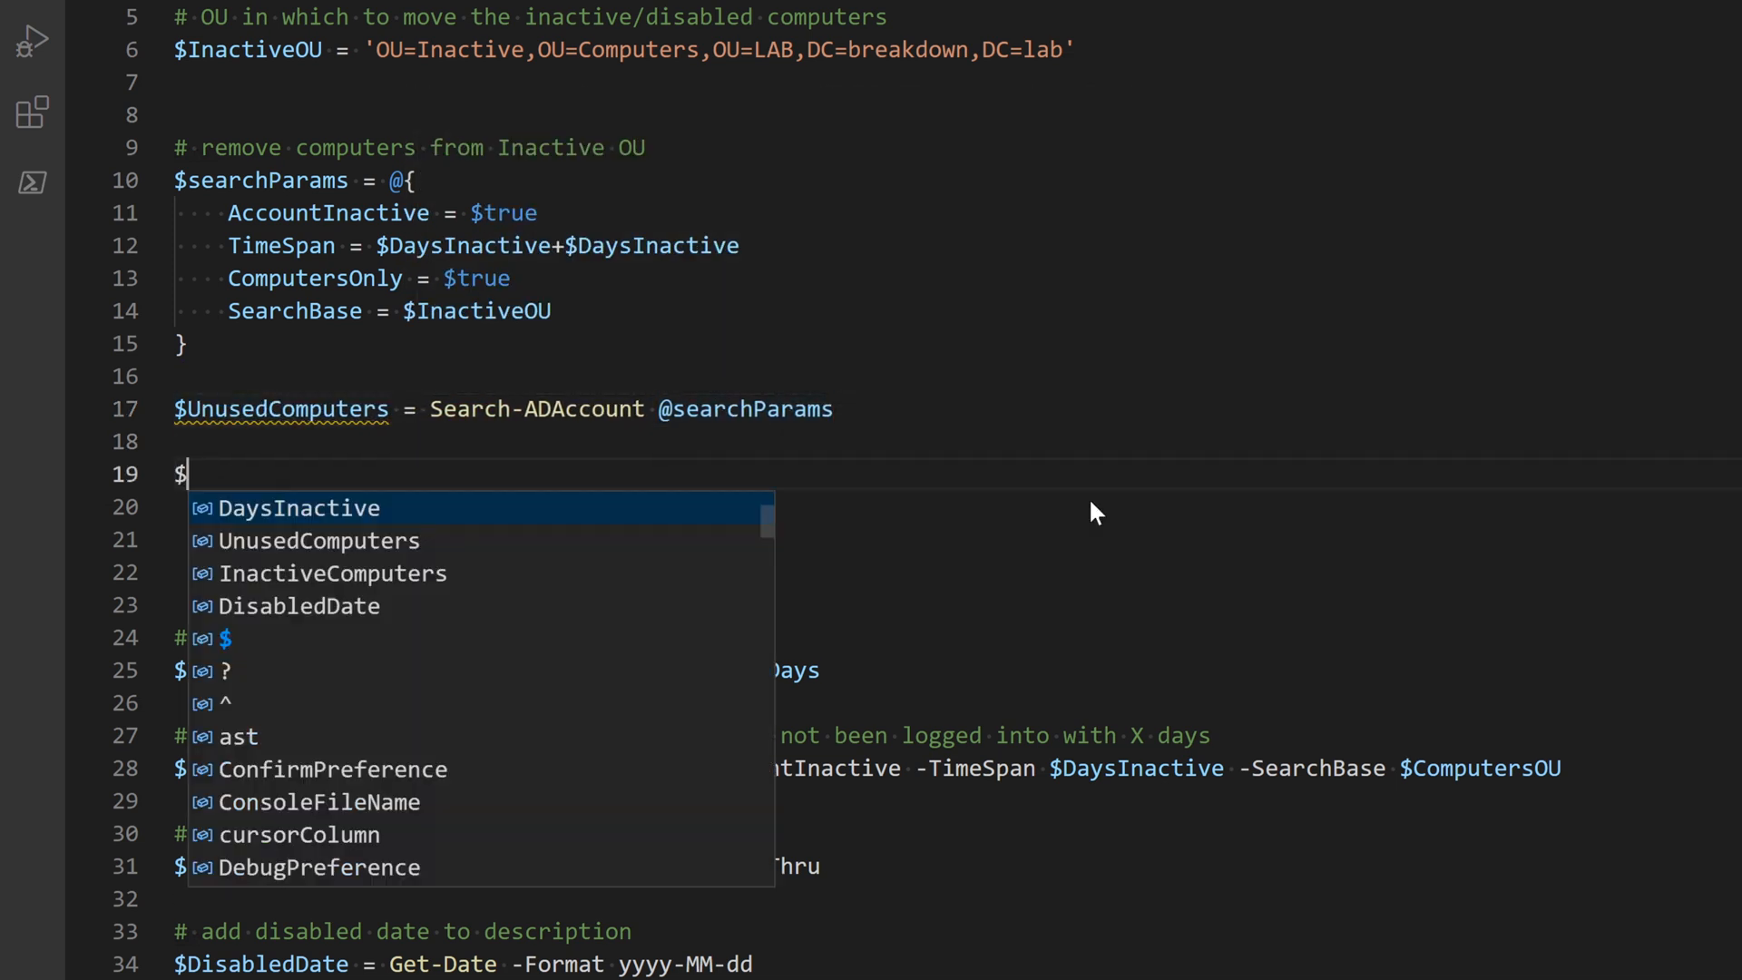
pyautogui.write('UnusedComputers | Remove-ADComputer')
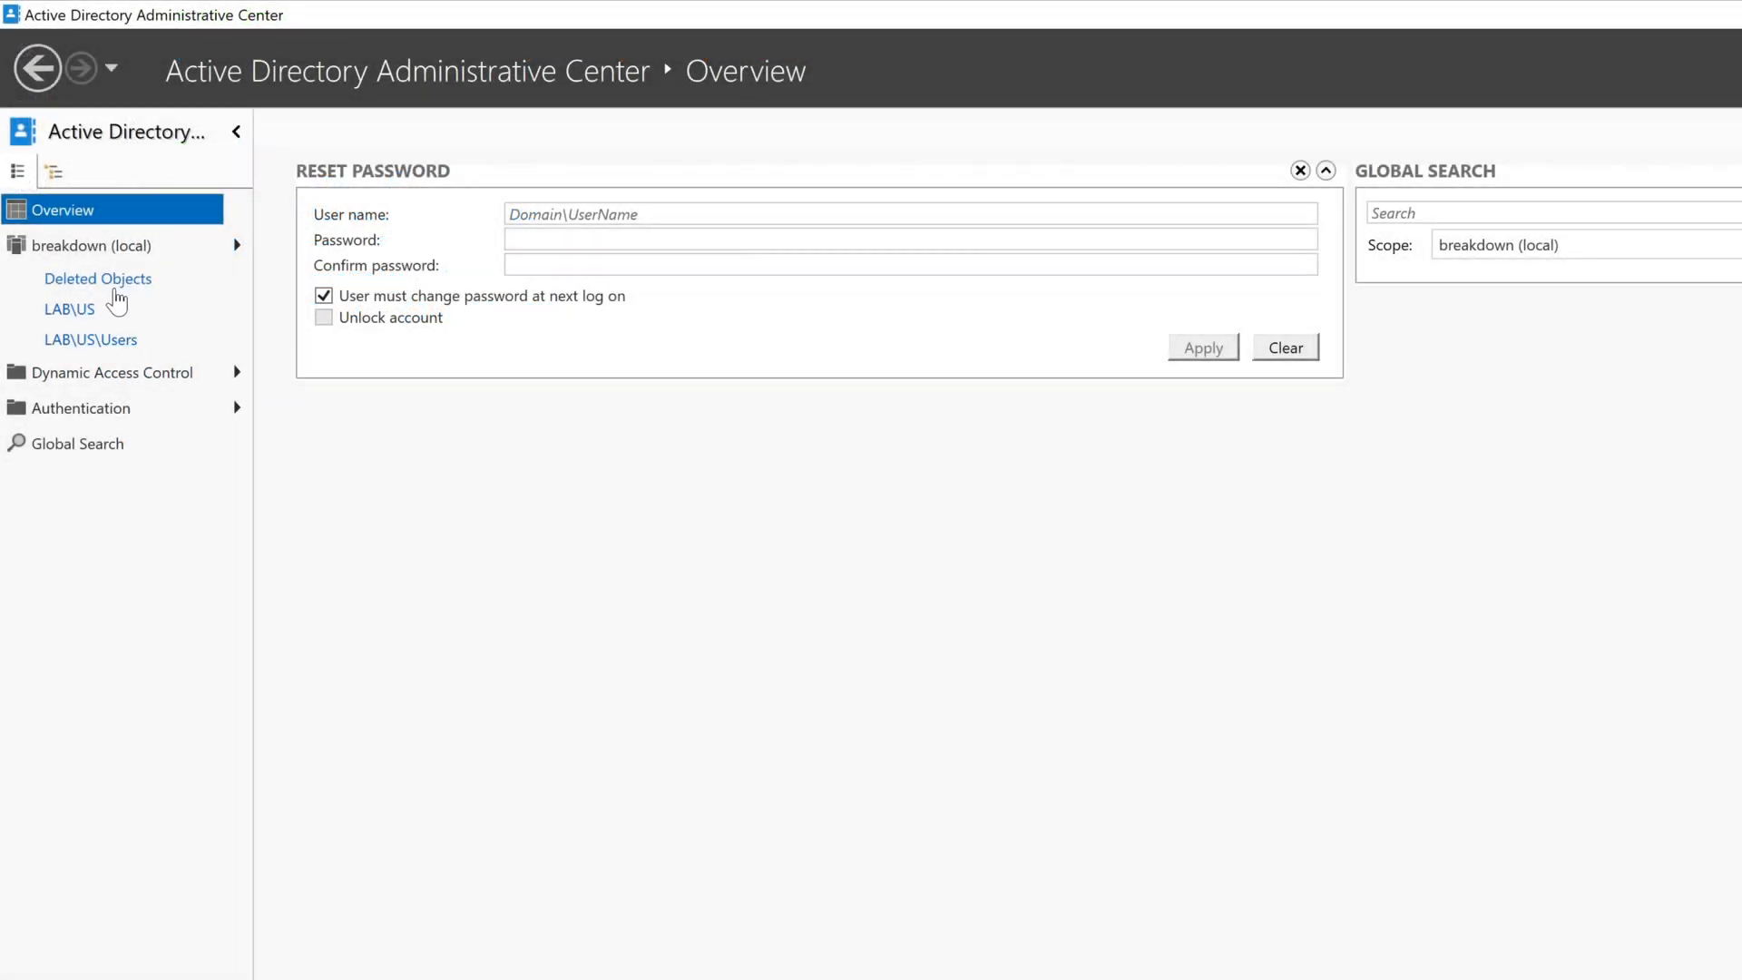
# - Restore the deleted Win203 computer from the Deleted Objects list
pyautogui.click(96, 277)
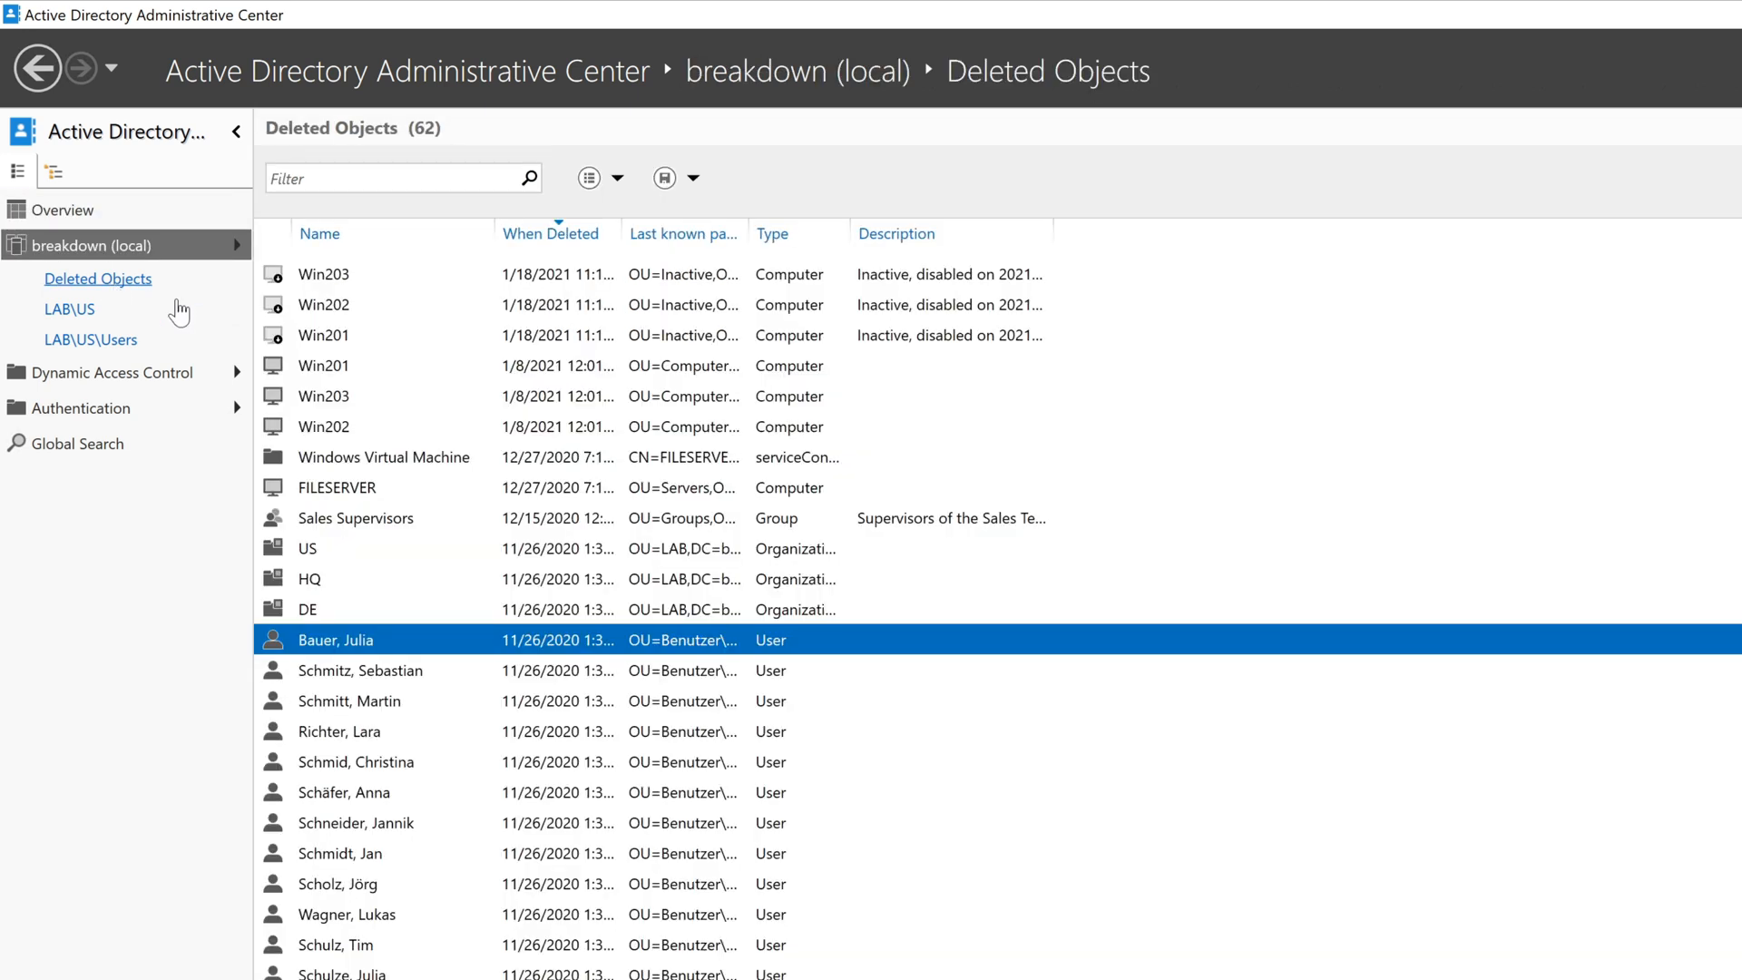
pyautogui.rightClick(323, 274)
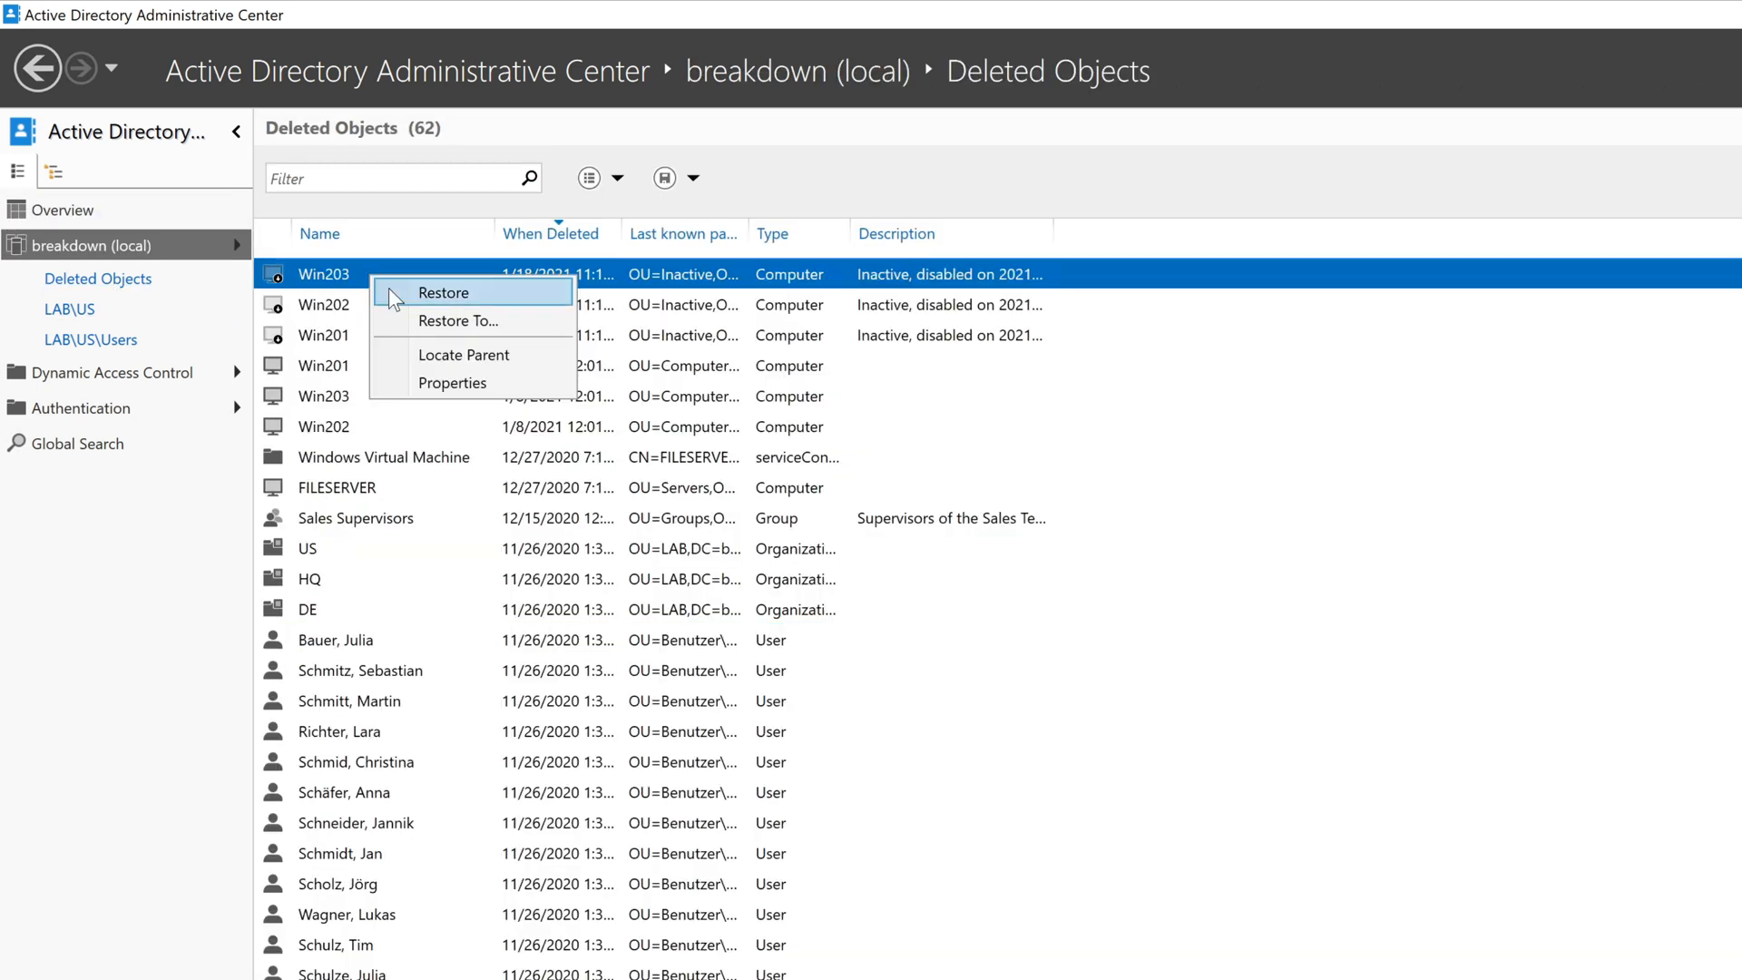
pyautogui.click(443, 292)
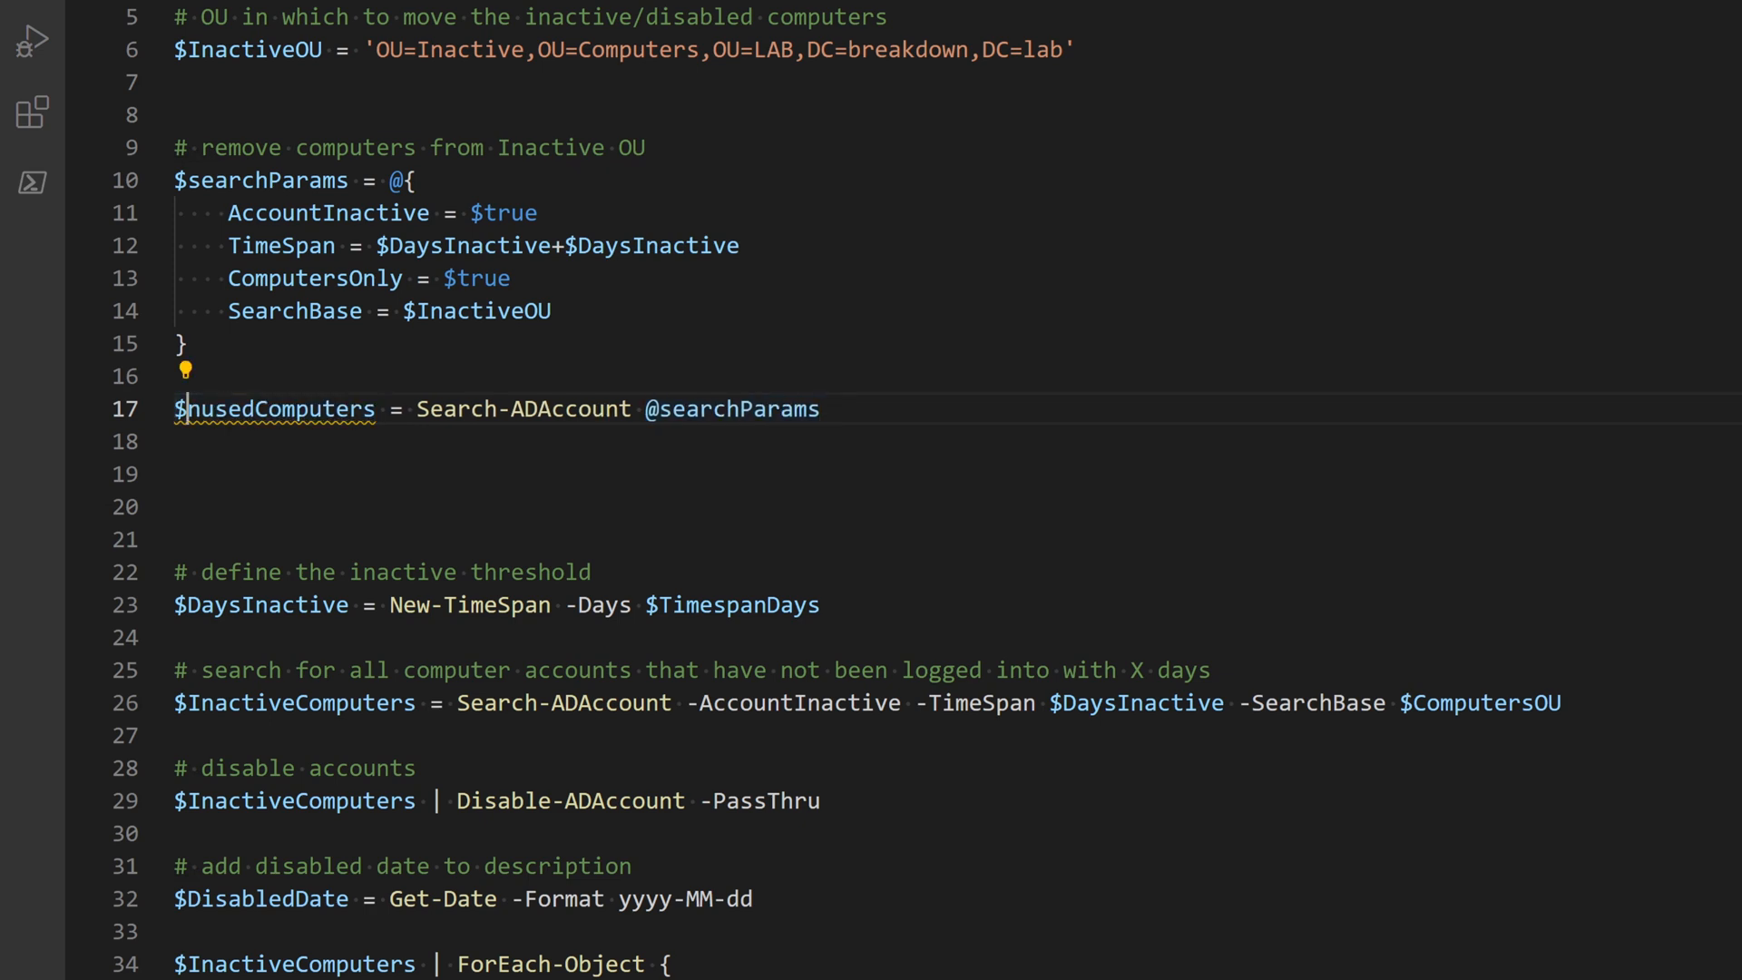
# - Pipe $UnusedComputers to Remove-ADComputer and export them with Export-Csv to lab\files\remove-..._computers.csv
pyautogui.write('$')
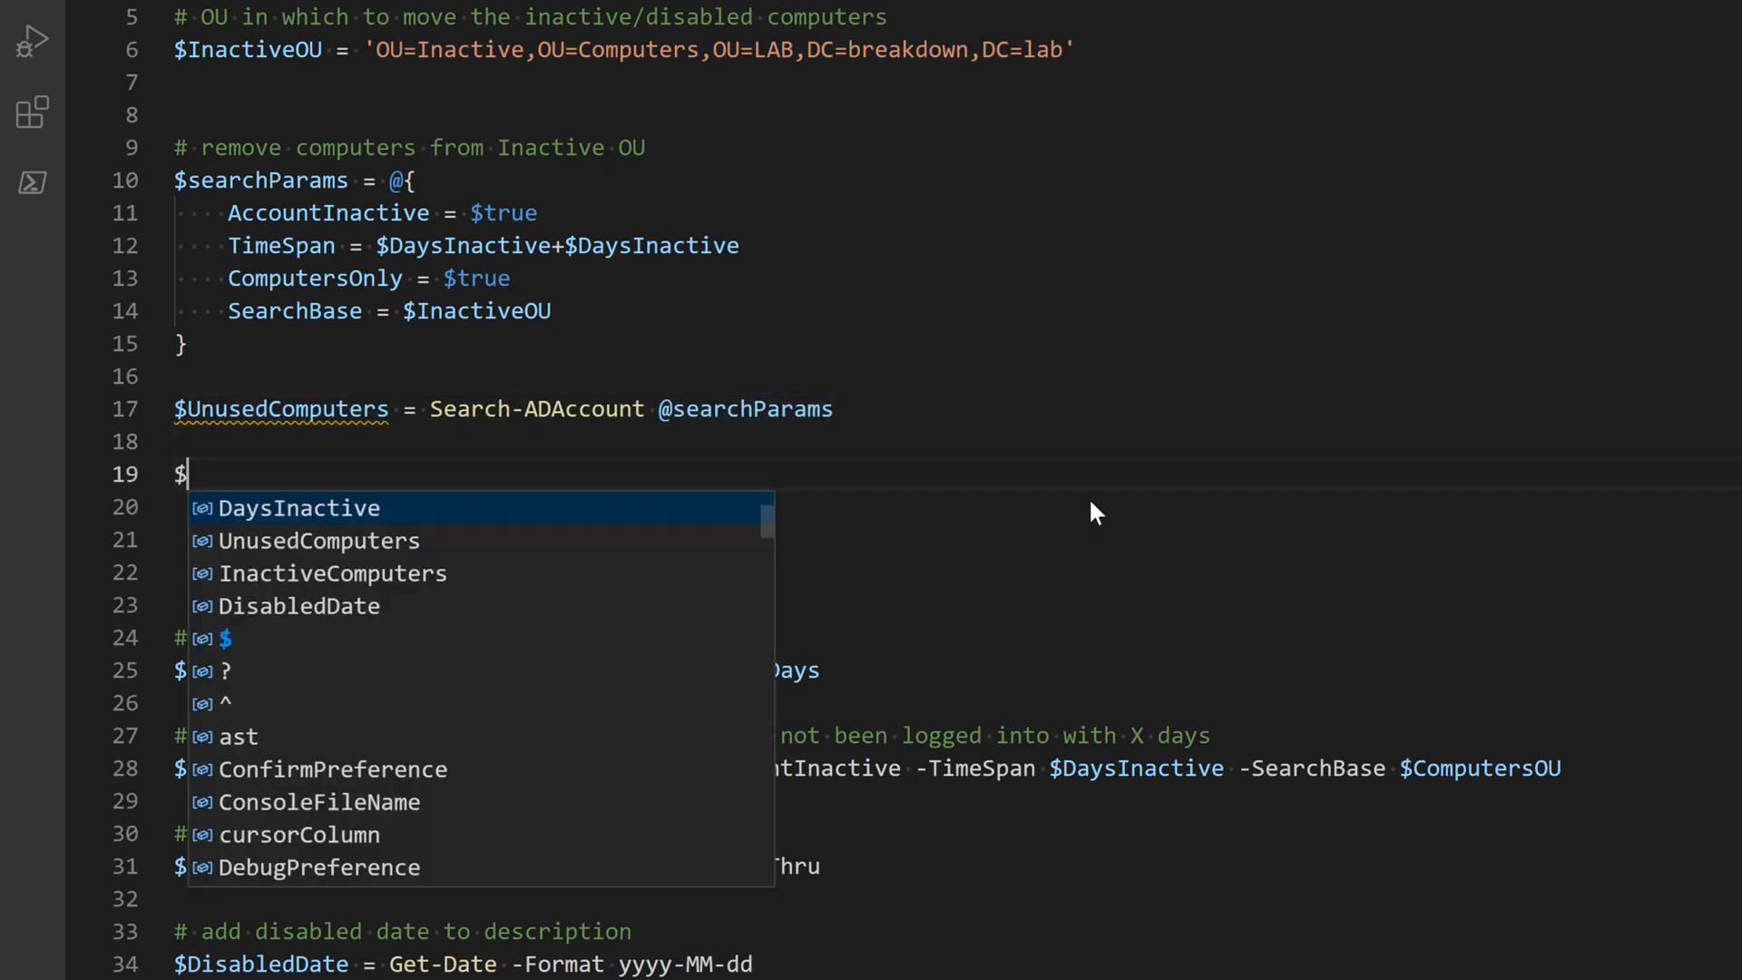
pyautogui.write('UnusedComputers | Remove-ADComputer')
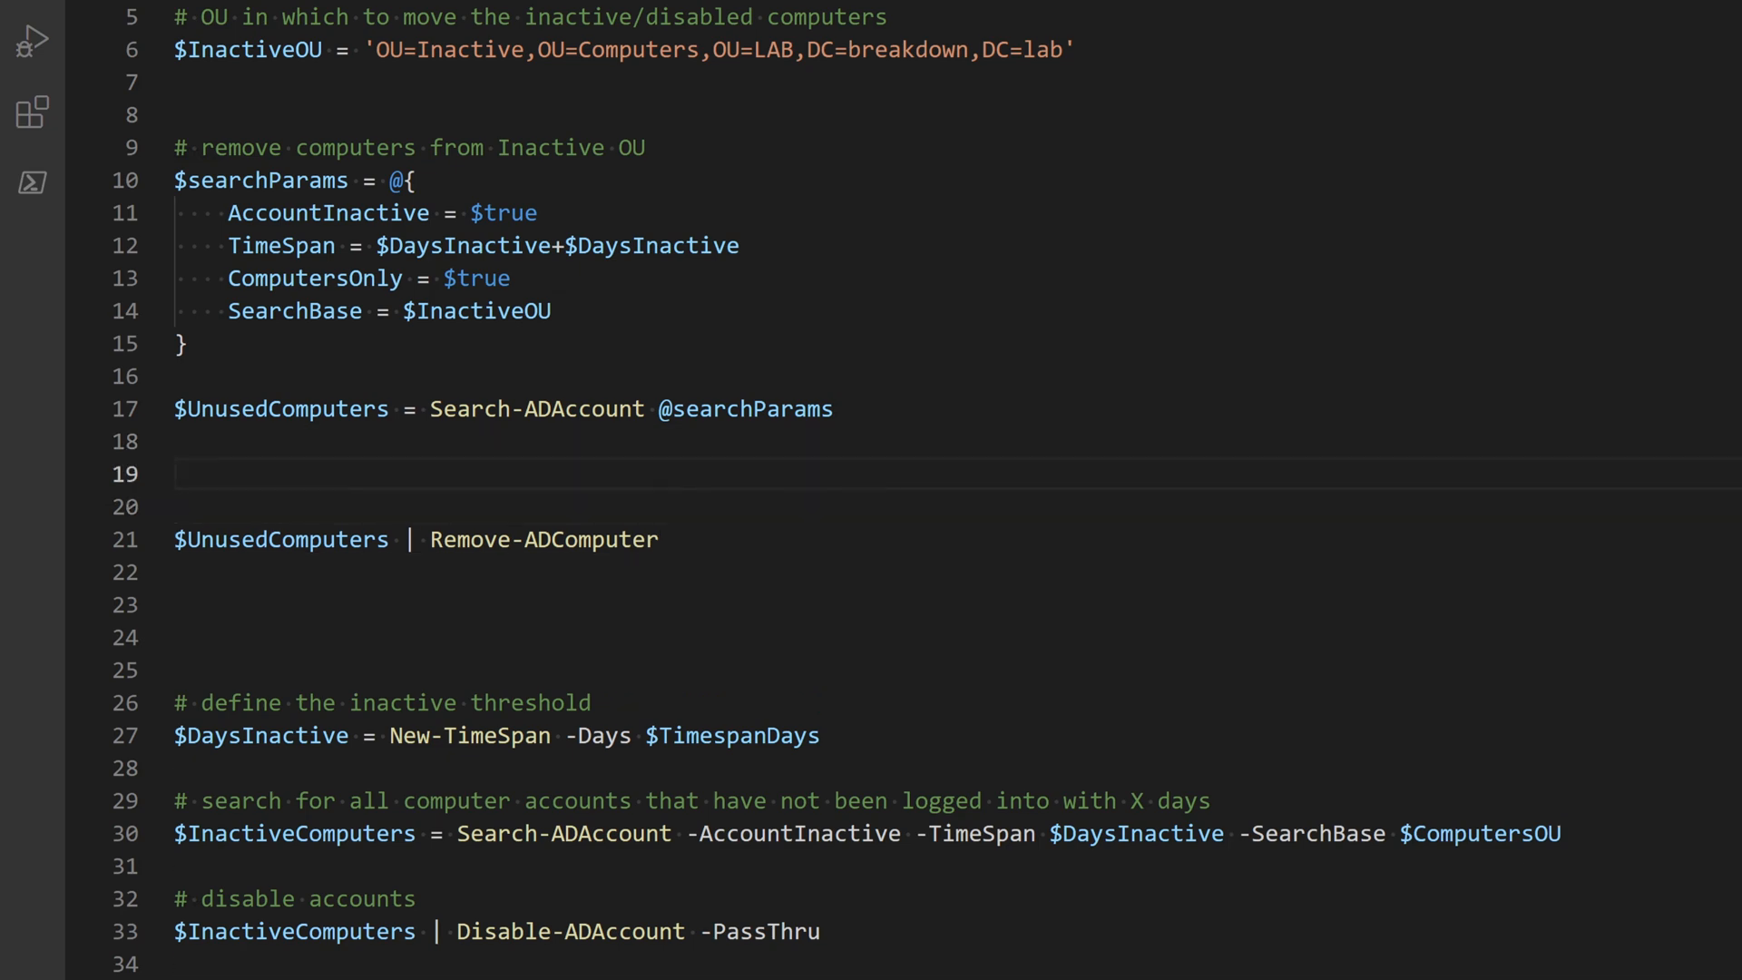
pyautogui.write("Export-Csv -Path '\\breakdown.")
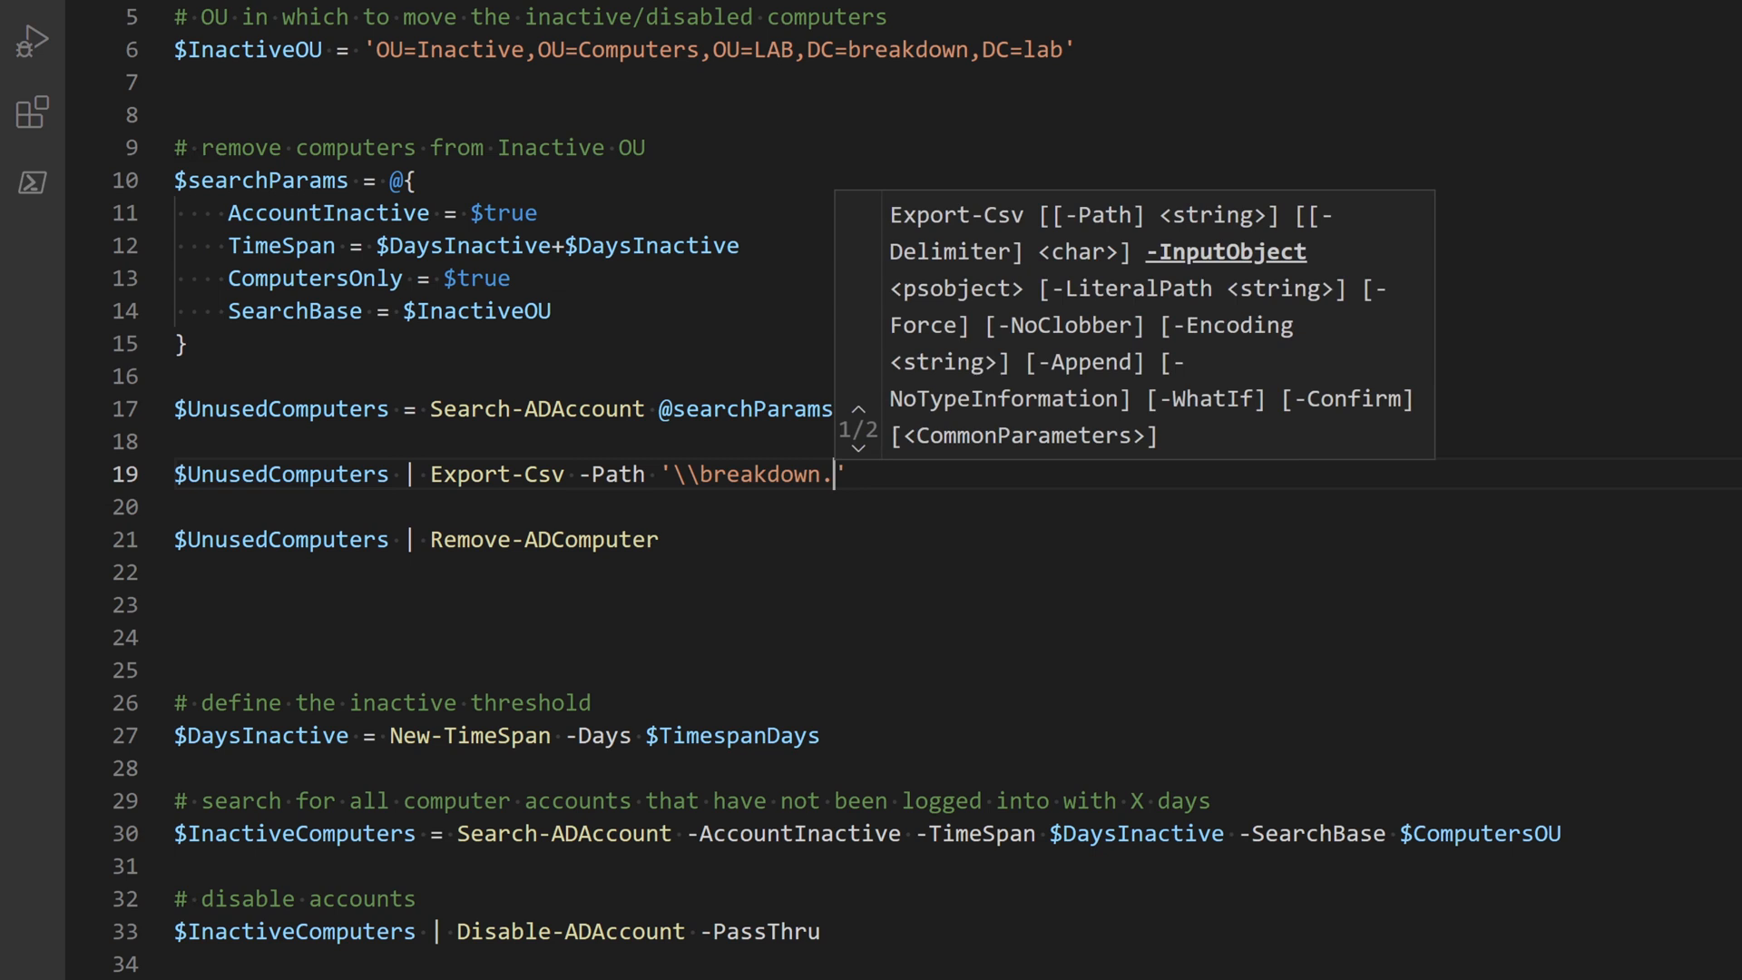
pyautogui.write('lab\\files\\remove-')
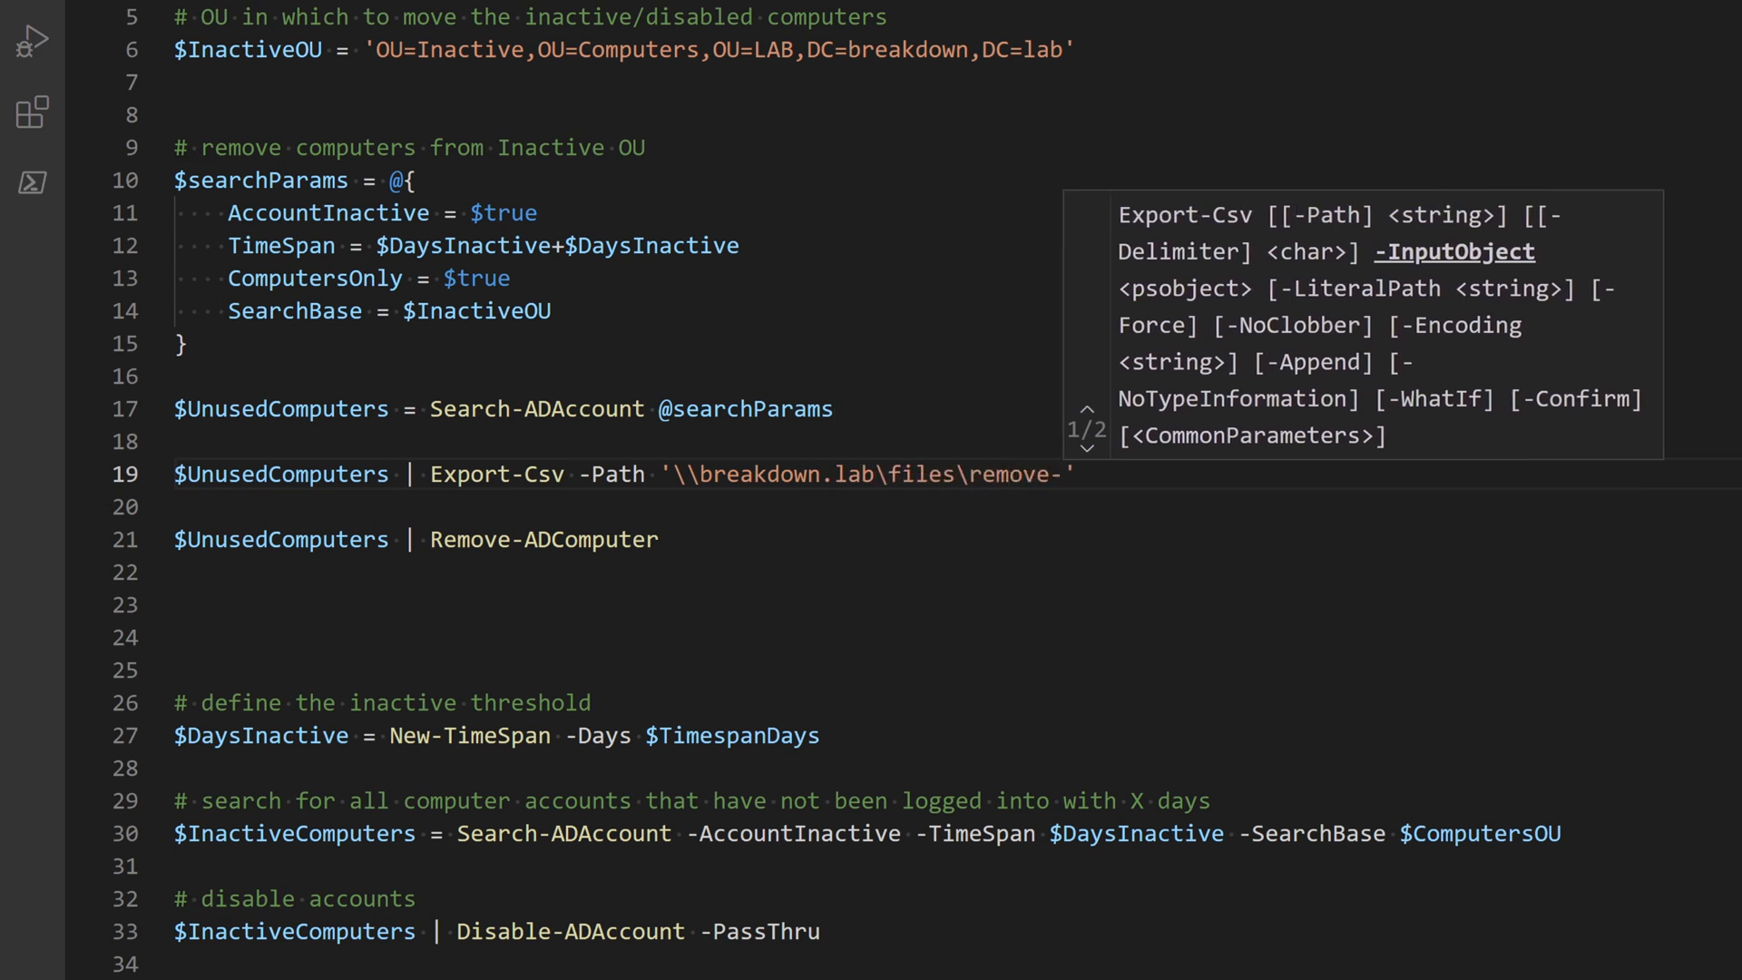
pyautogui.write('_computer')
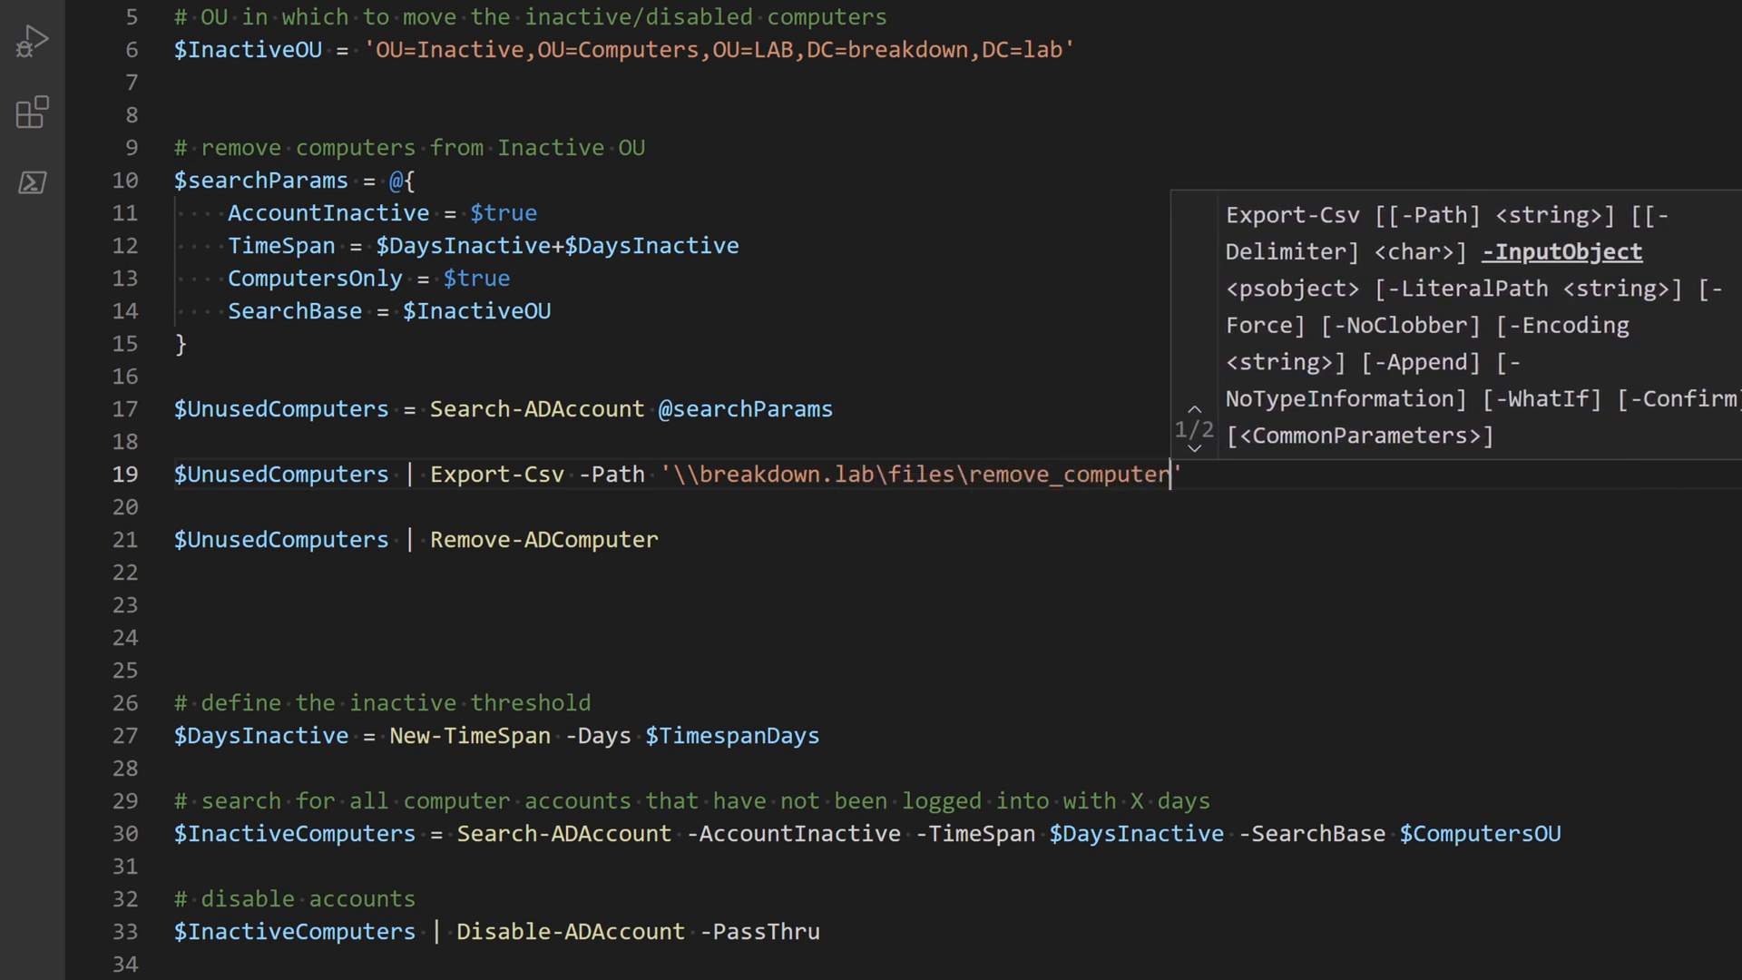
pyautogui.write('s.csv')
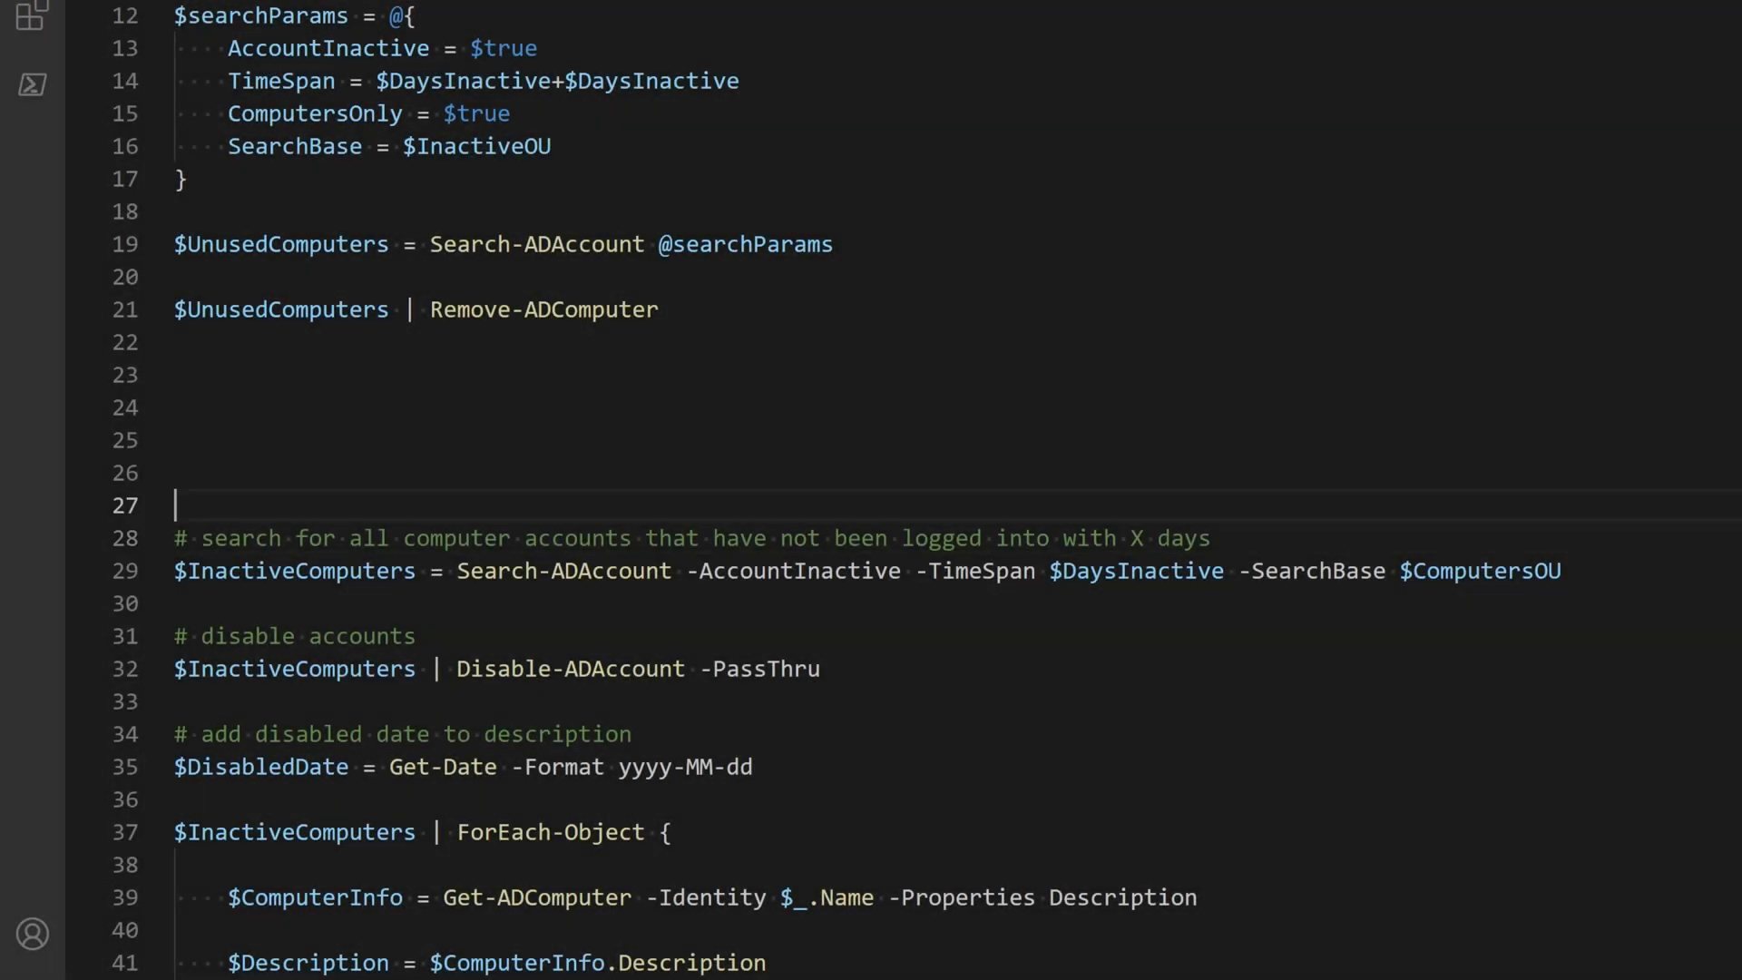
# - Replace the inline parameters with a $searchParams hashtable ending in ComputersOnly = $true
pyautogui.press('Backspace')
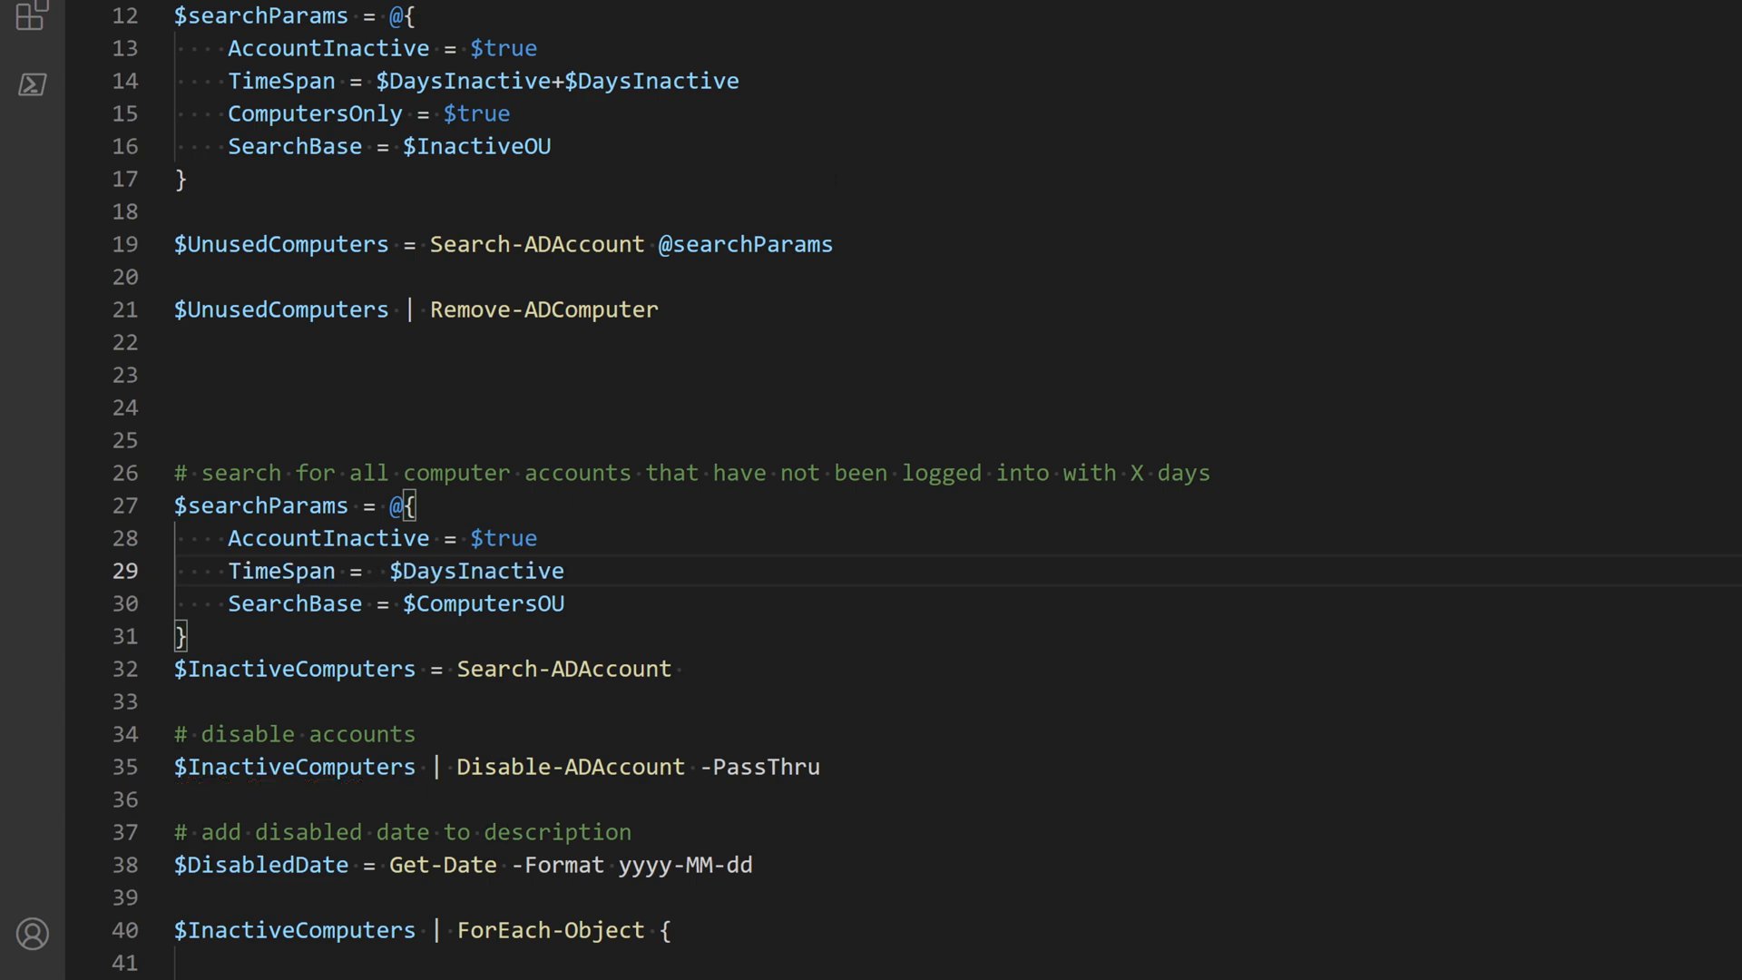
pyautogui.write('ComputersOnly = $true')
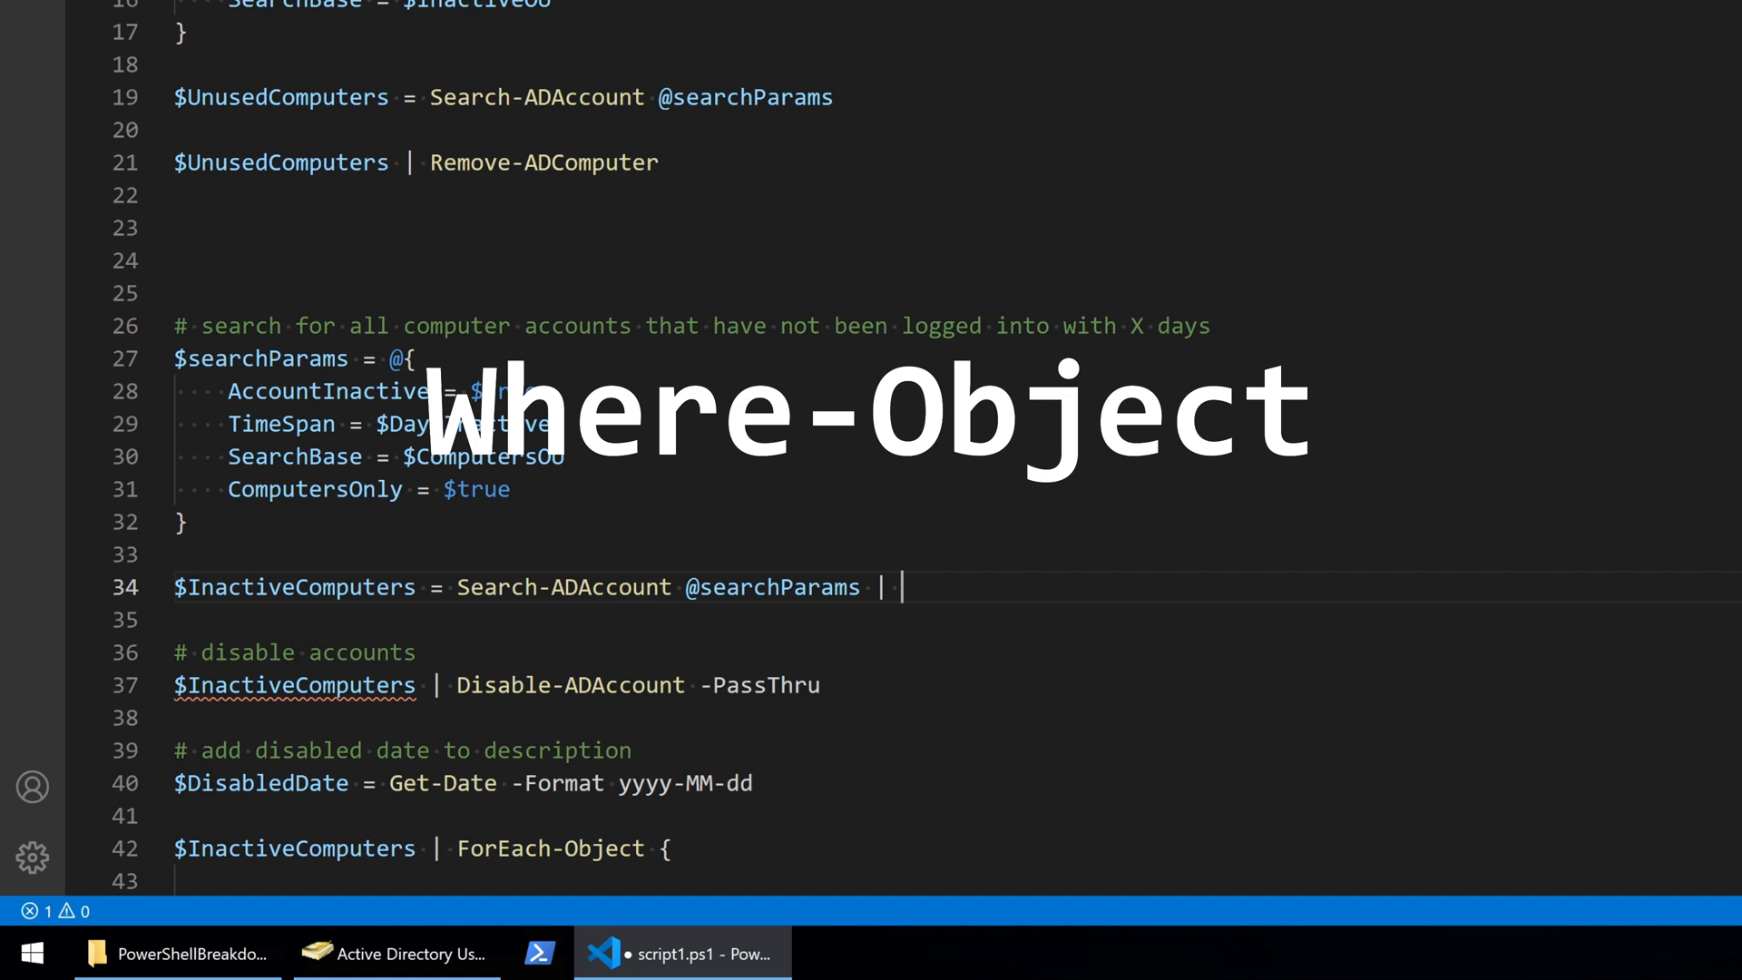
# - Pipe the inactive computer search into Where-Object -Property and run the block
pyautogui.write('Where-Object')
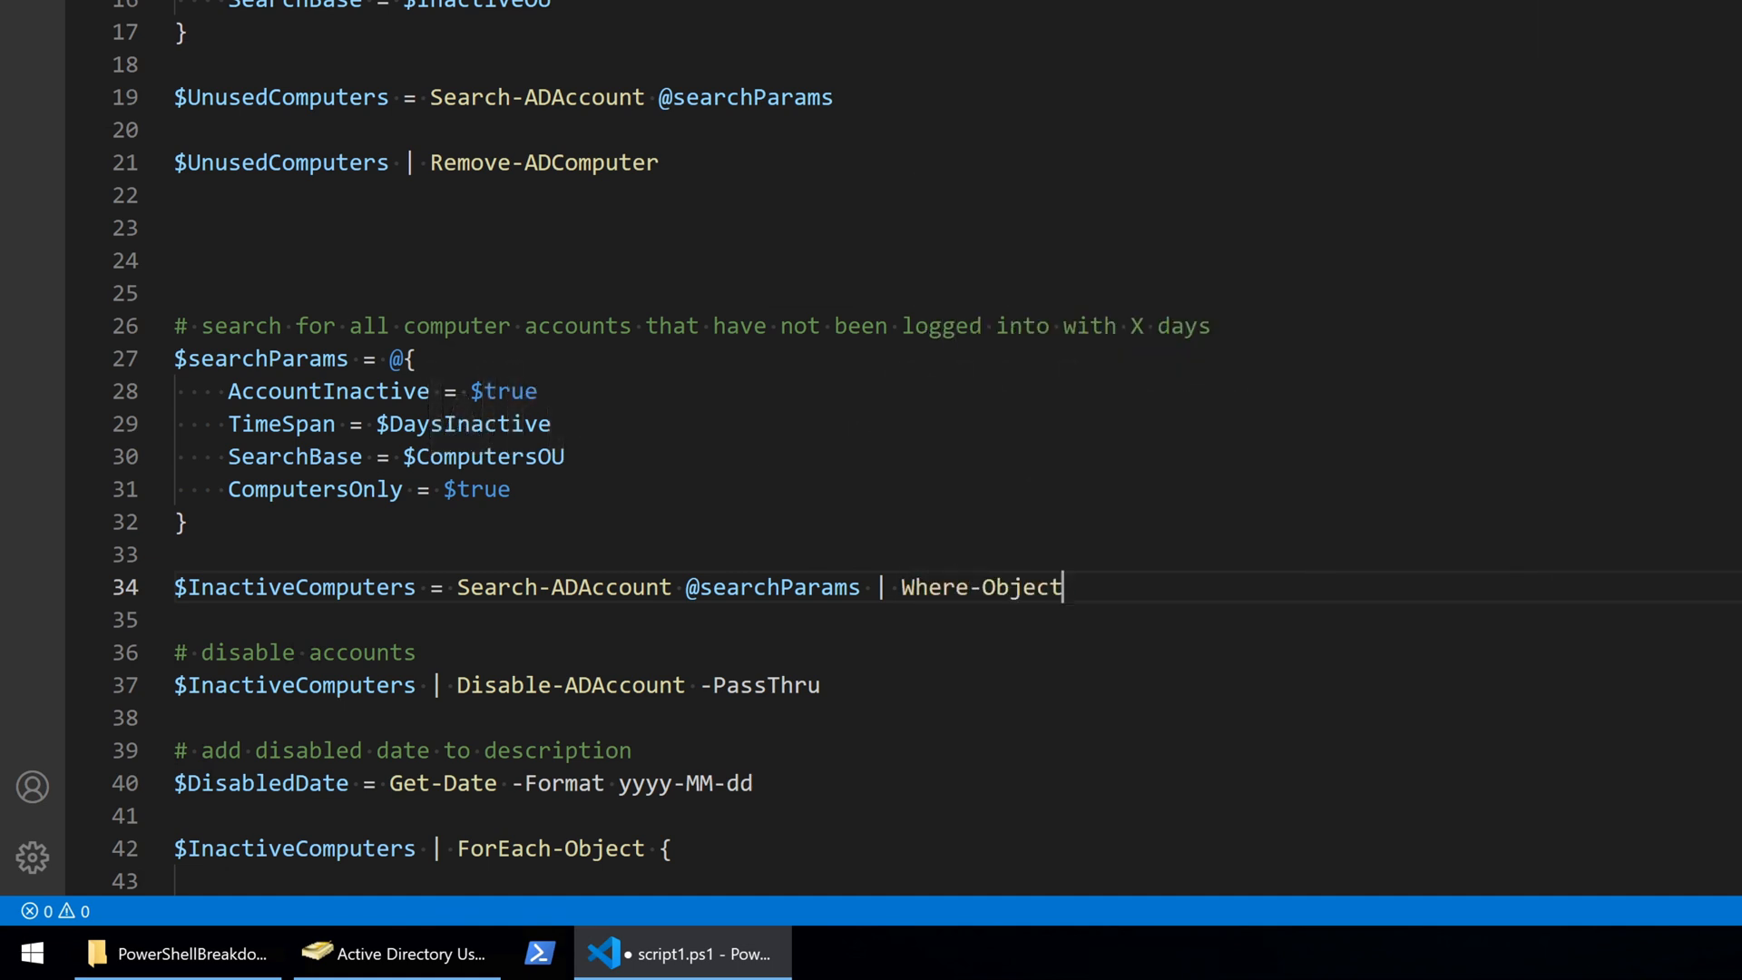
pyautogui.write('-property')
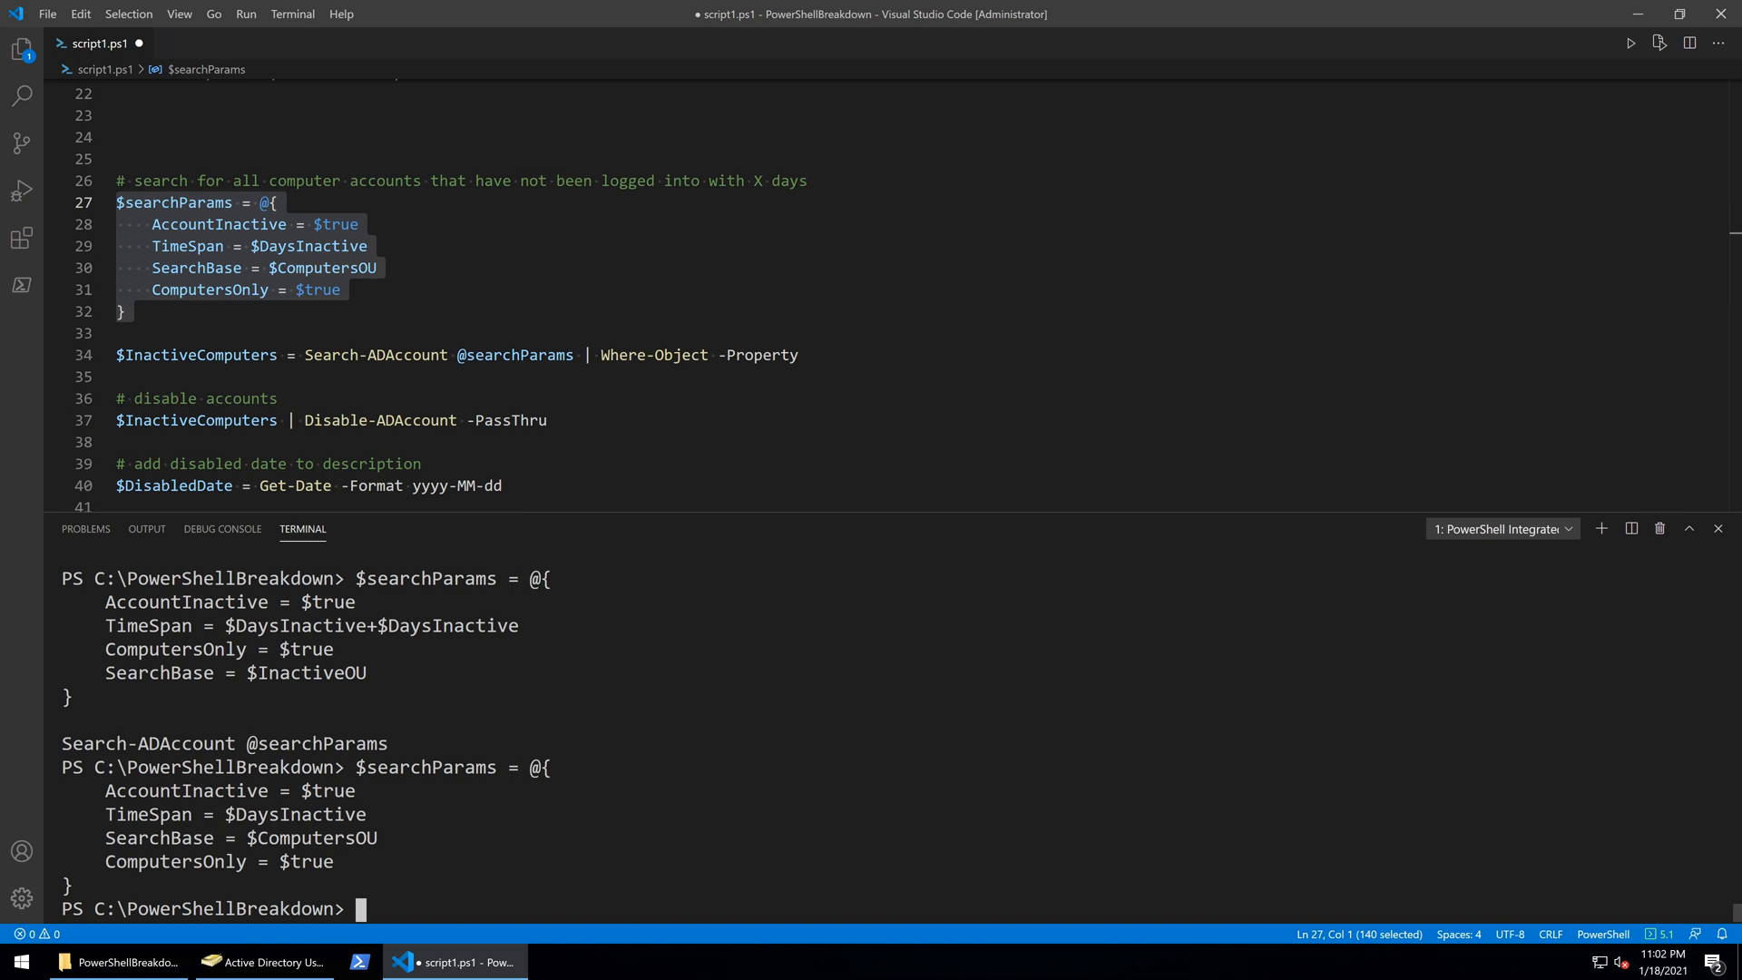
pyautogui.write('$seac')
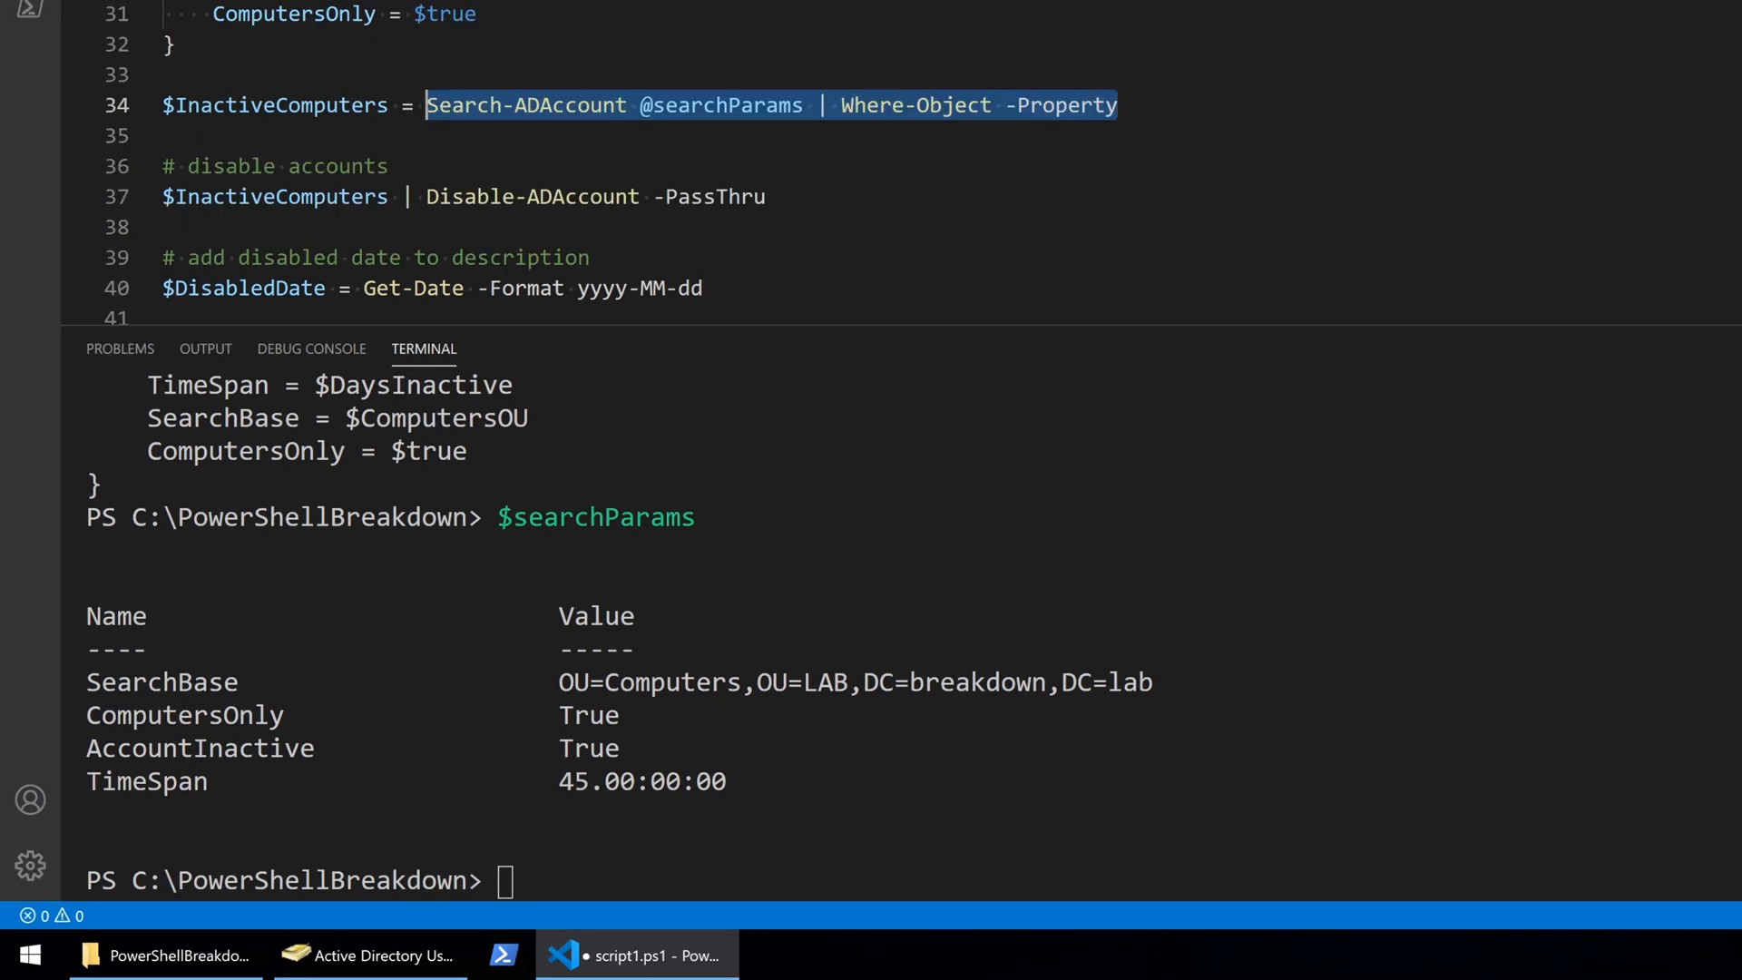
pyautogui.write('Search-ADAccount @searchParams | Where-Object -Property')
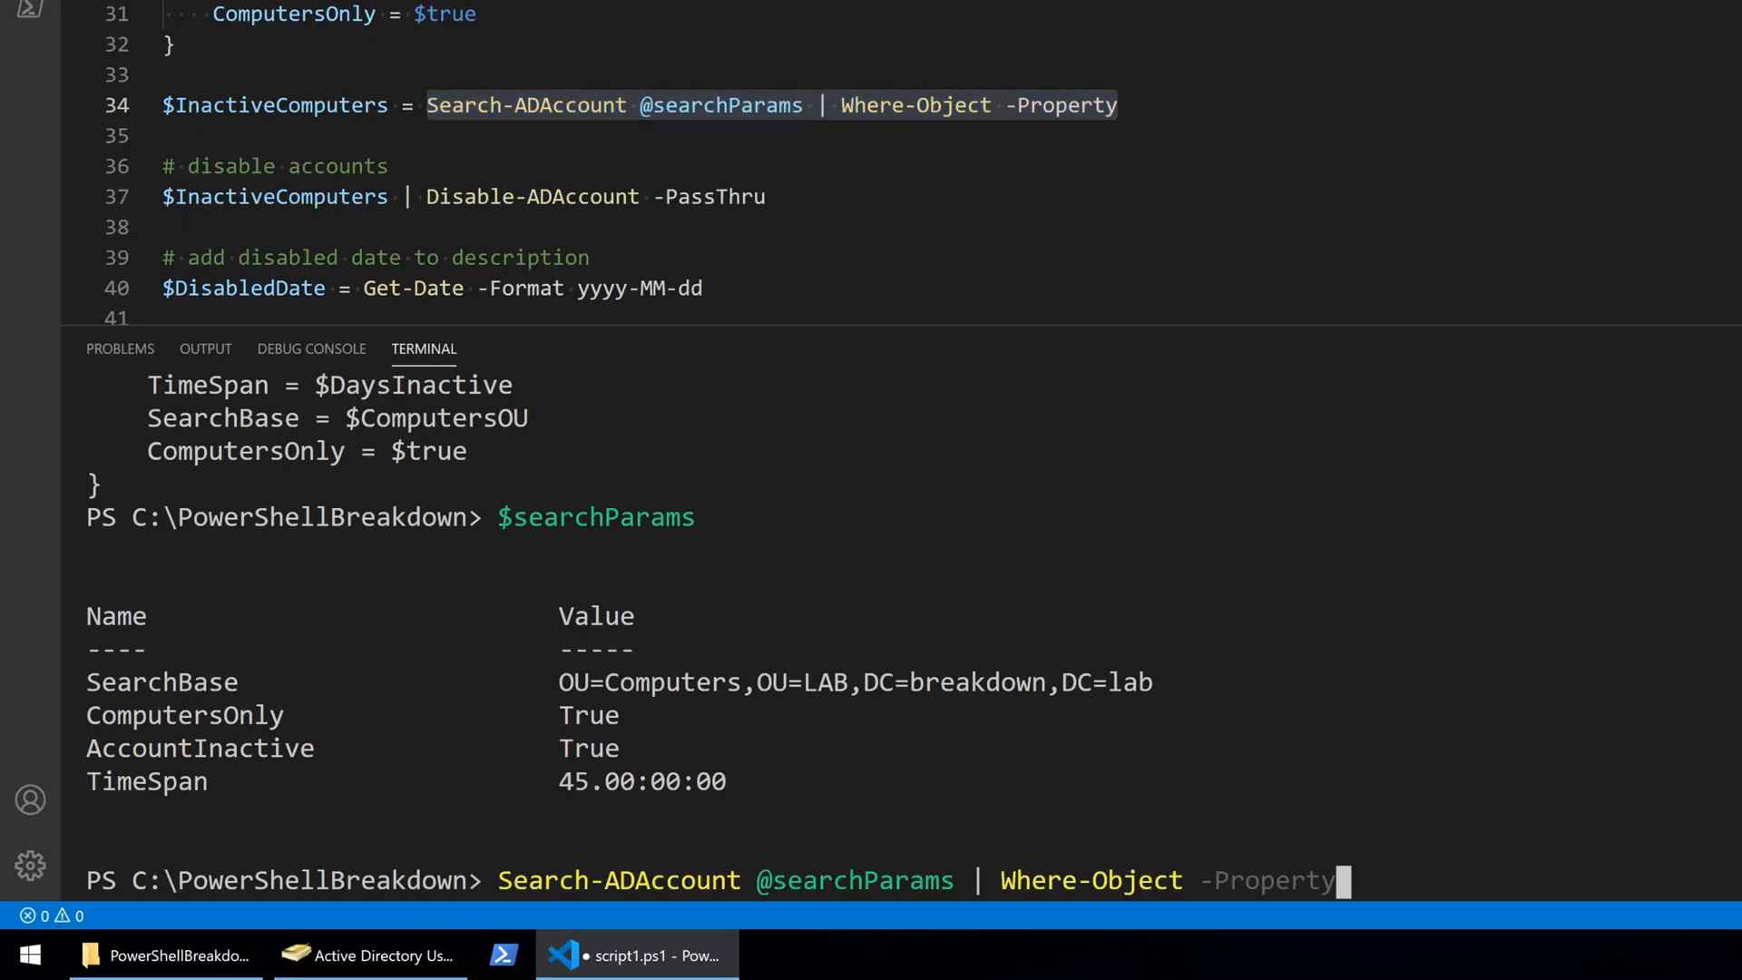
pyautogui.write('Name -eq')
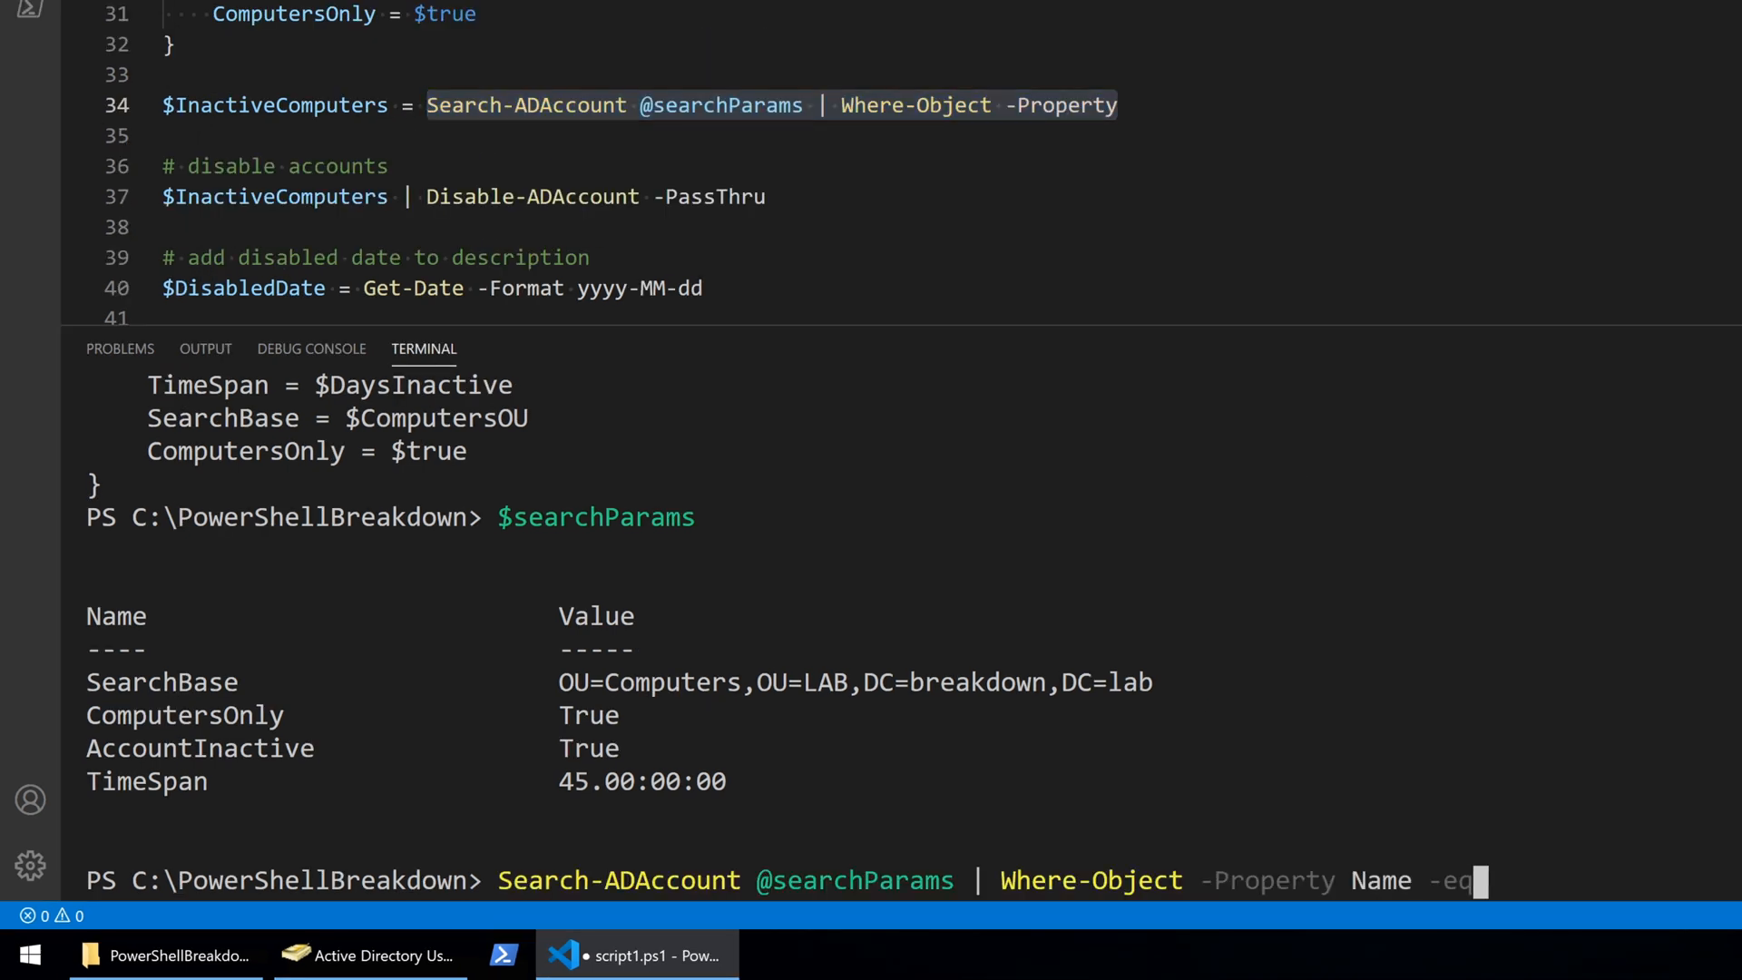
pyautogui.write("'Win*1")
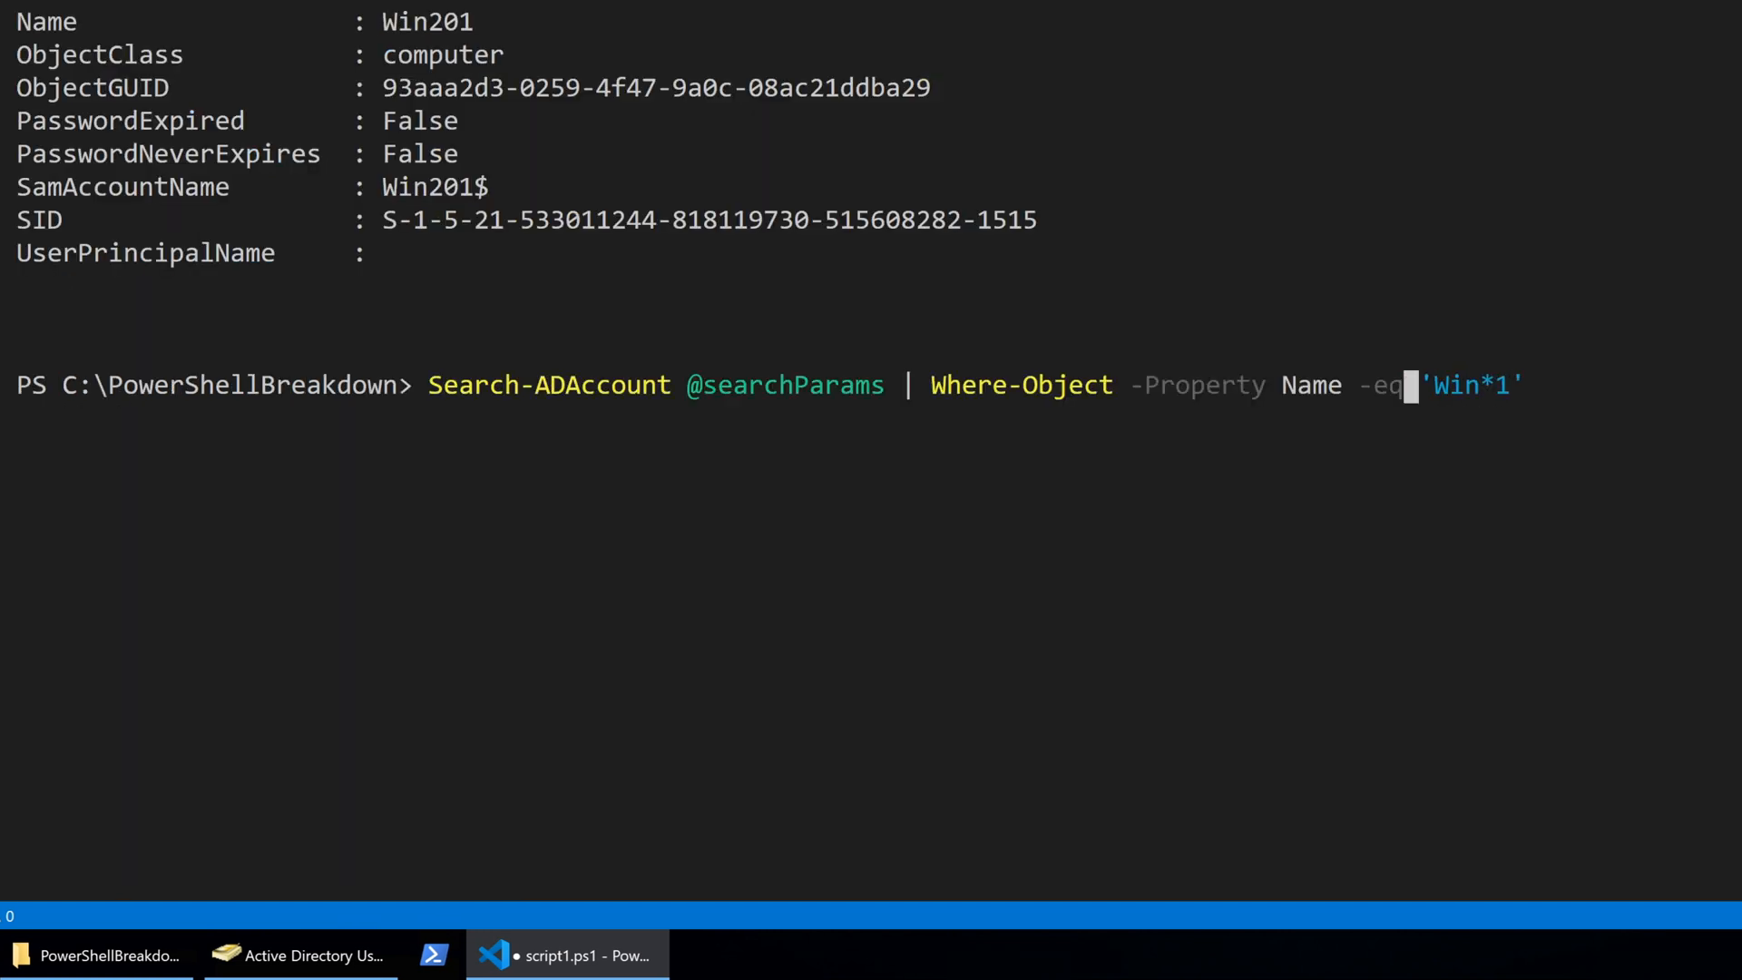
pyautogui.write('-like')
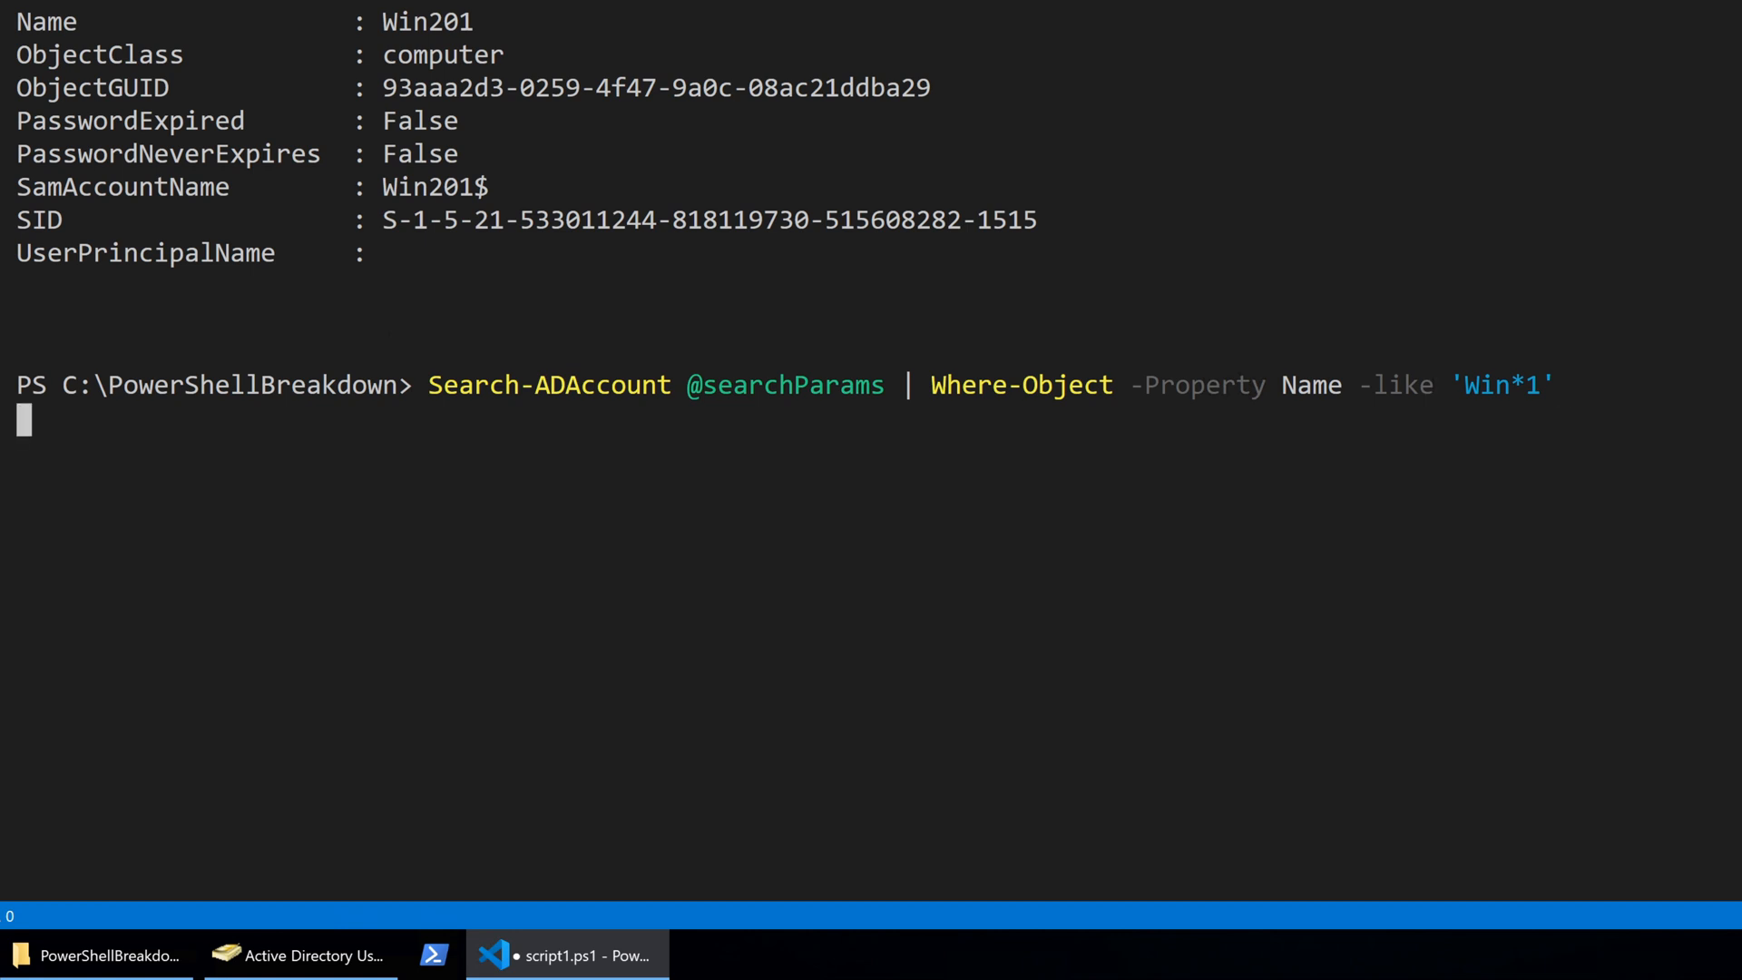
pyautogui.click(567, 956)
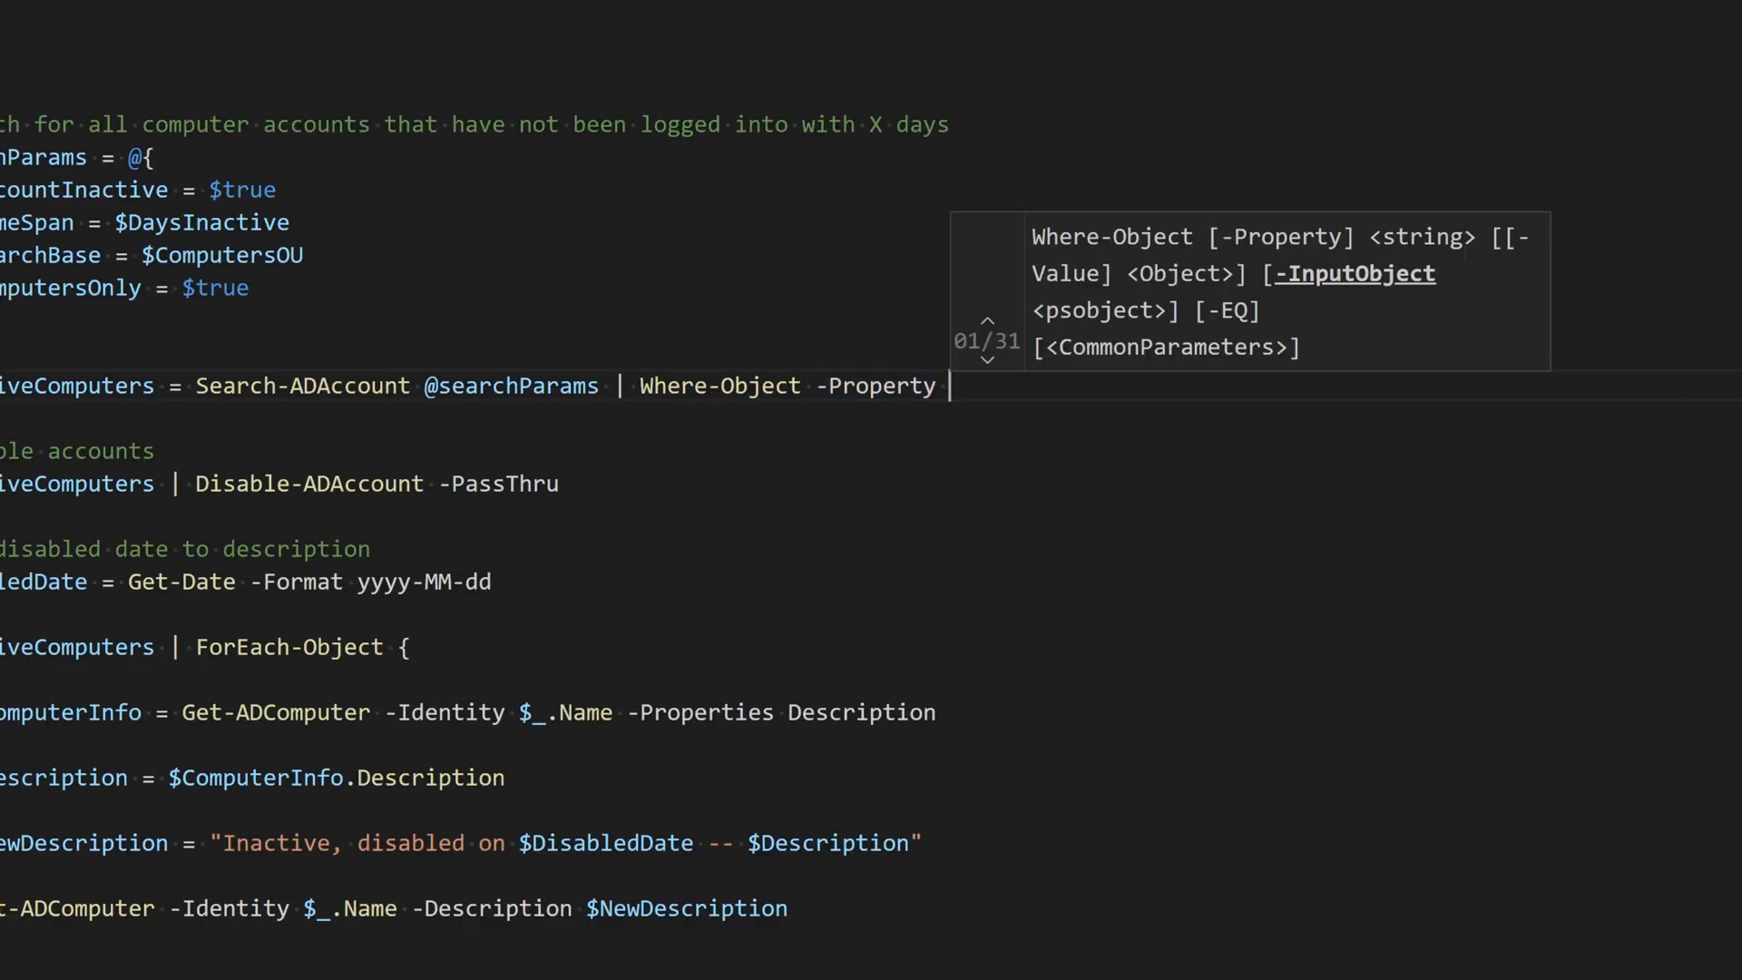
# - Filter with DistinguishedName -notlike "*$InactiveOU" and run it, listing Win201 and Win202
pyautogui.write('DistinguishedName -')
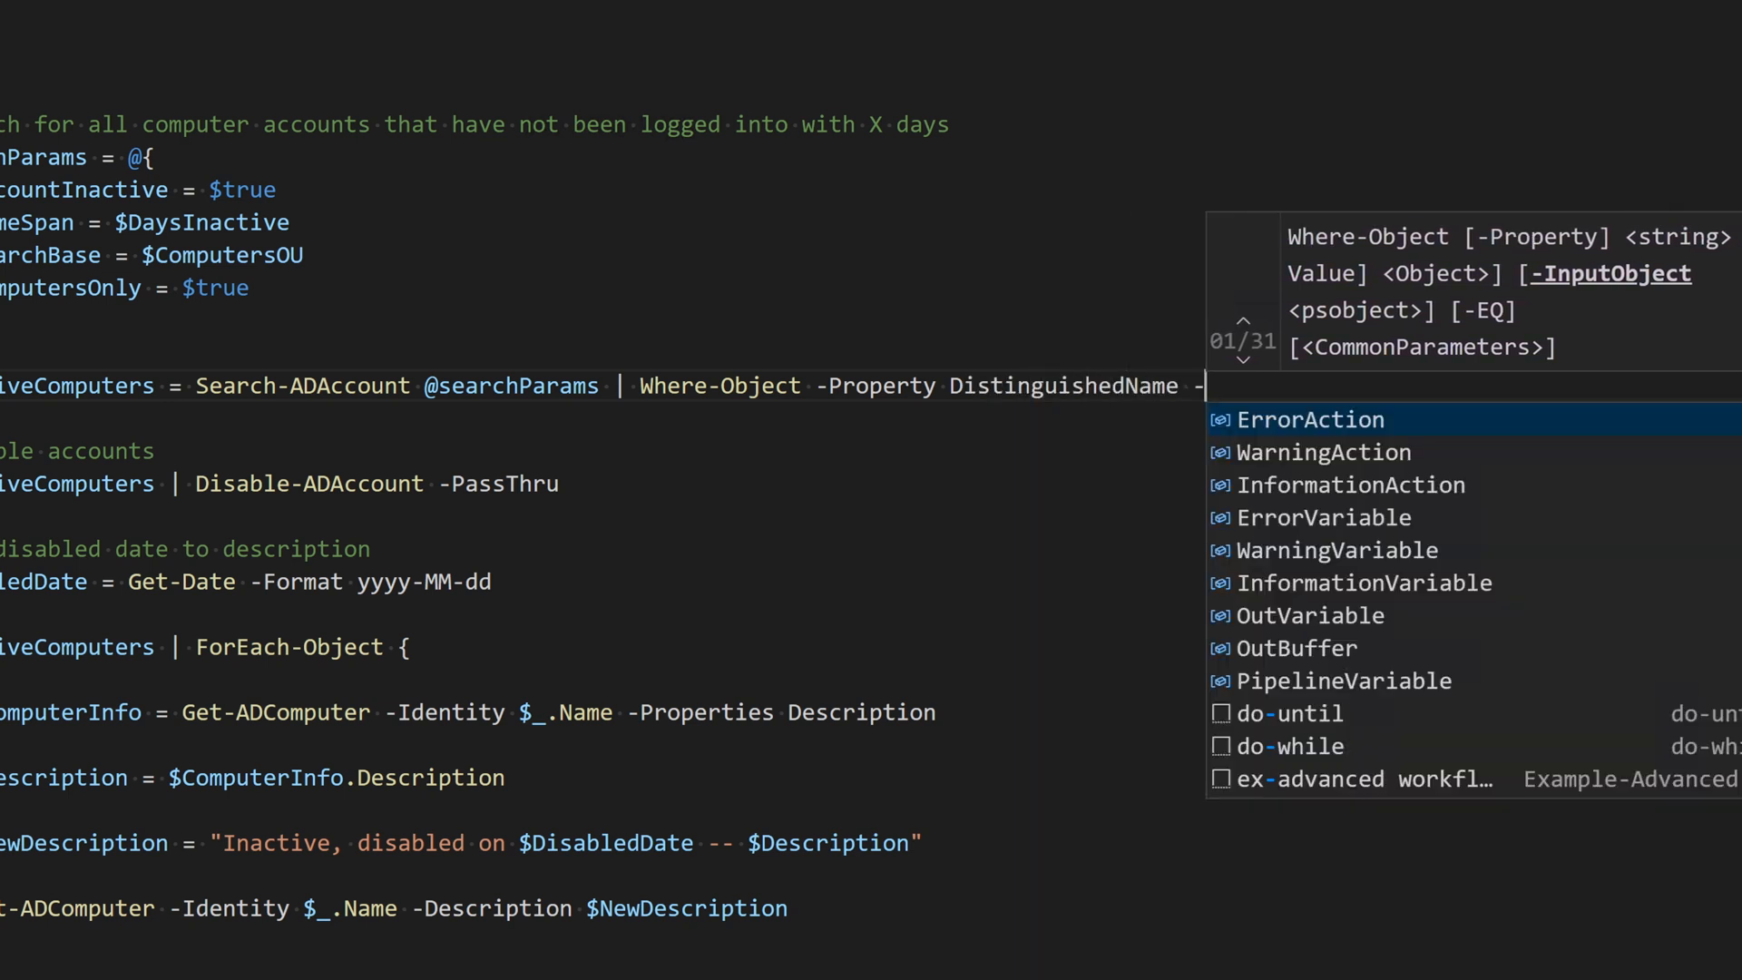
pyautogui.write('notlike "*$')
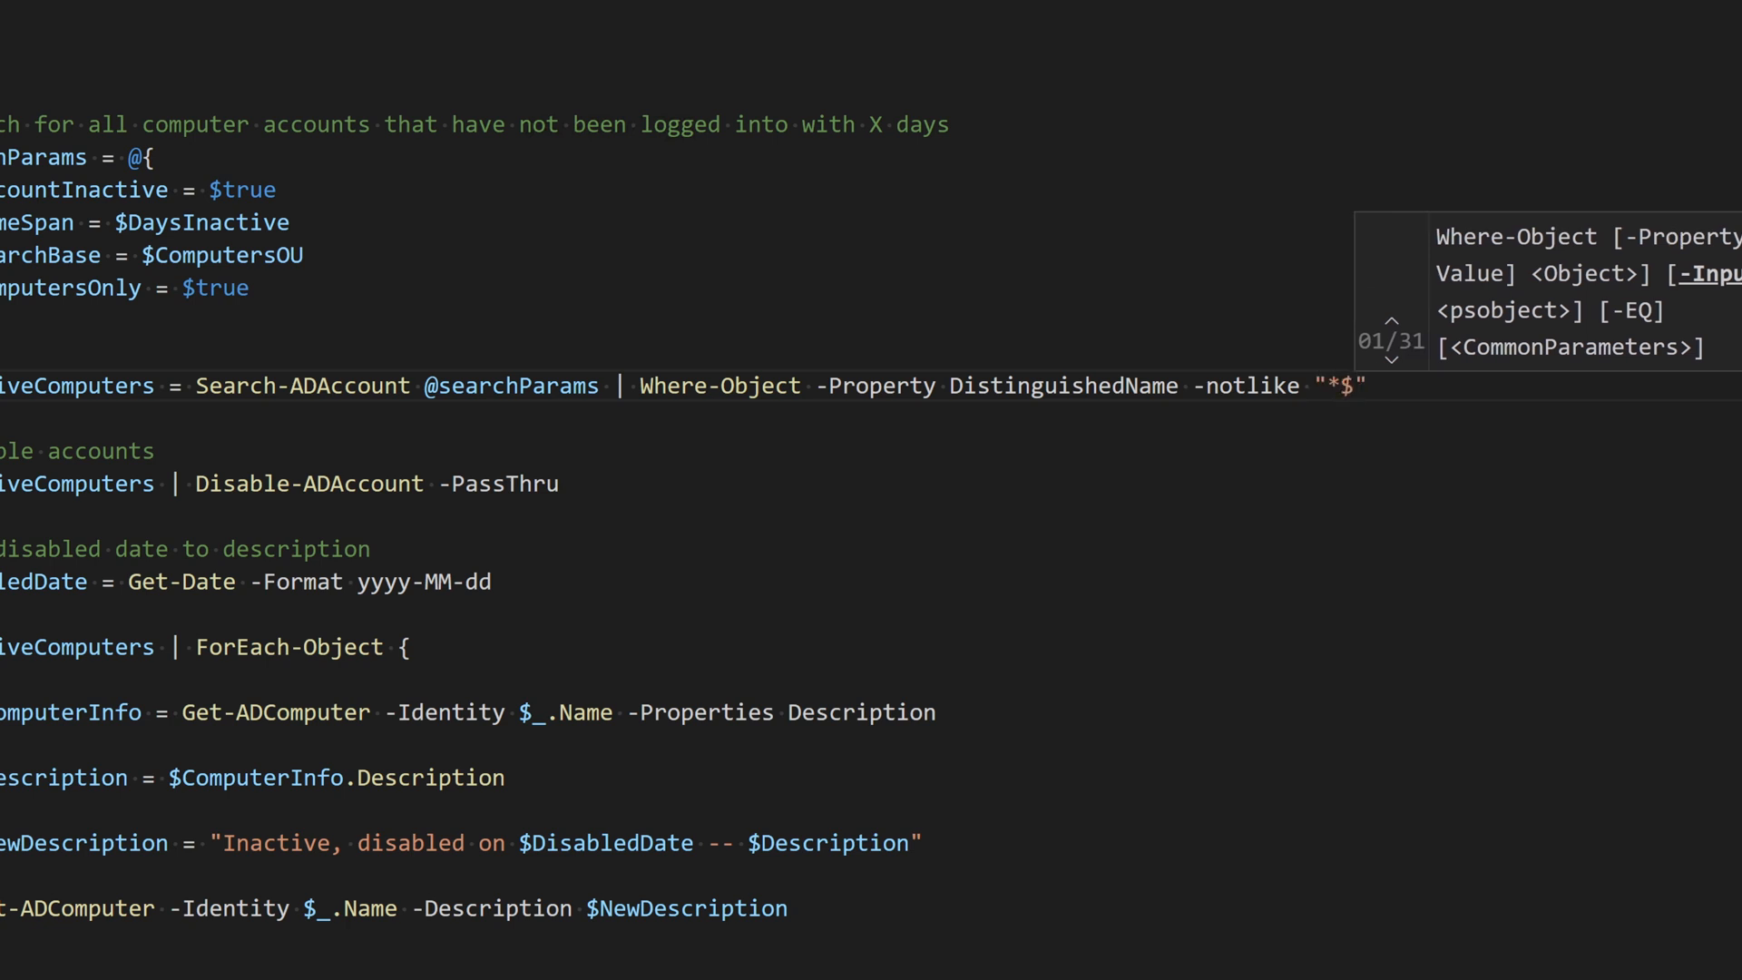
pyautogui.write('$InactiveOU')
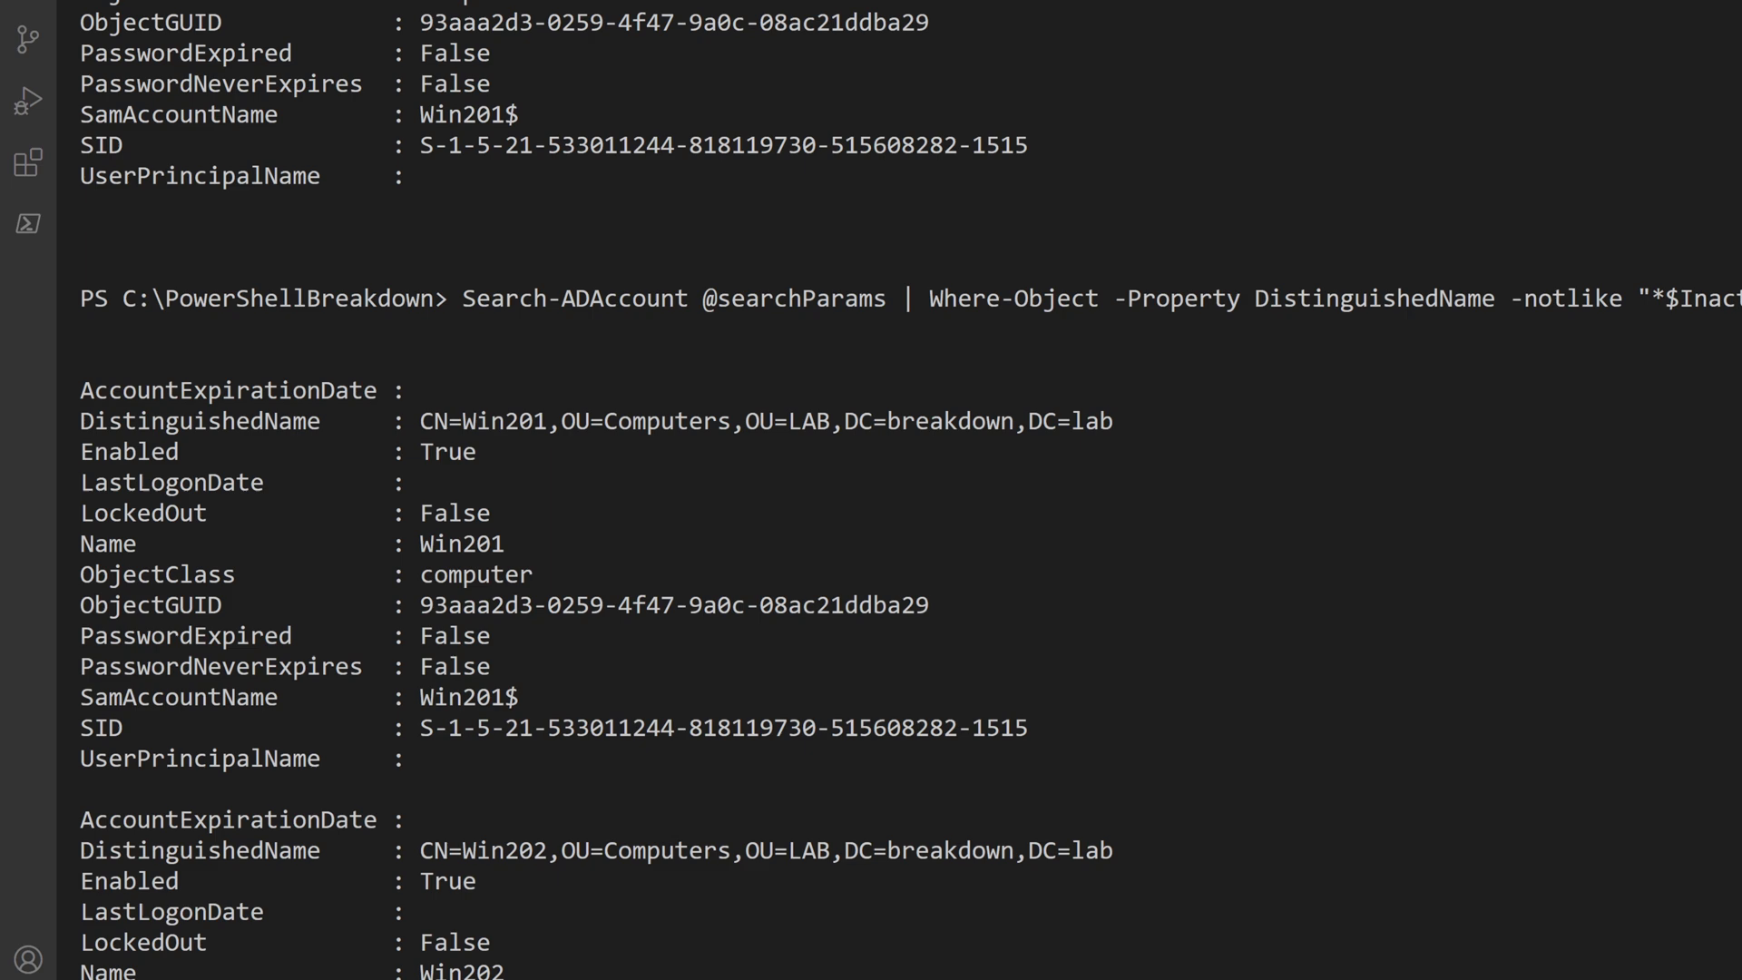
# - Scroll the results showing Win201–Win203, then start a comment at the script's end
pyautogui.scroll(-3)
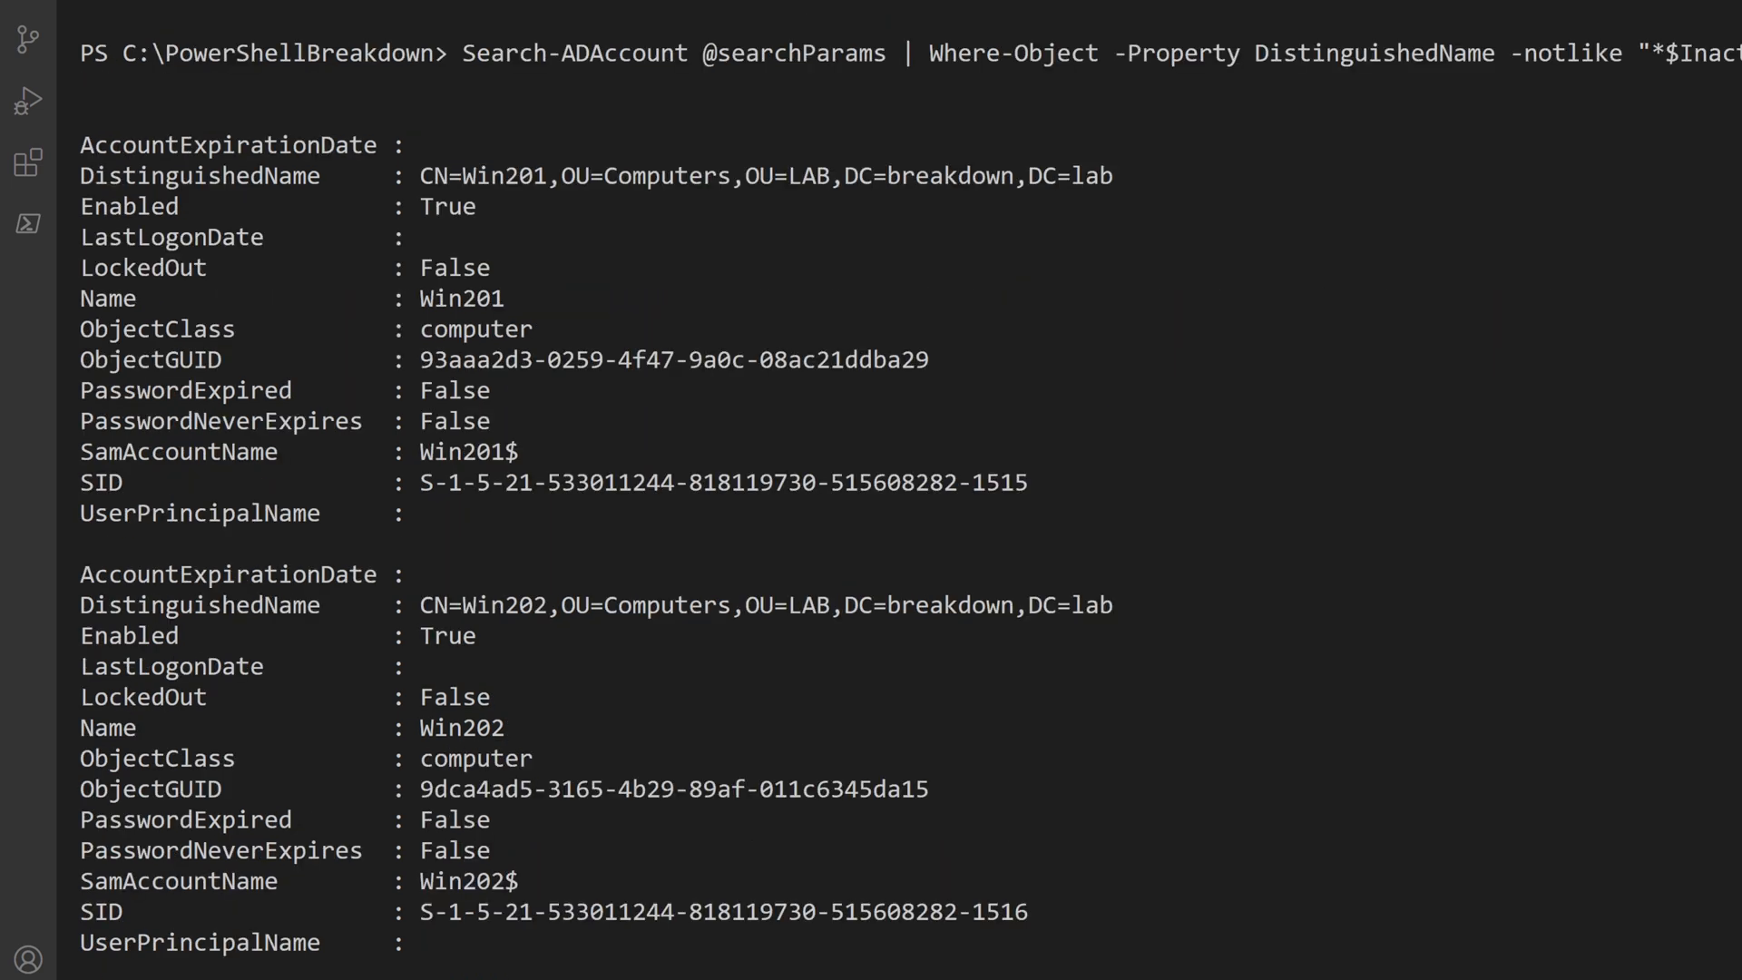
pyautogui.scroll(-3)
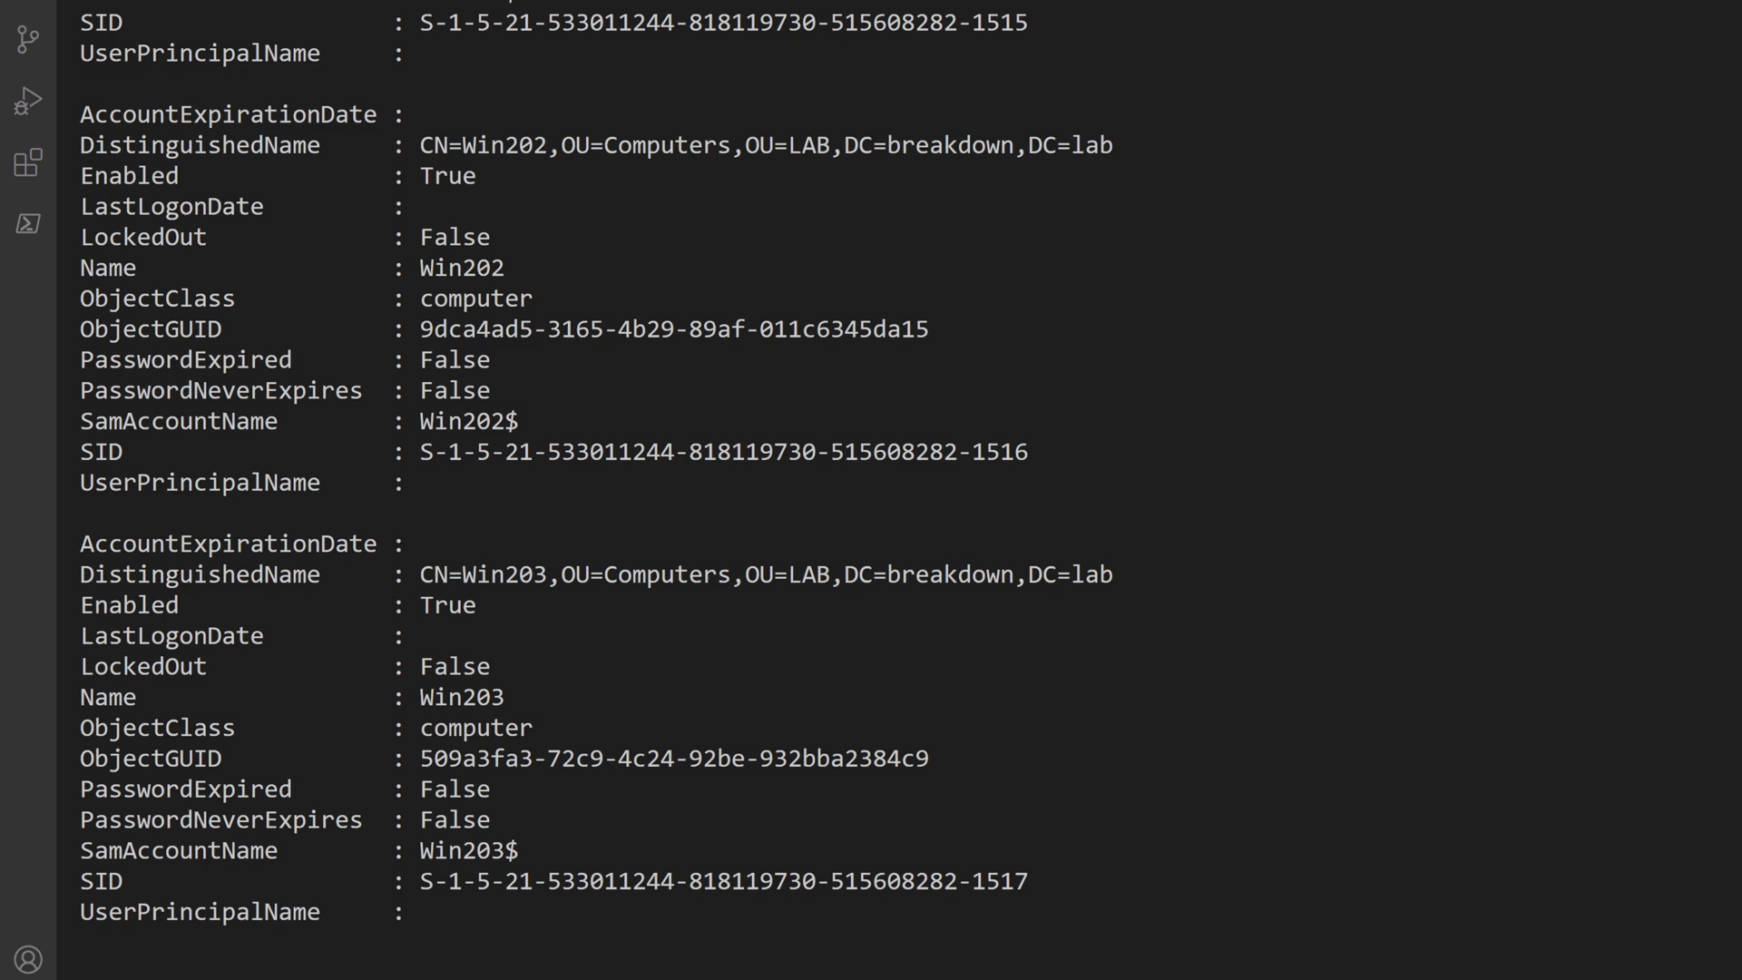
pyautogui.click(677, 953)
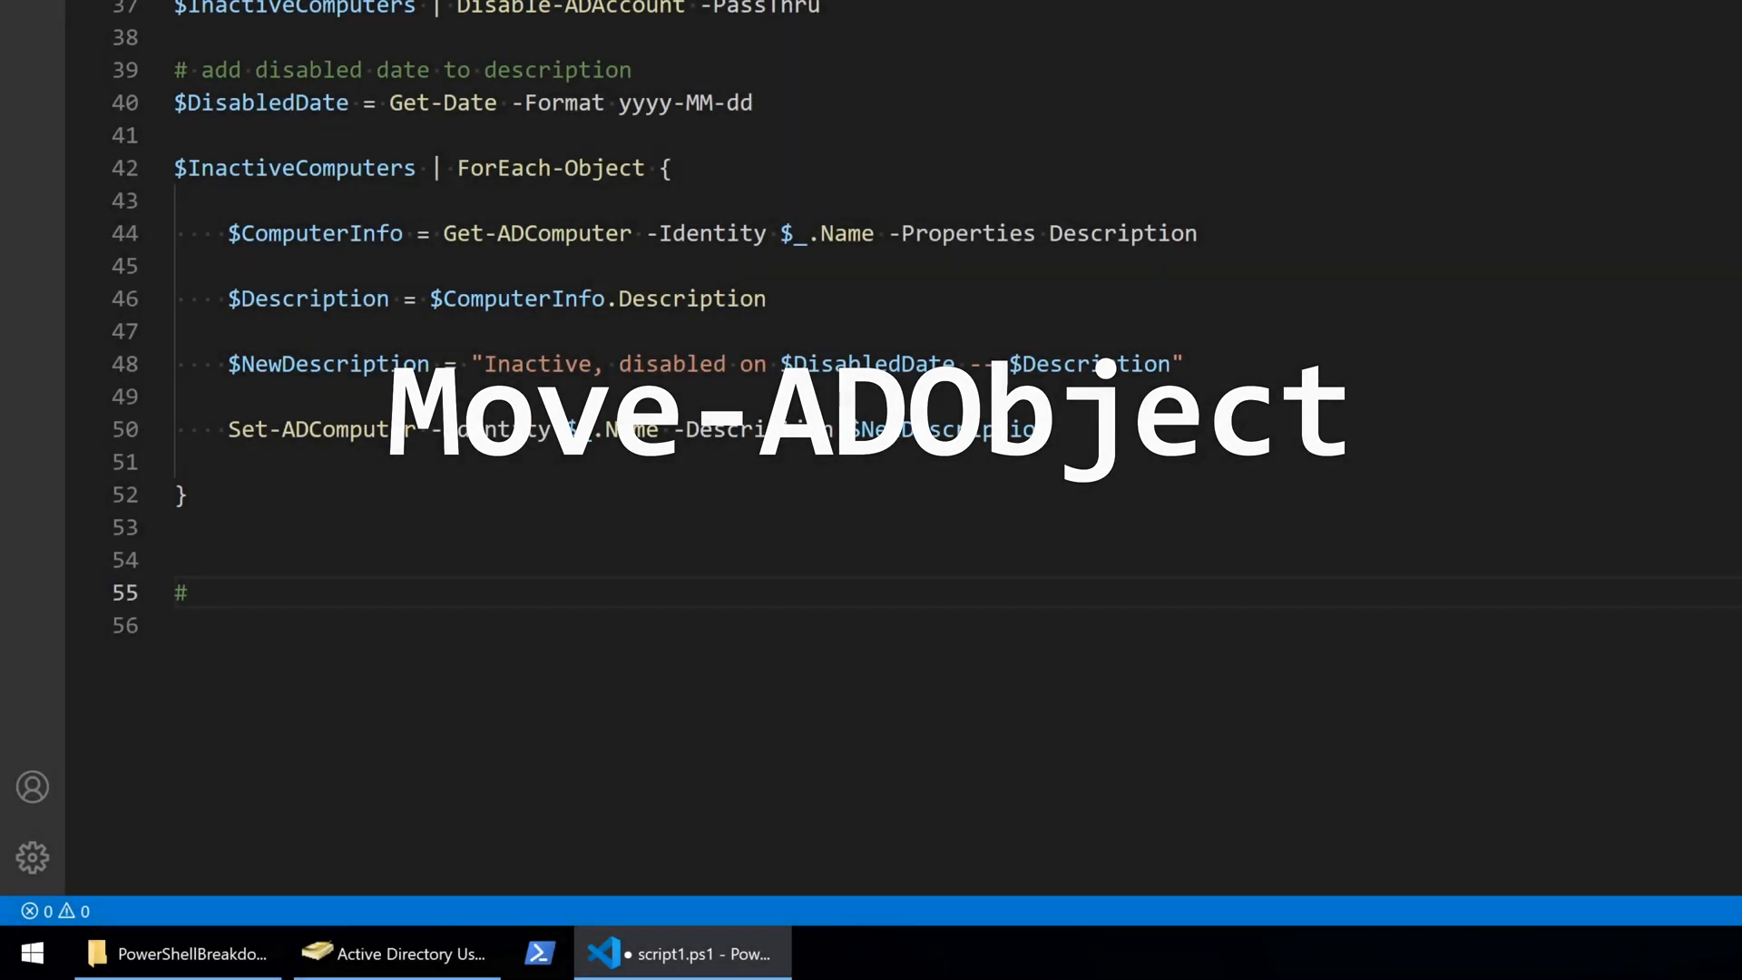
# - Add a 'move disabled computers to inactive' step: $InactiveComputers | Move-ADObject -TargetPath $InactiveOU
pyautogui.write('move to disa')
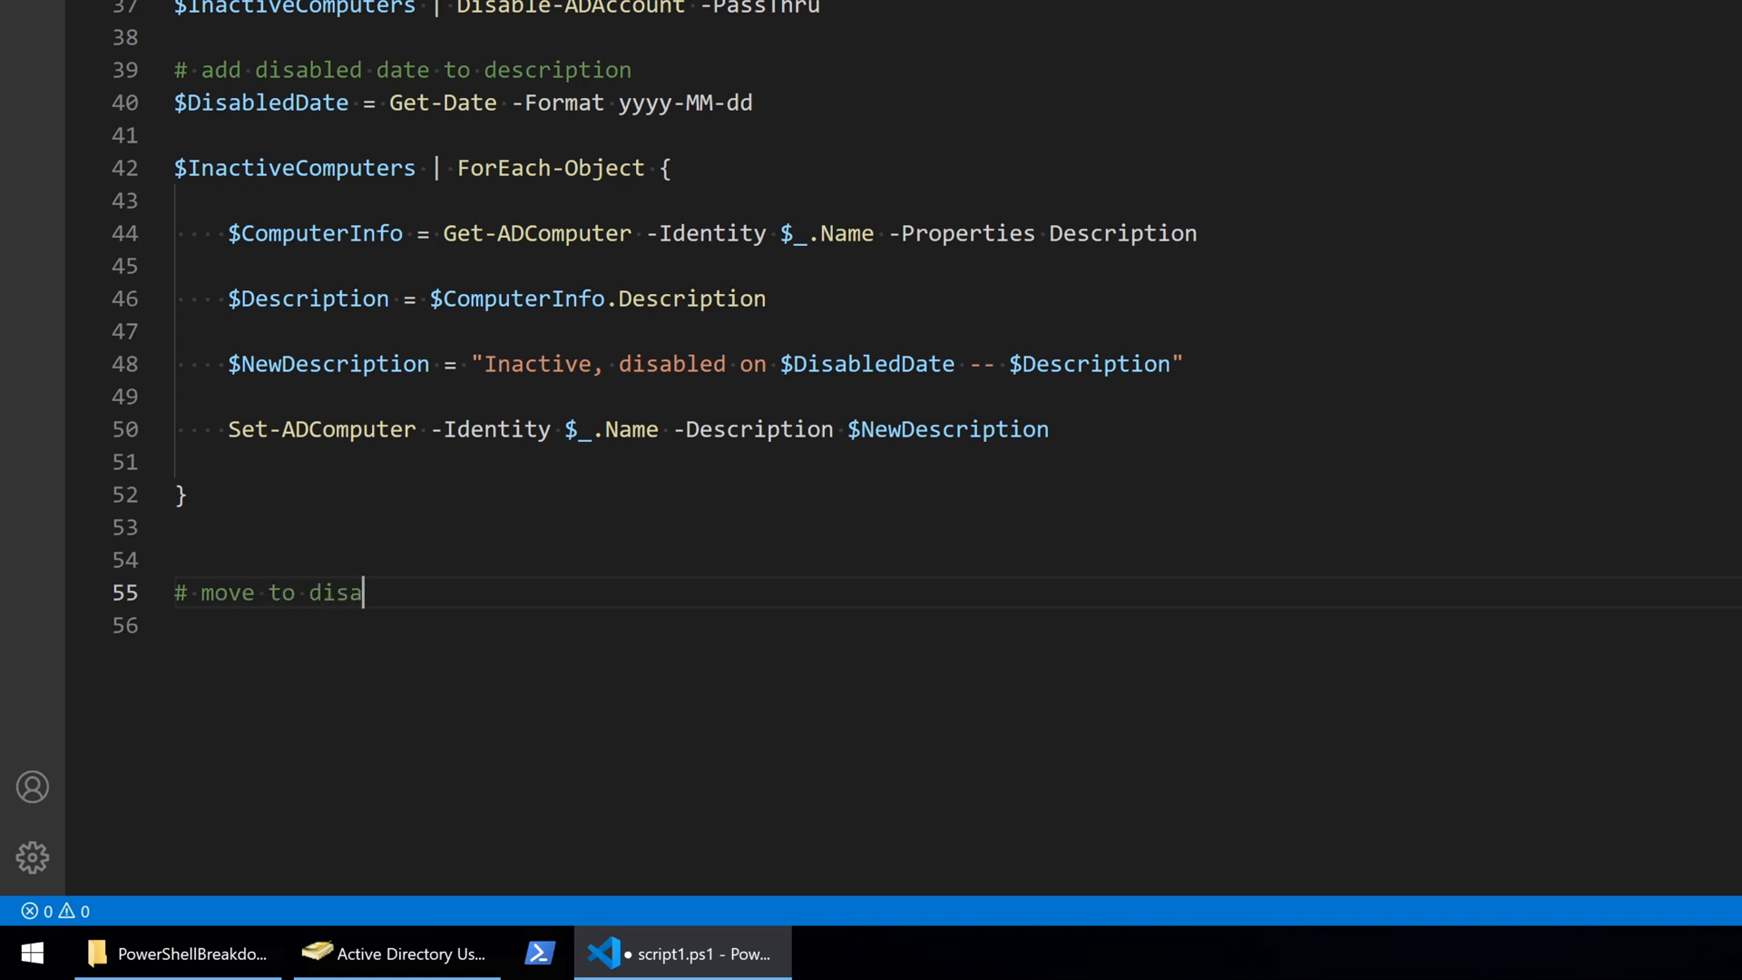
pyautogui.press('Backspace')
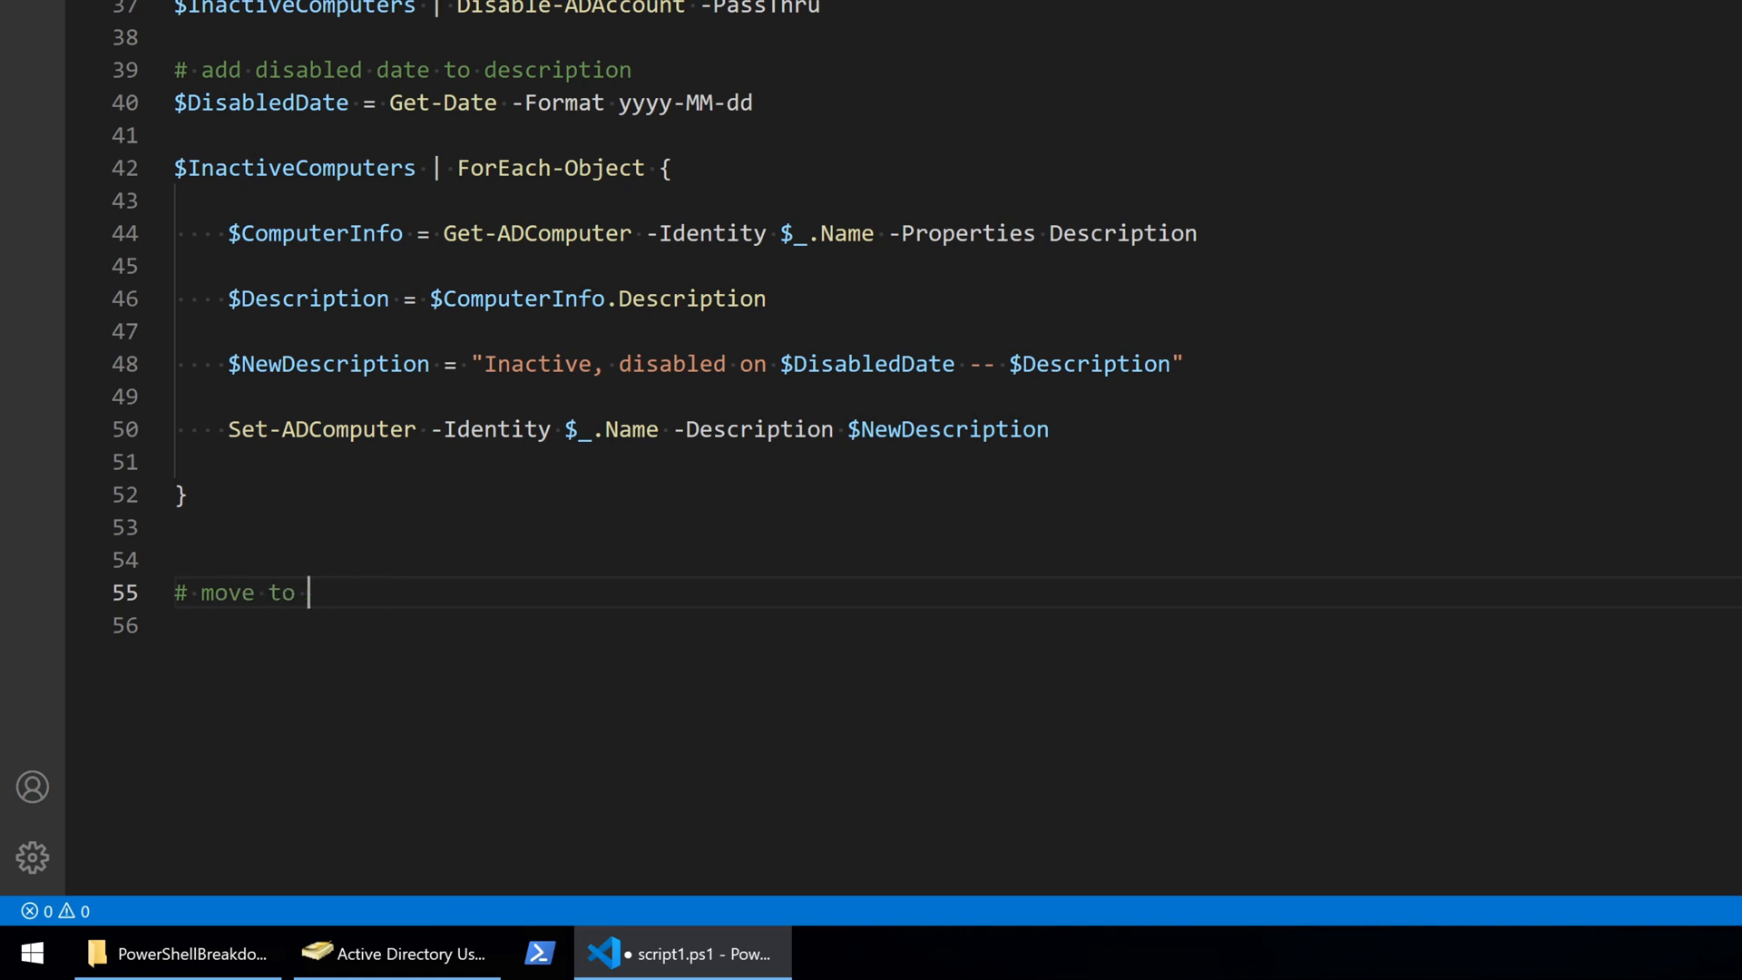
pyautogui.write('disabled computers to inactive OU')
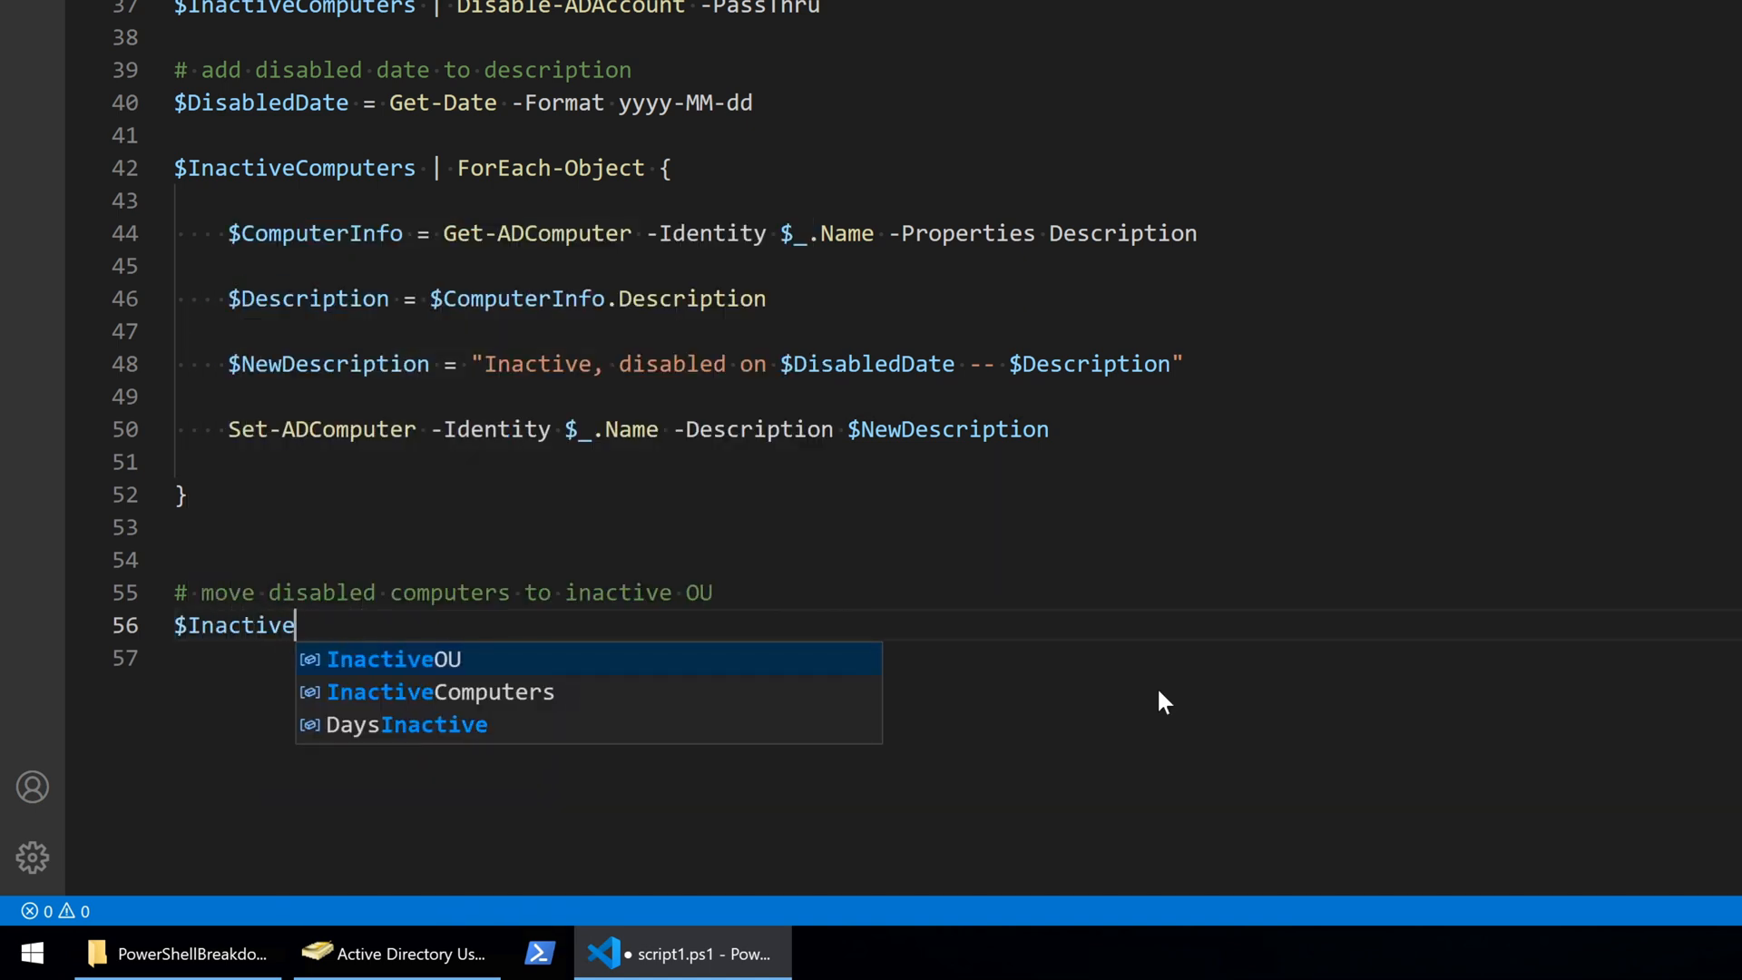
pyautogui.write('Computers | Mov')
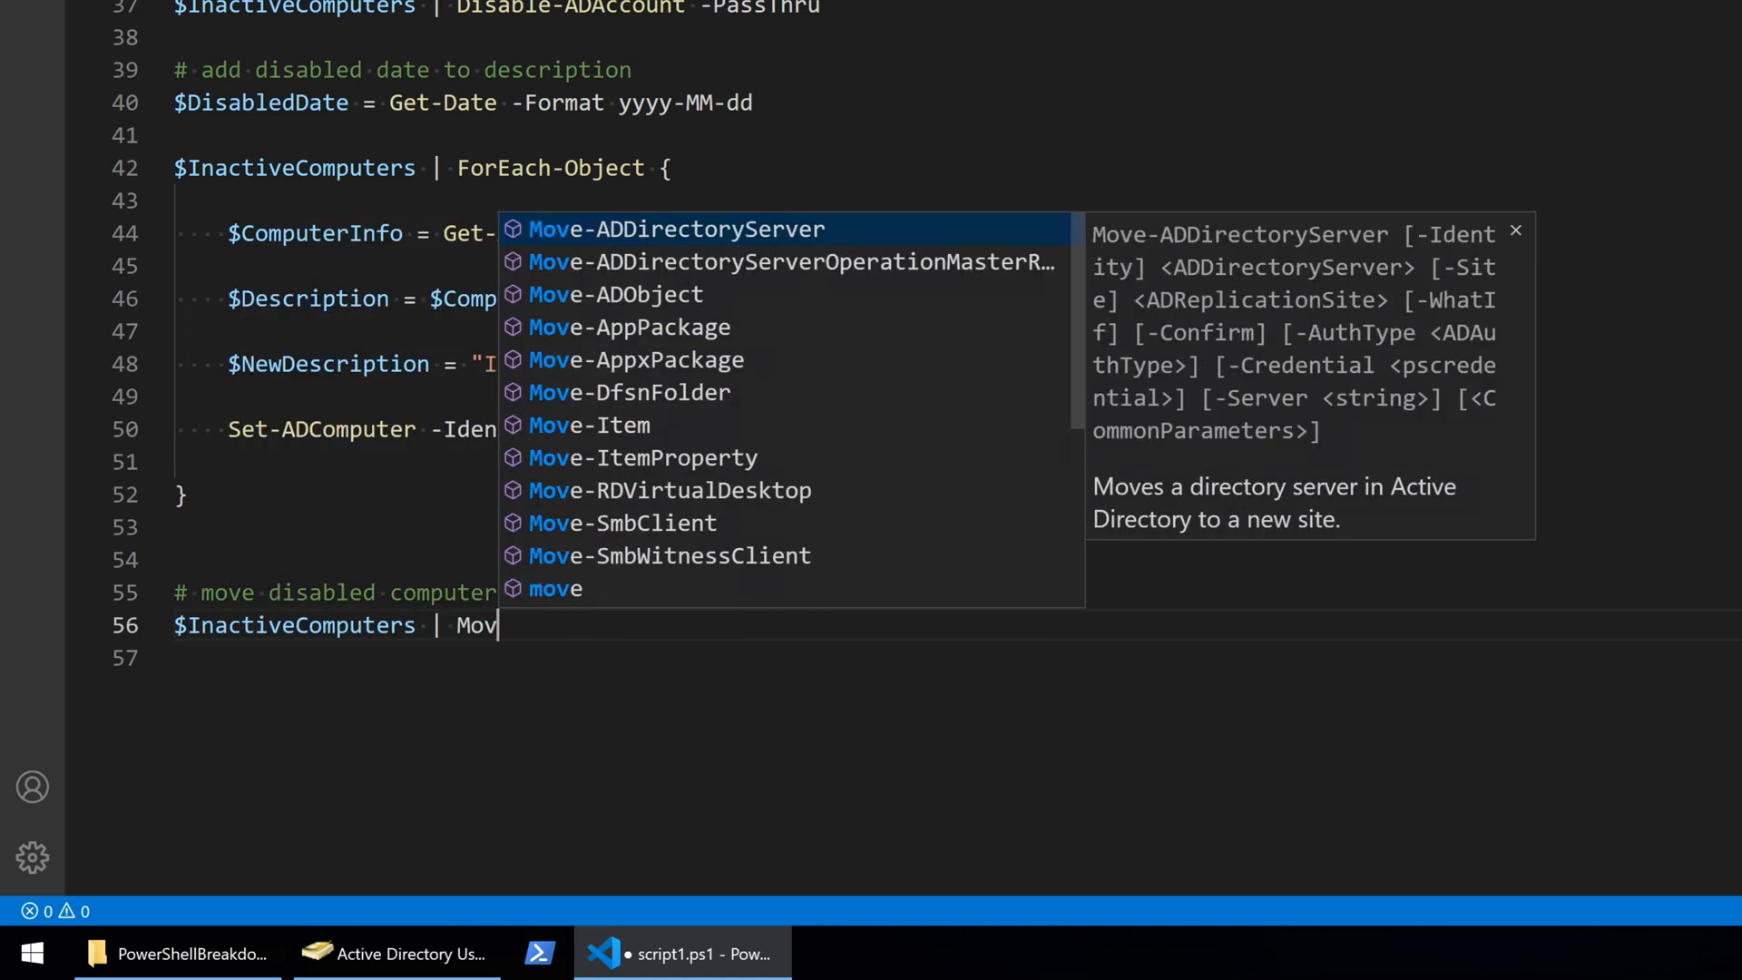
pyautogui.click(616, 294)
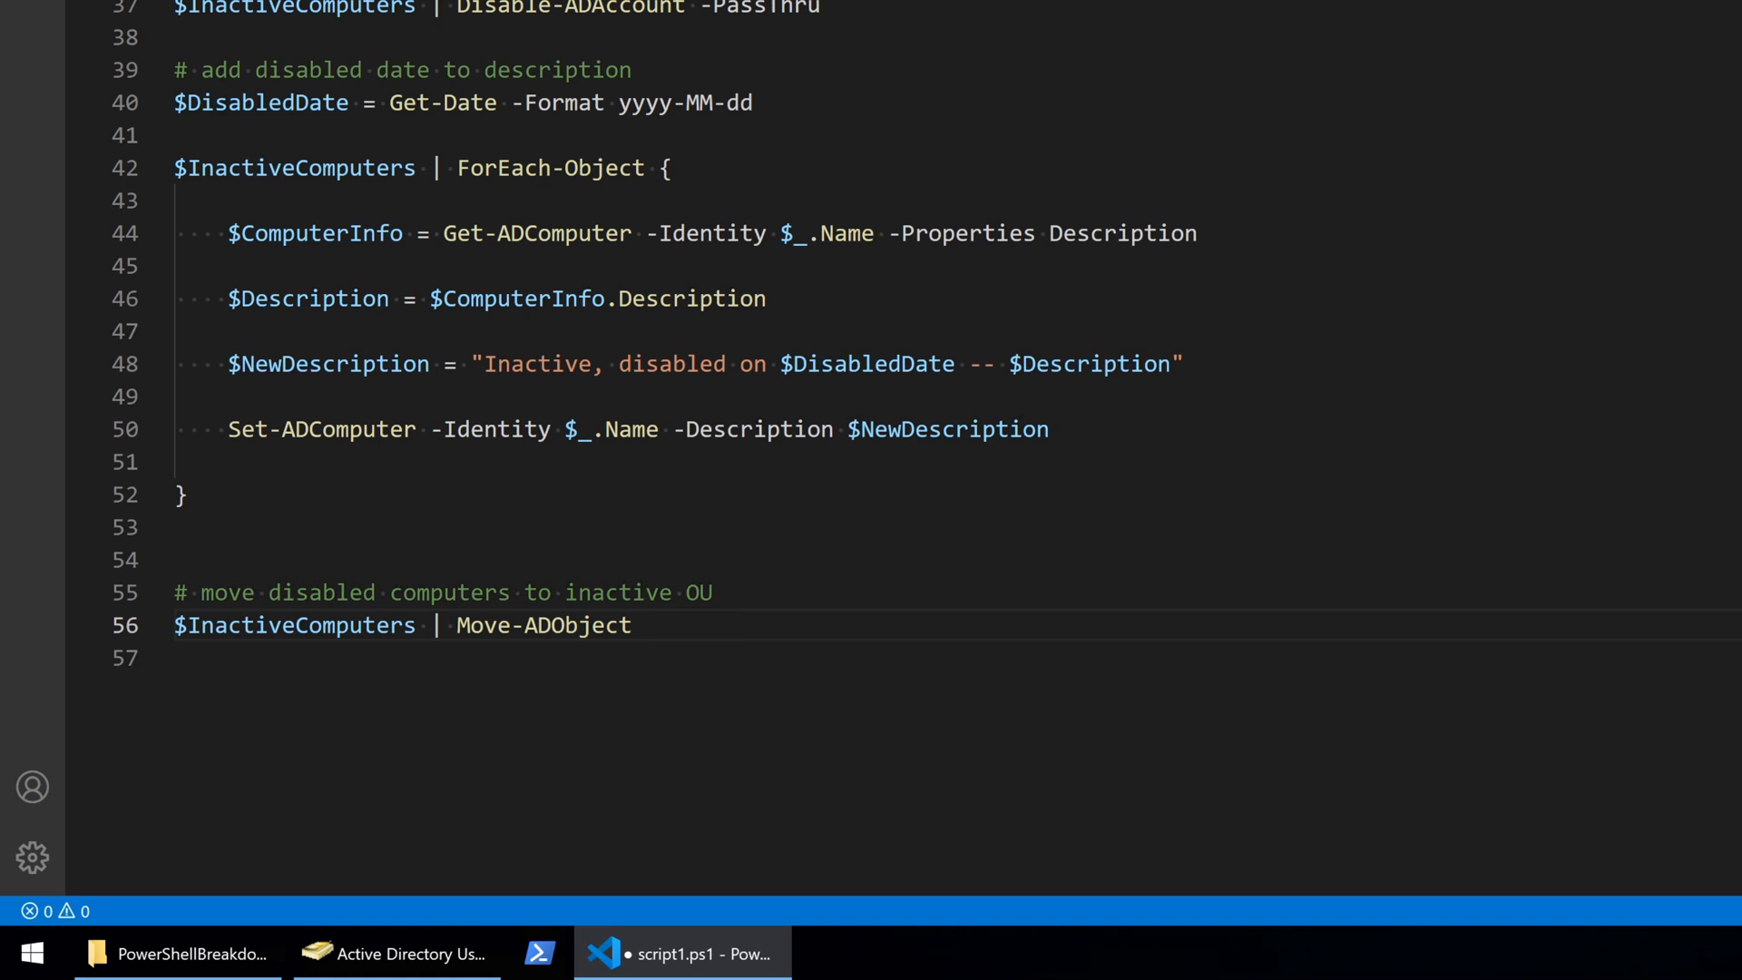
pyautogui.write('-TargetPath')
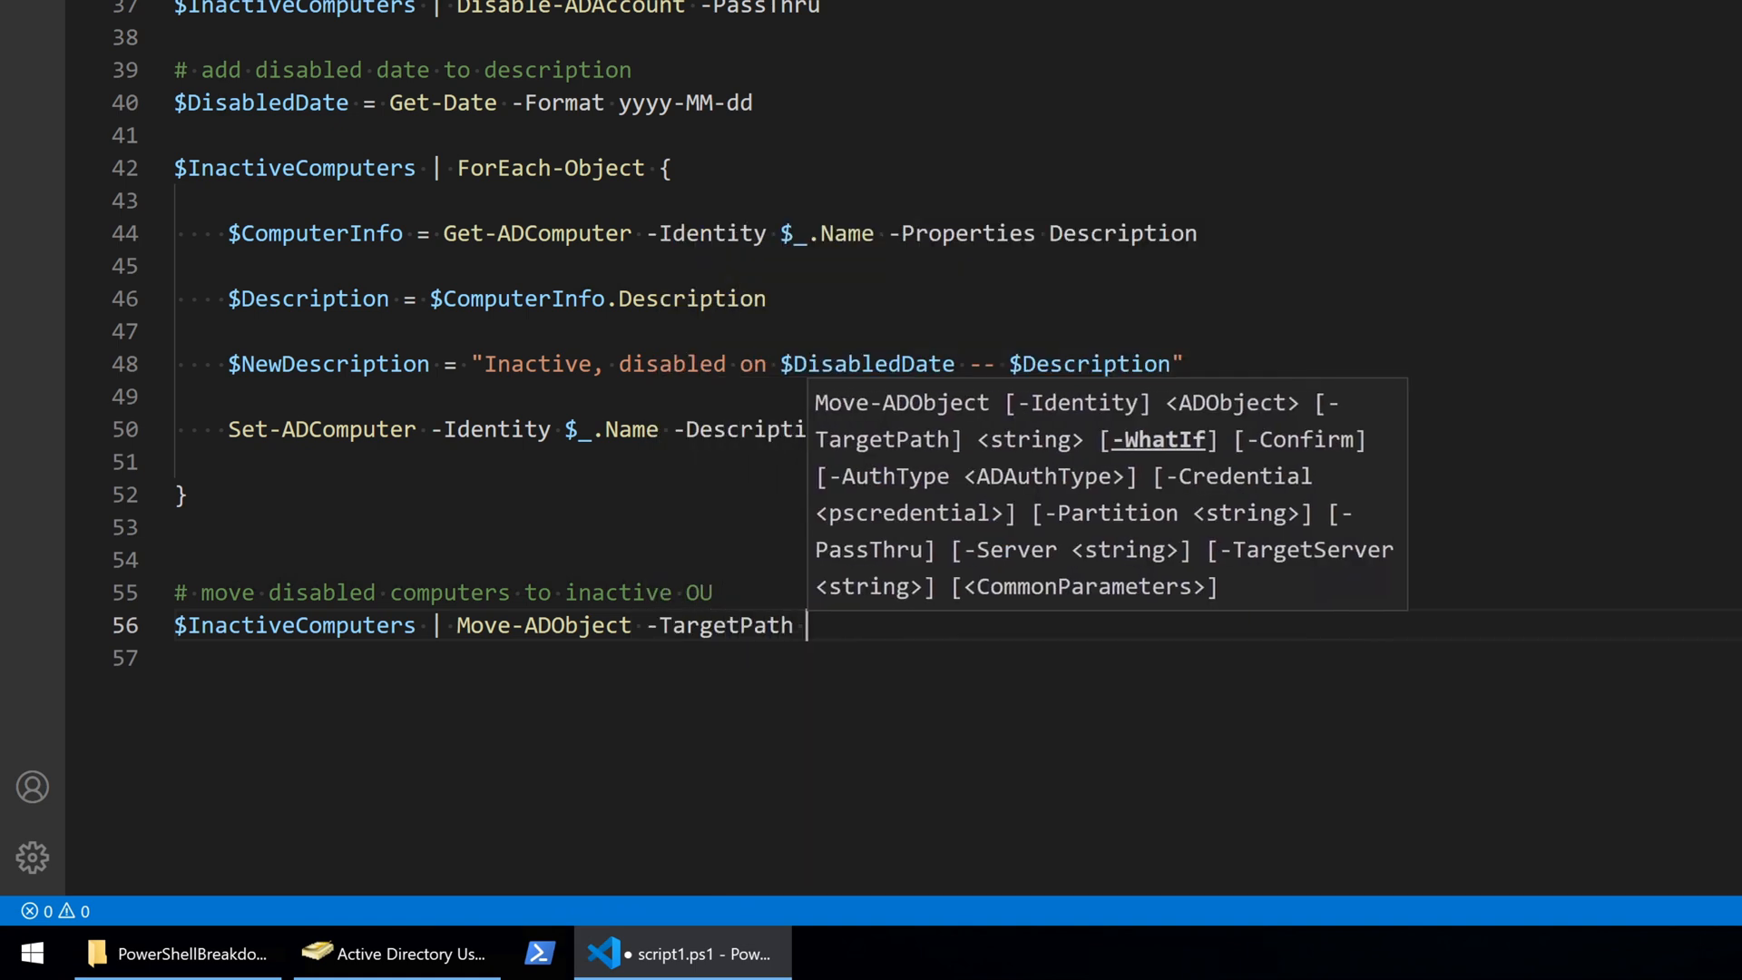
pyautogui.write('$InactiveOU')
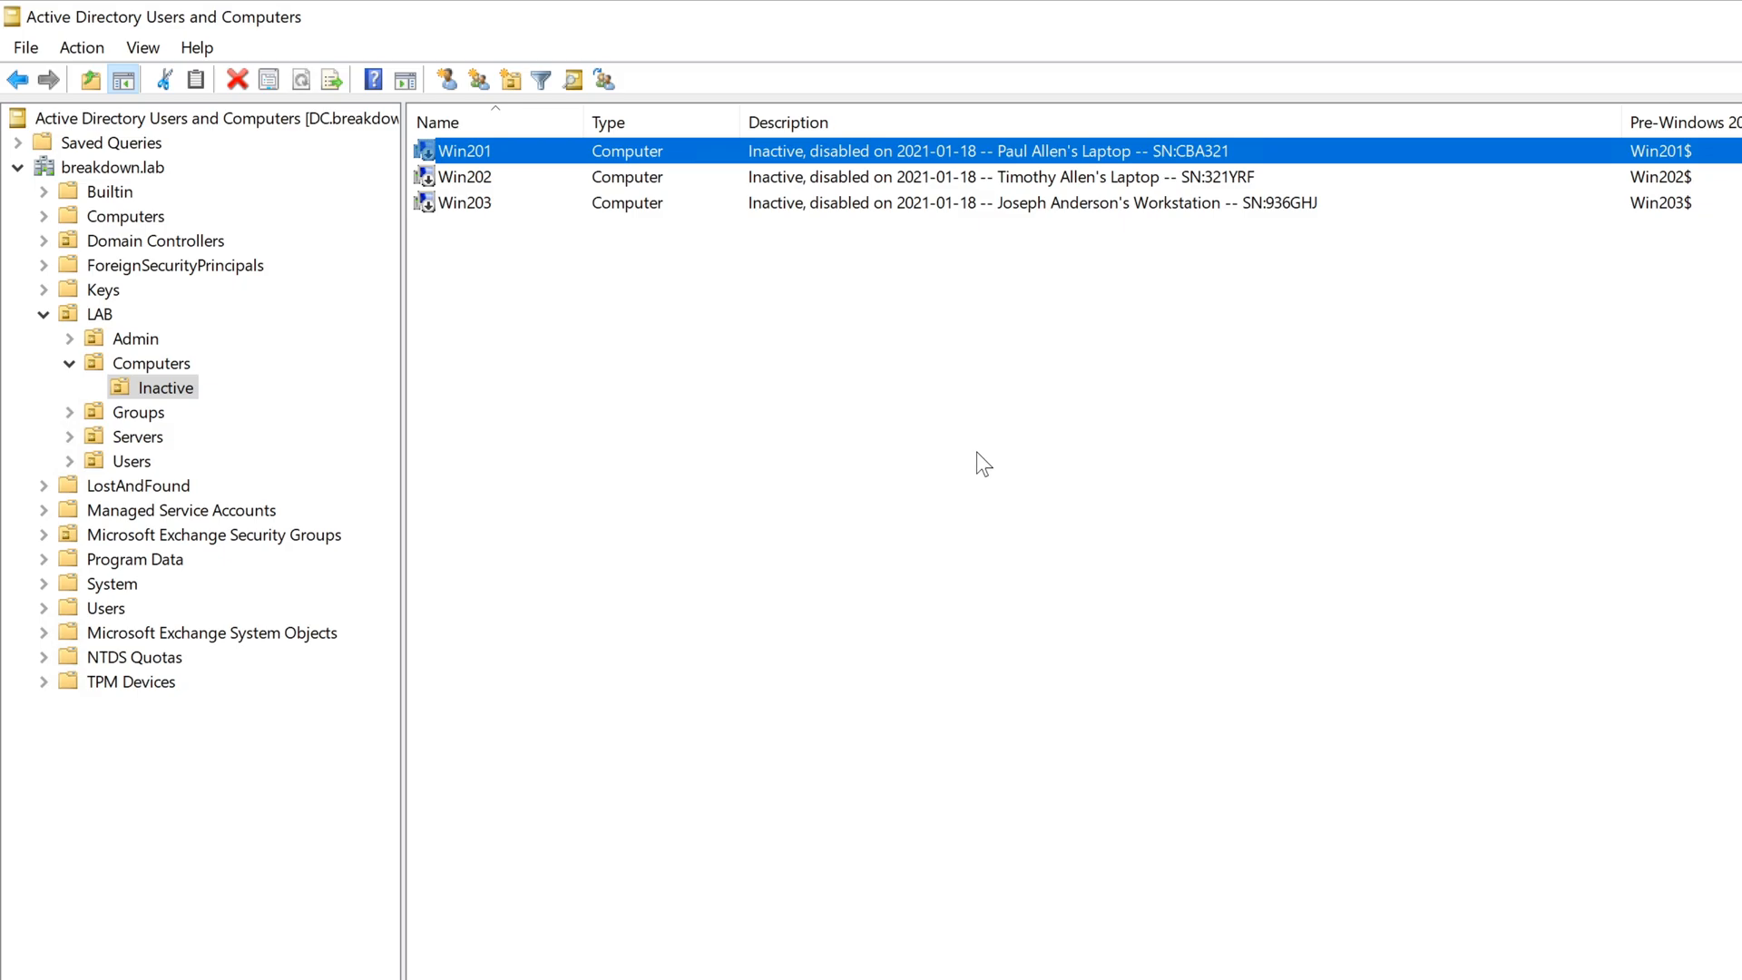
# - Run script1.ps1 and answer Yes to All to remove Win201–Win203
pyautogui.click(592, 956)
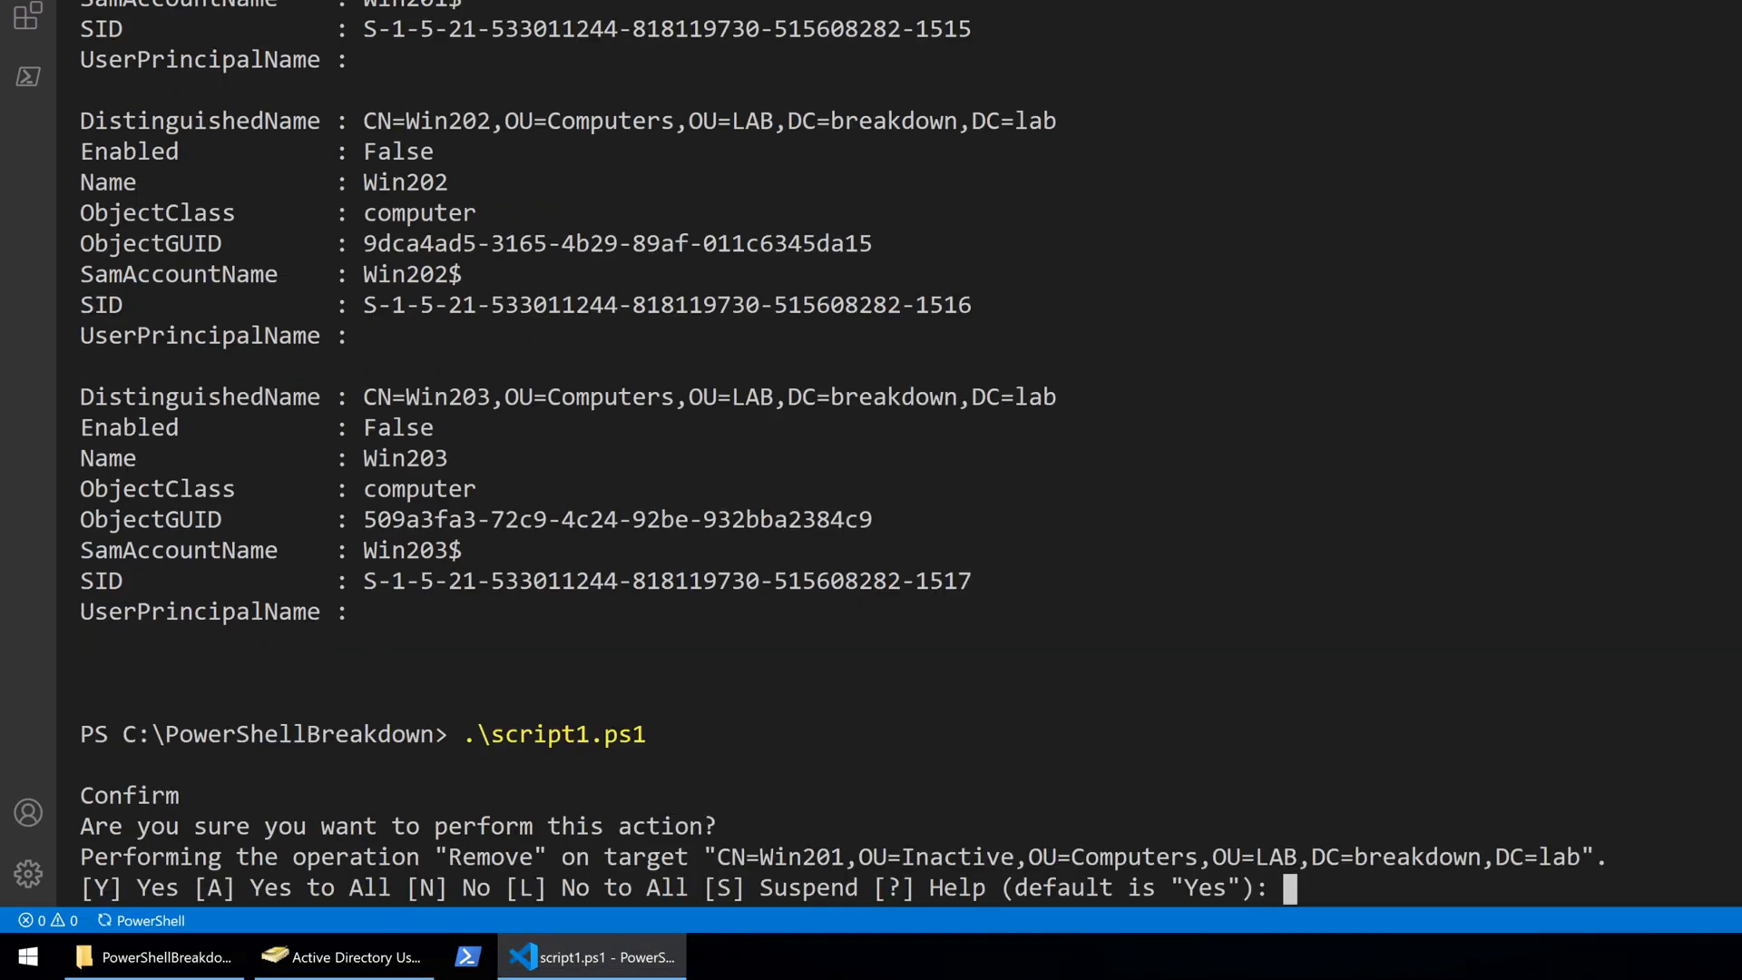
pyautogui.write('a')
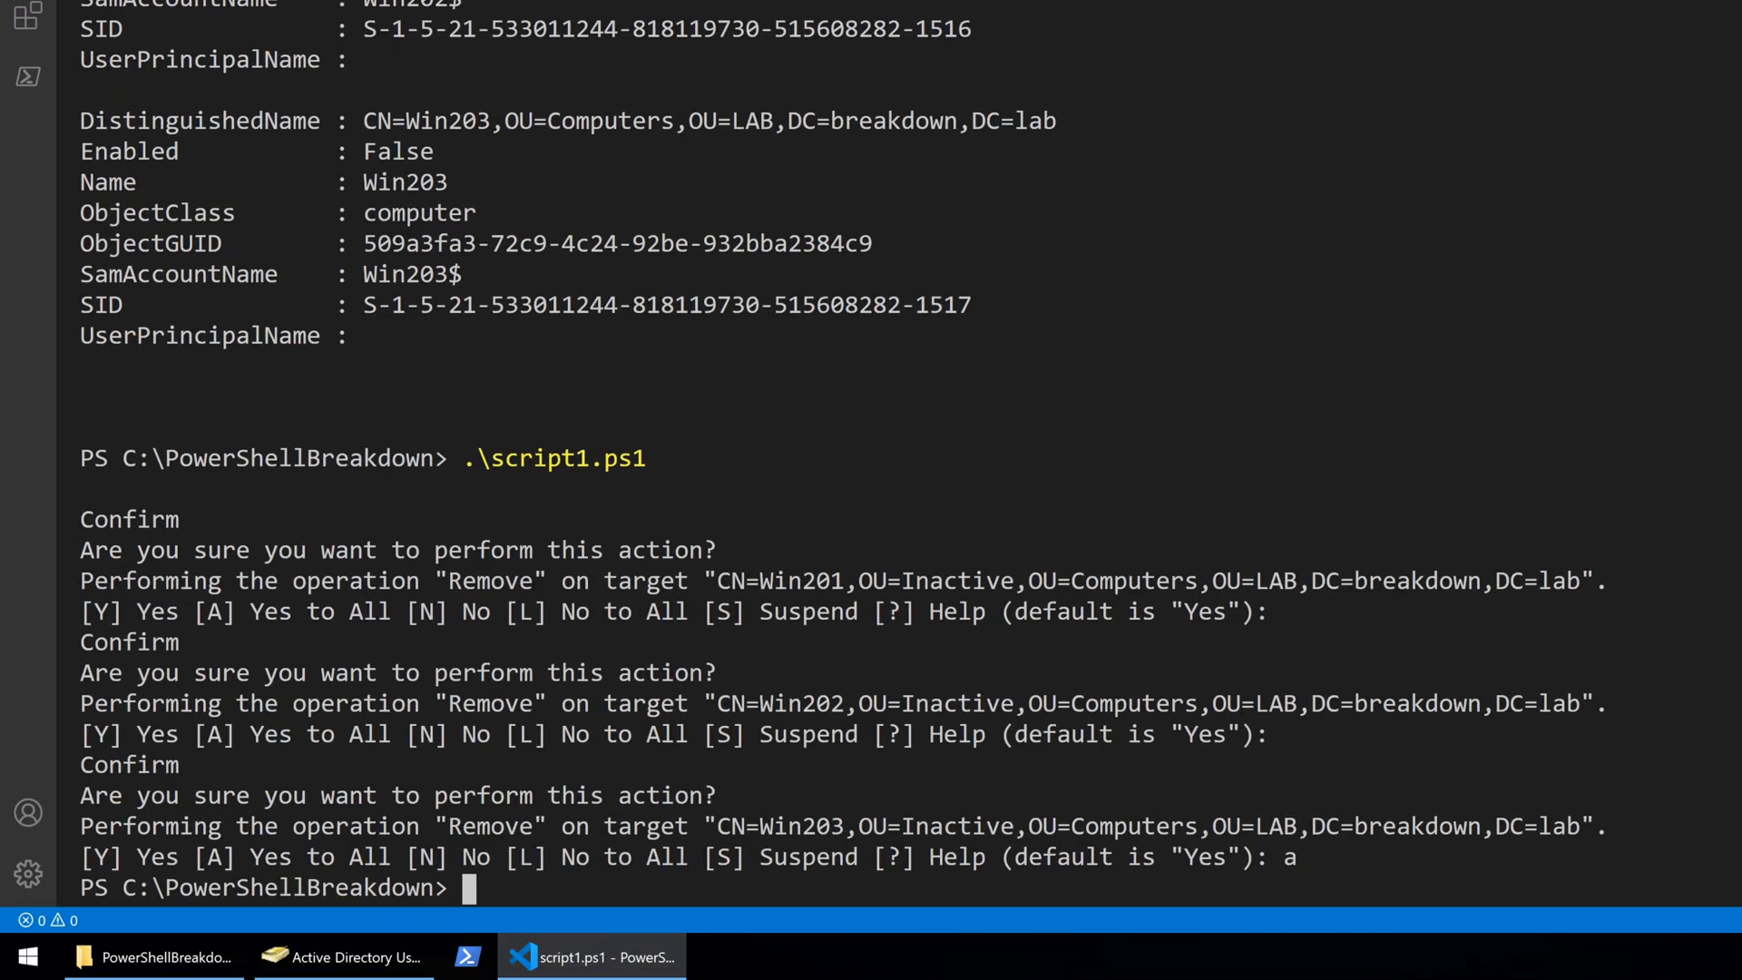